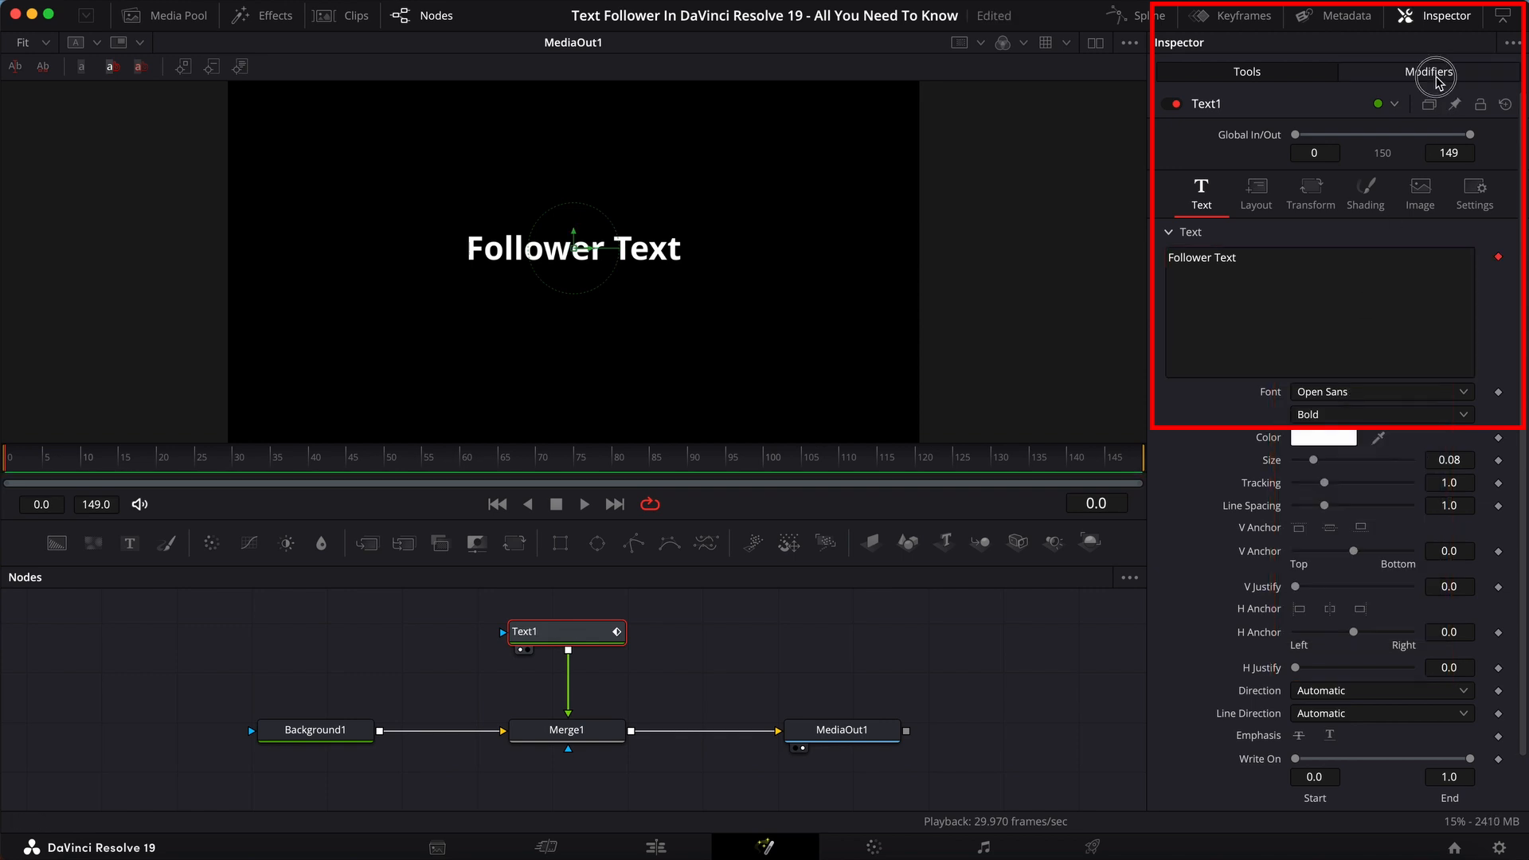
Show Follower1's modifier settings, browse its Shading and Text tabs, and return to Timing
click(1429, 71)
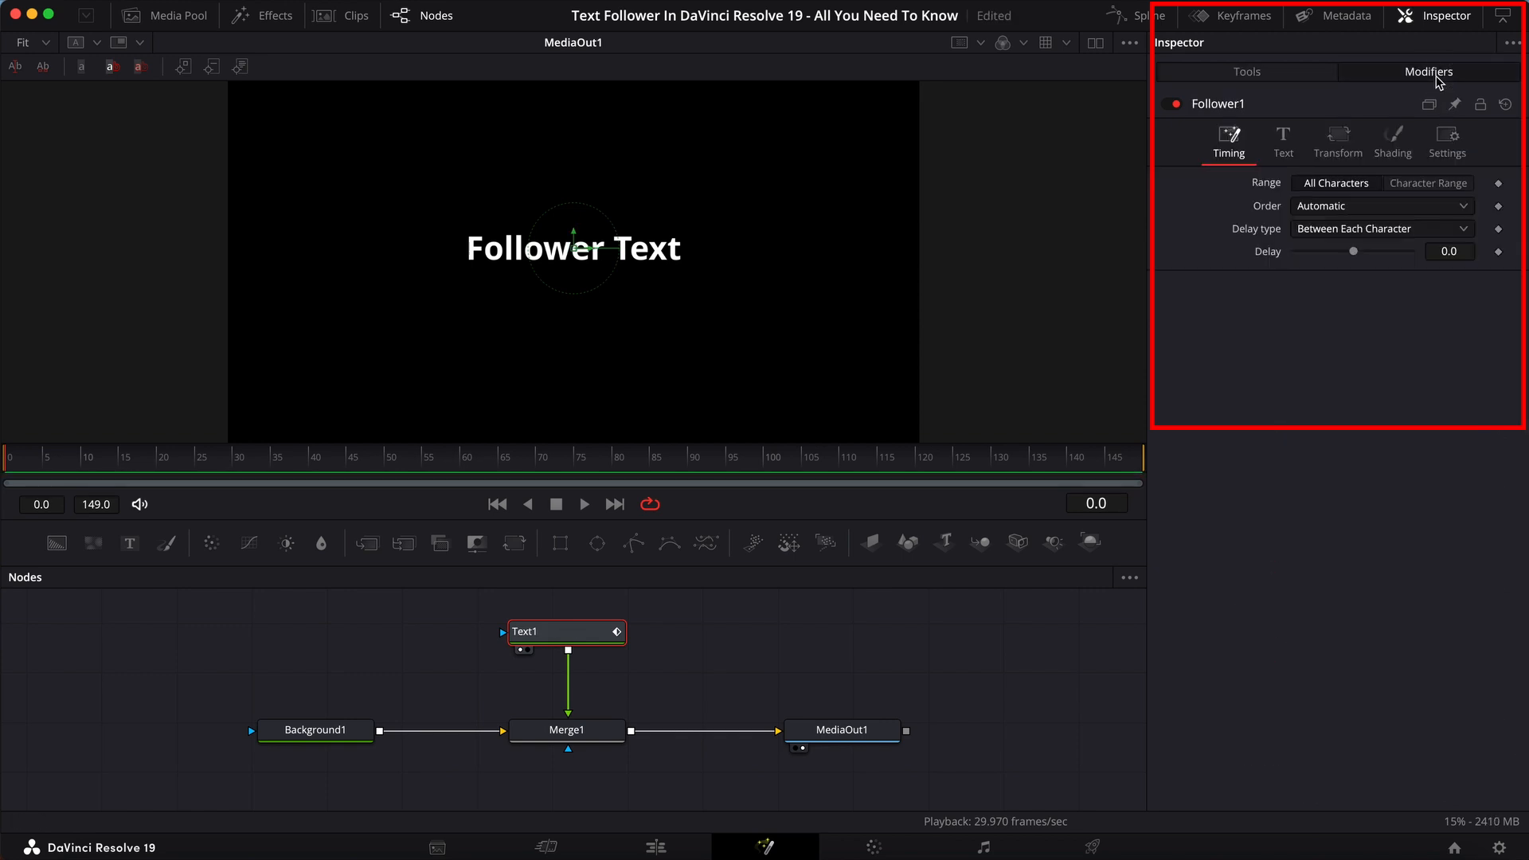
click(1392, 142)
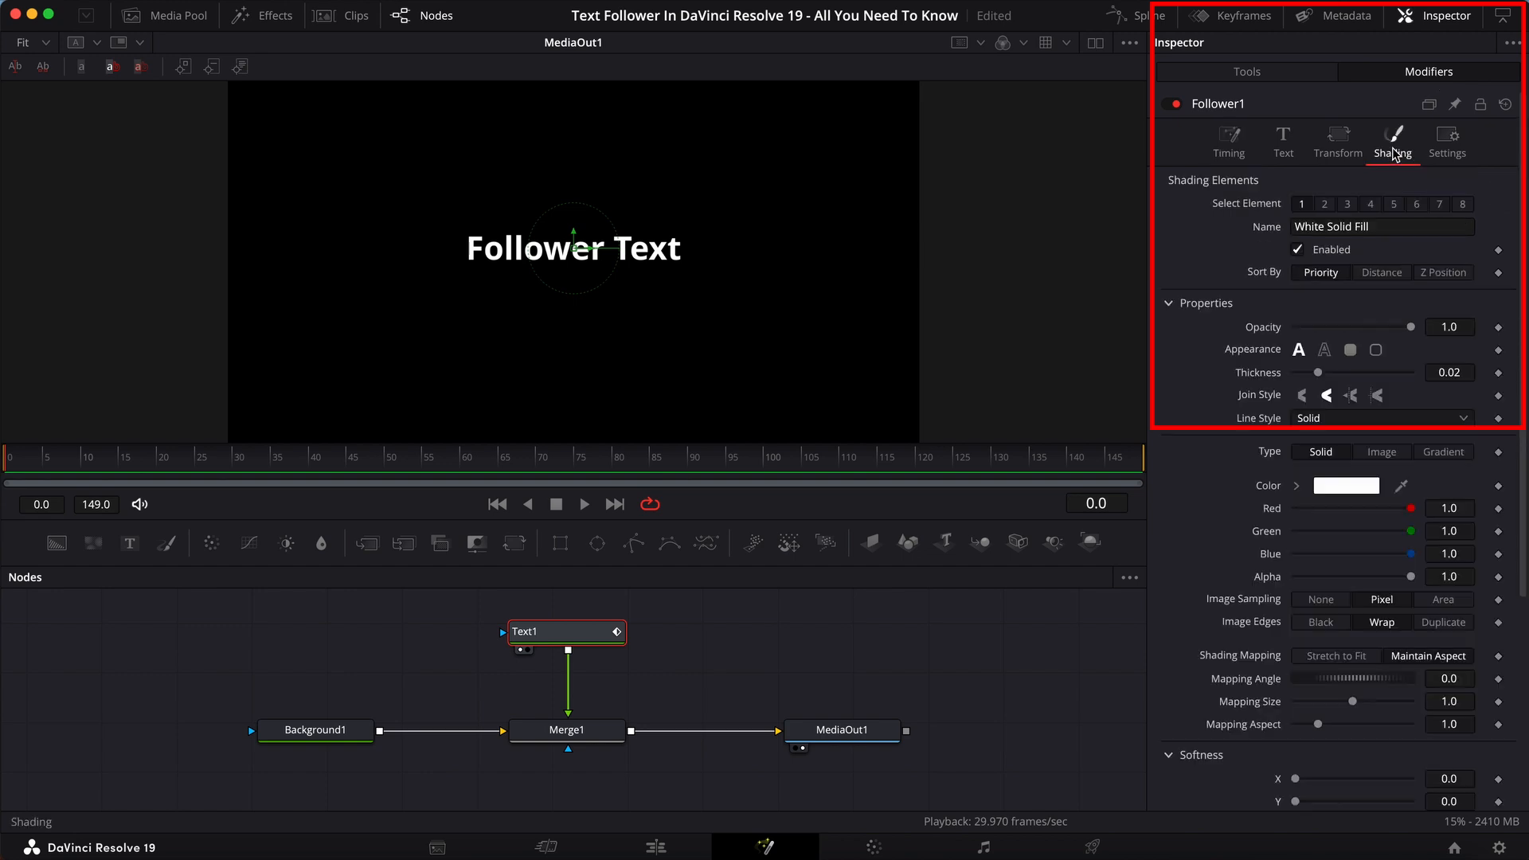
click(1282, 142)
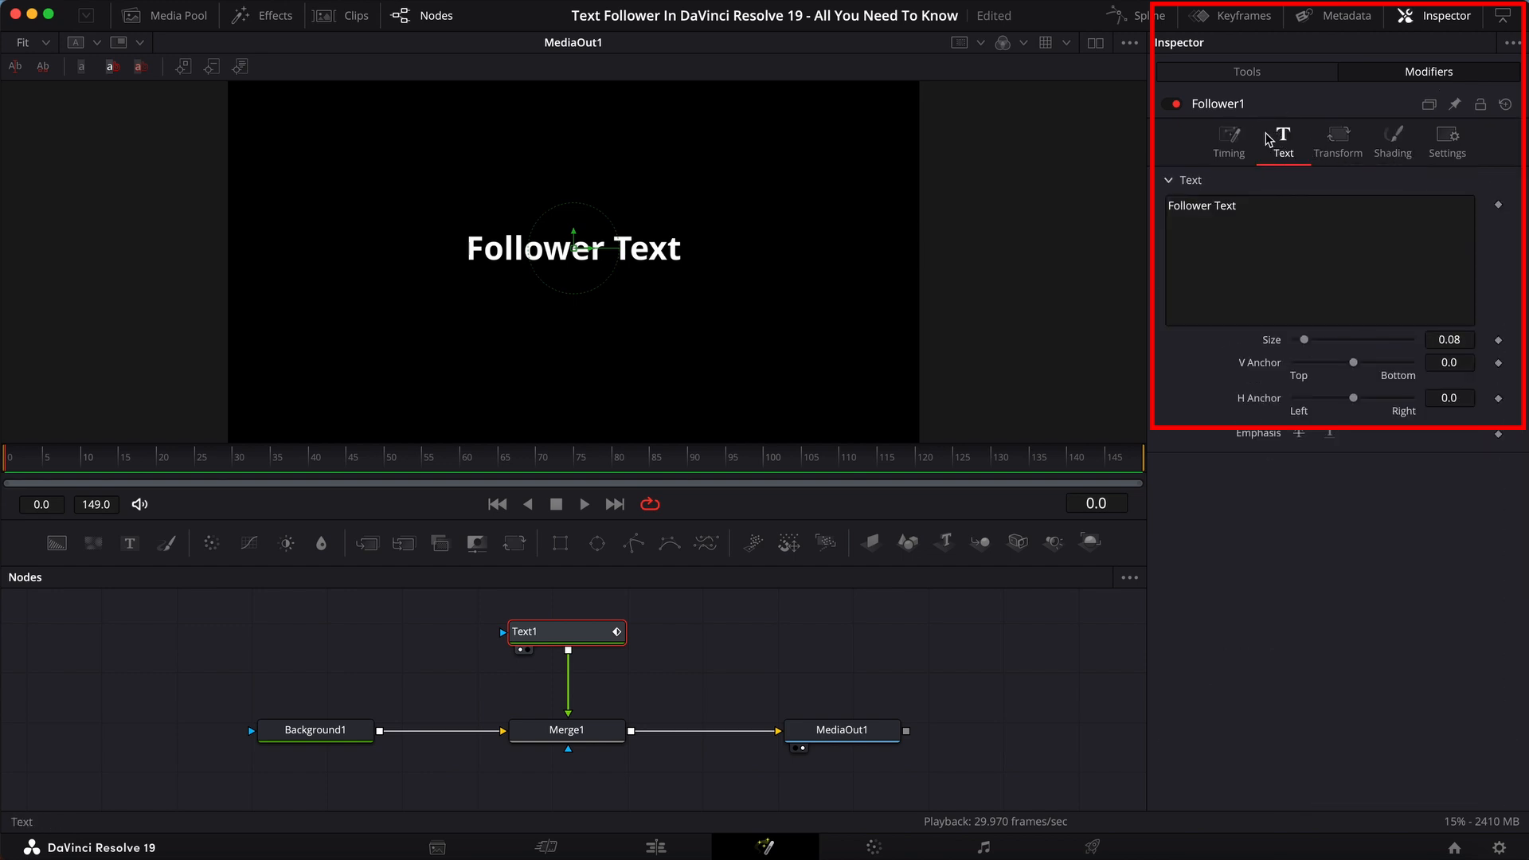
click(1227, 142)
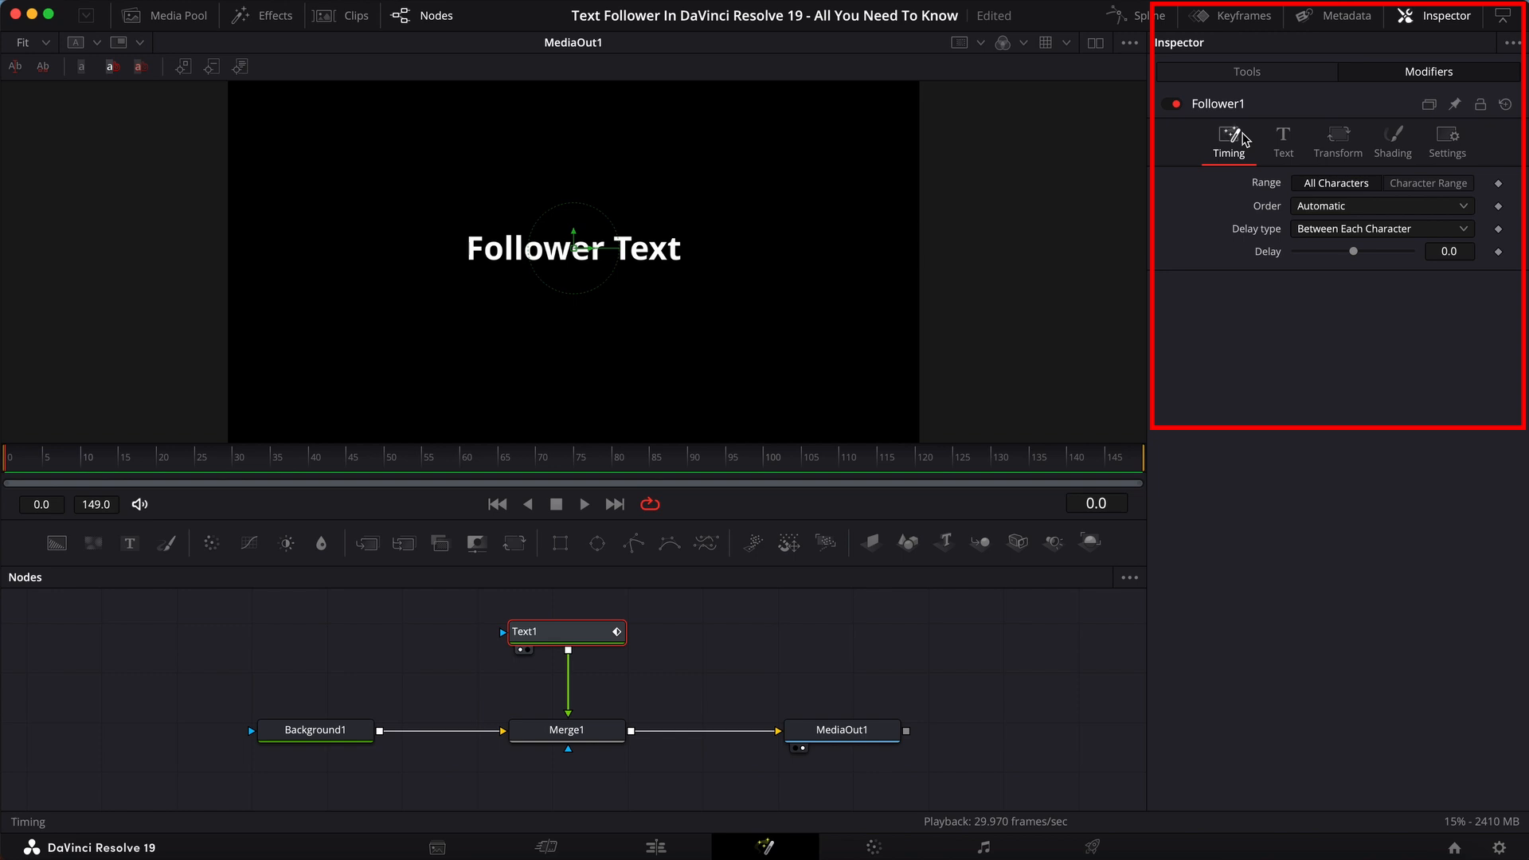
click(1282, 142)
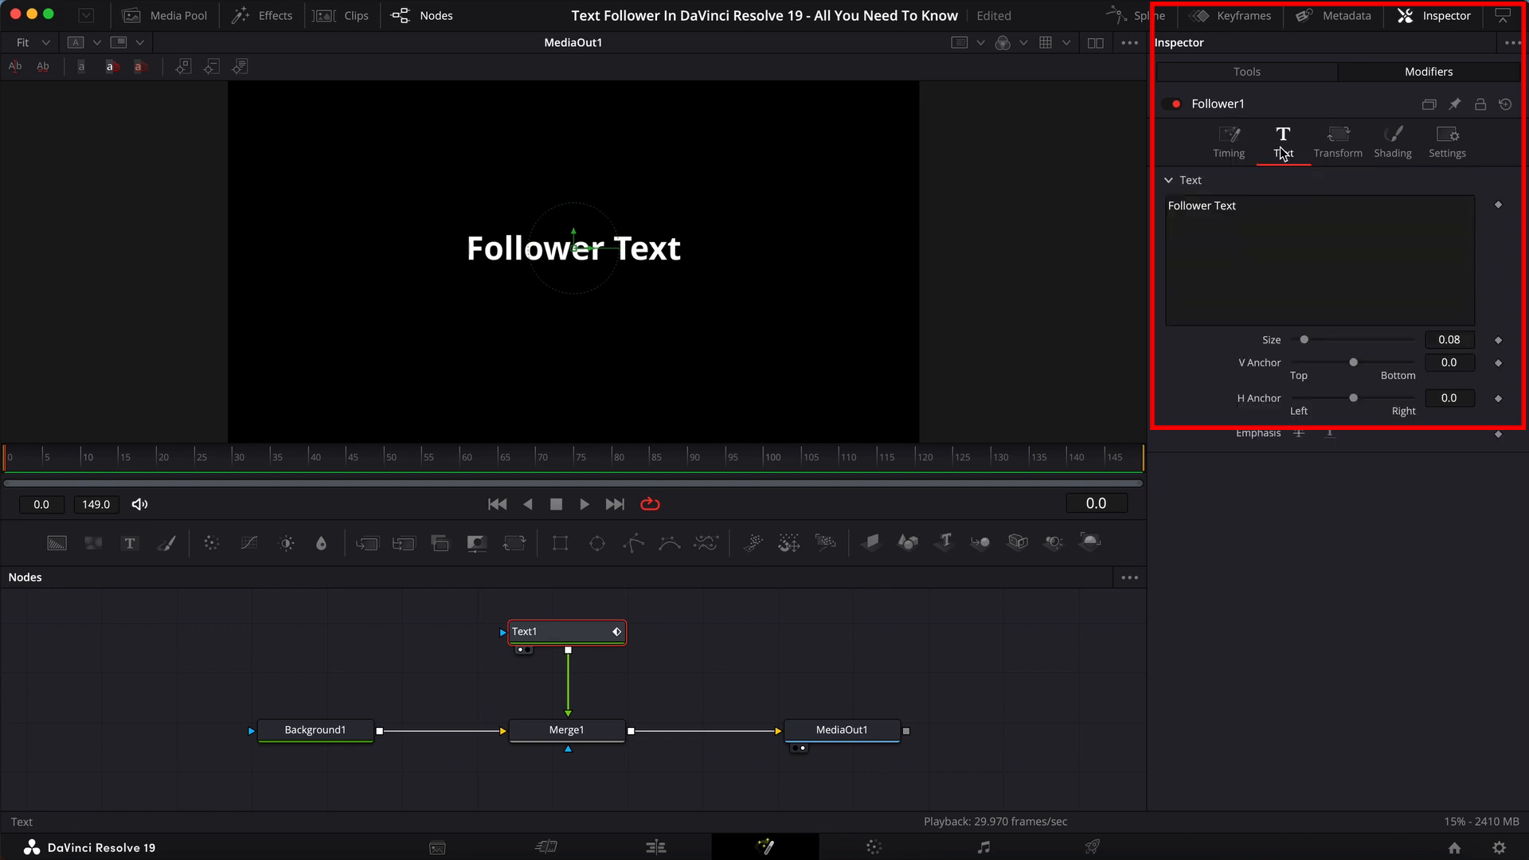
click(1227, 141)
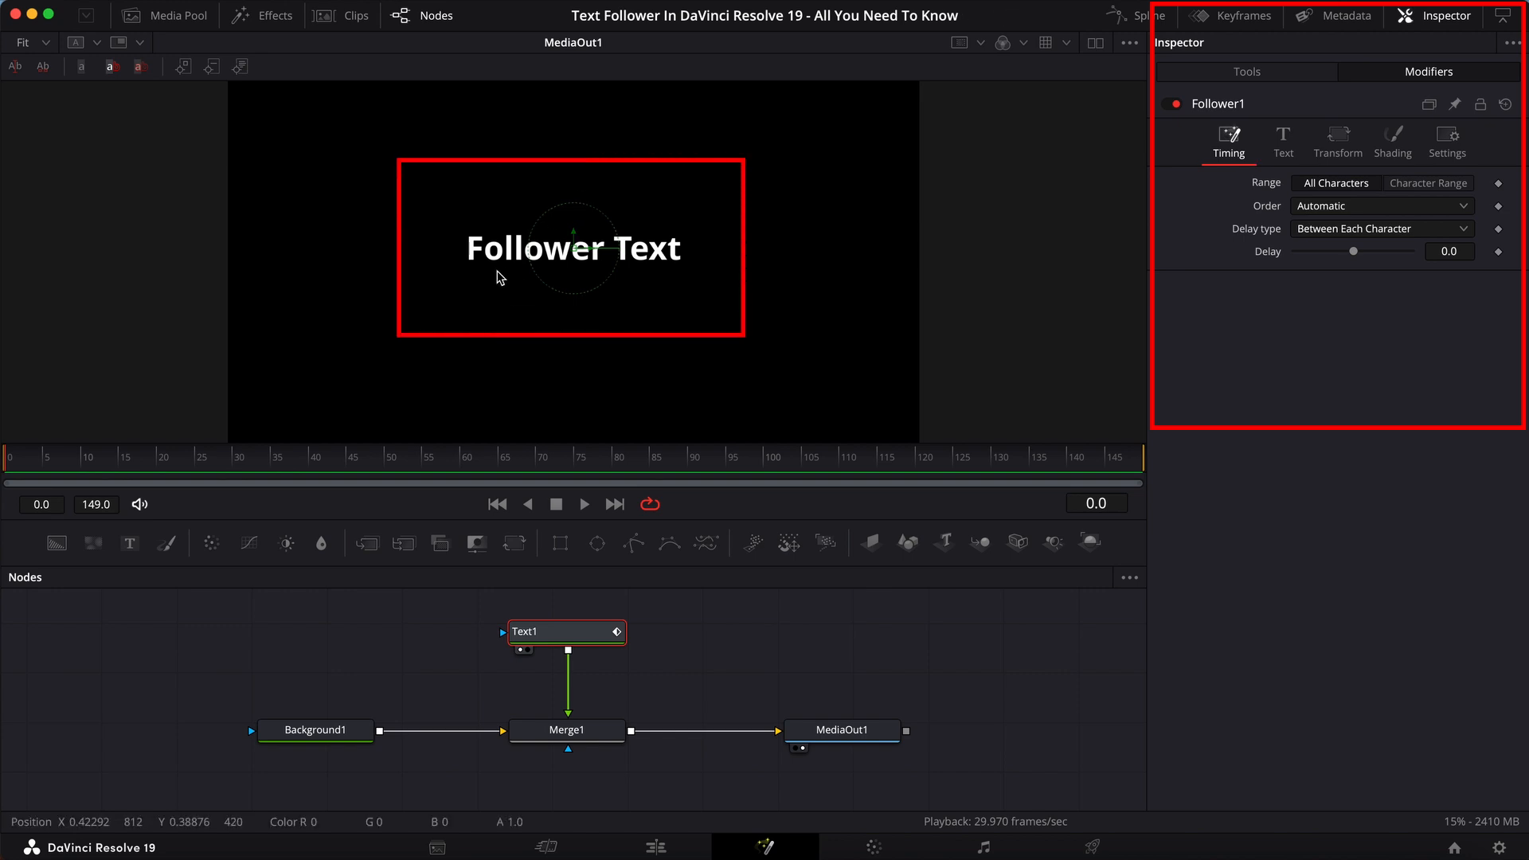
mouse_move(500, 263)
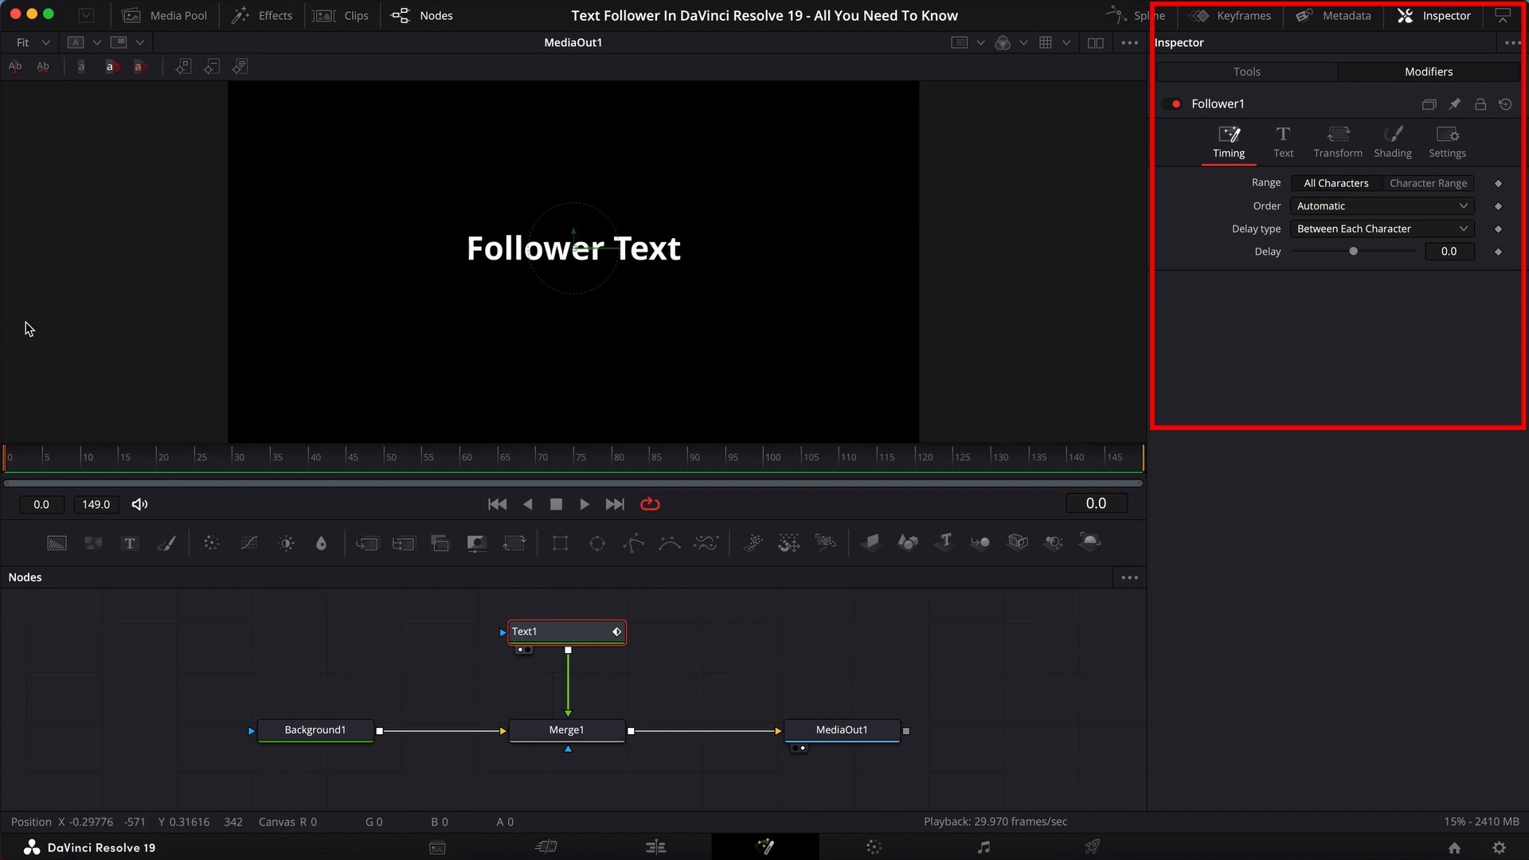
Set the Follower order to Left to Right with delay type Between Each Character
click(1379, 205)
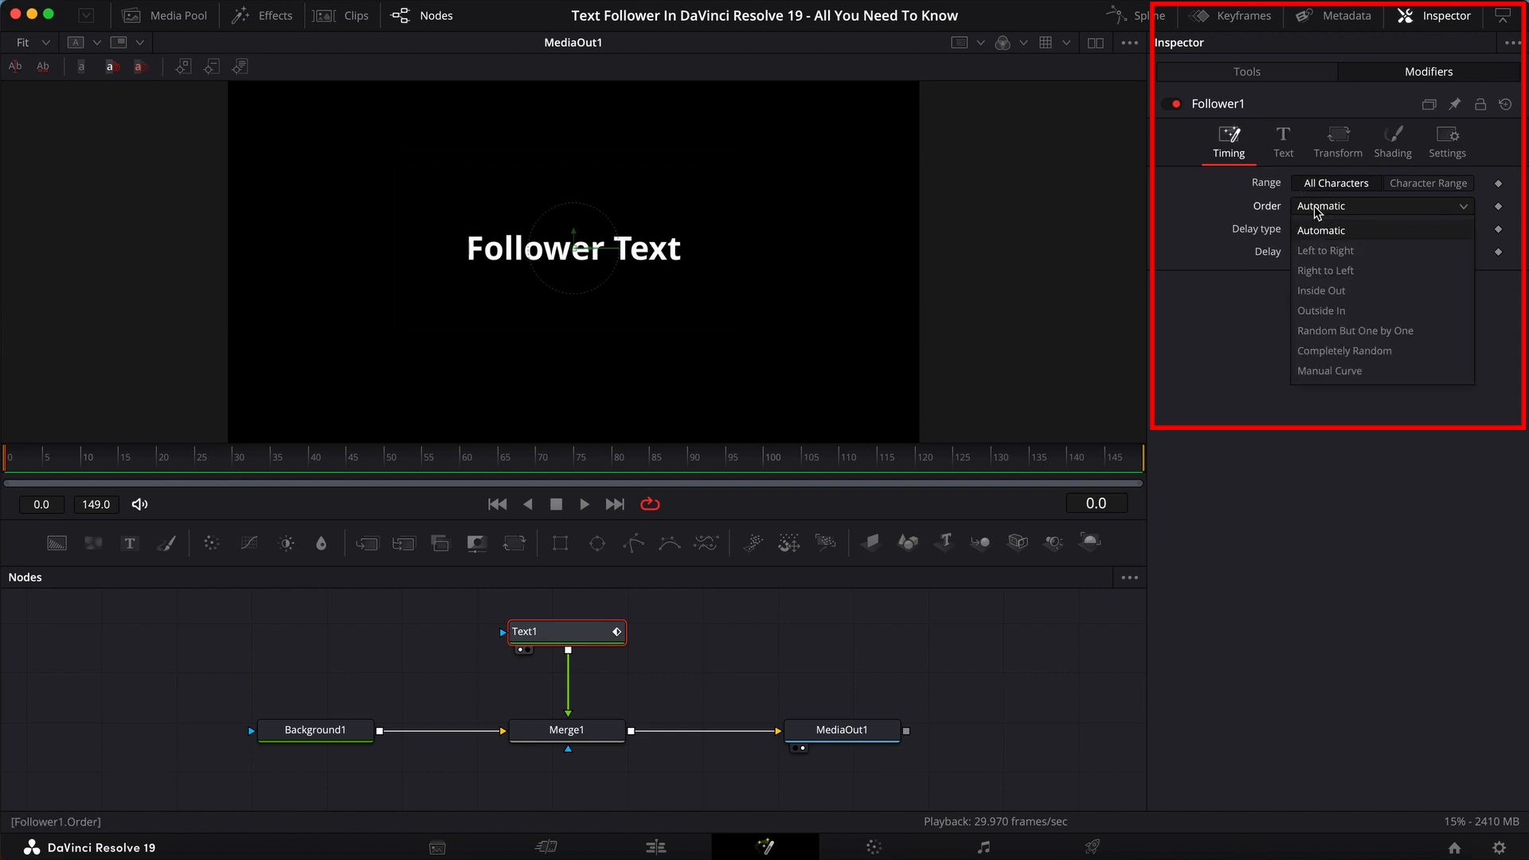
click(1324, 249)
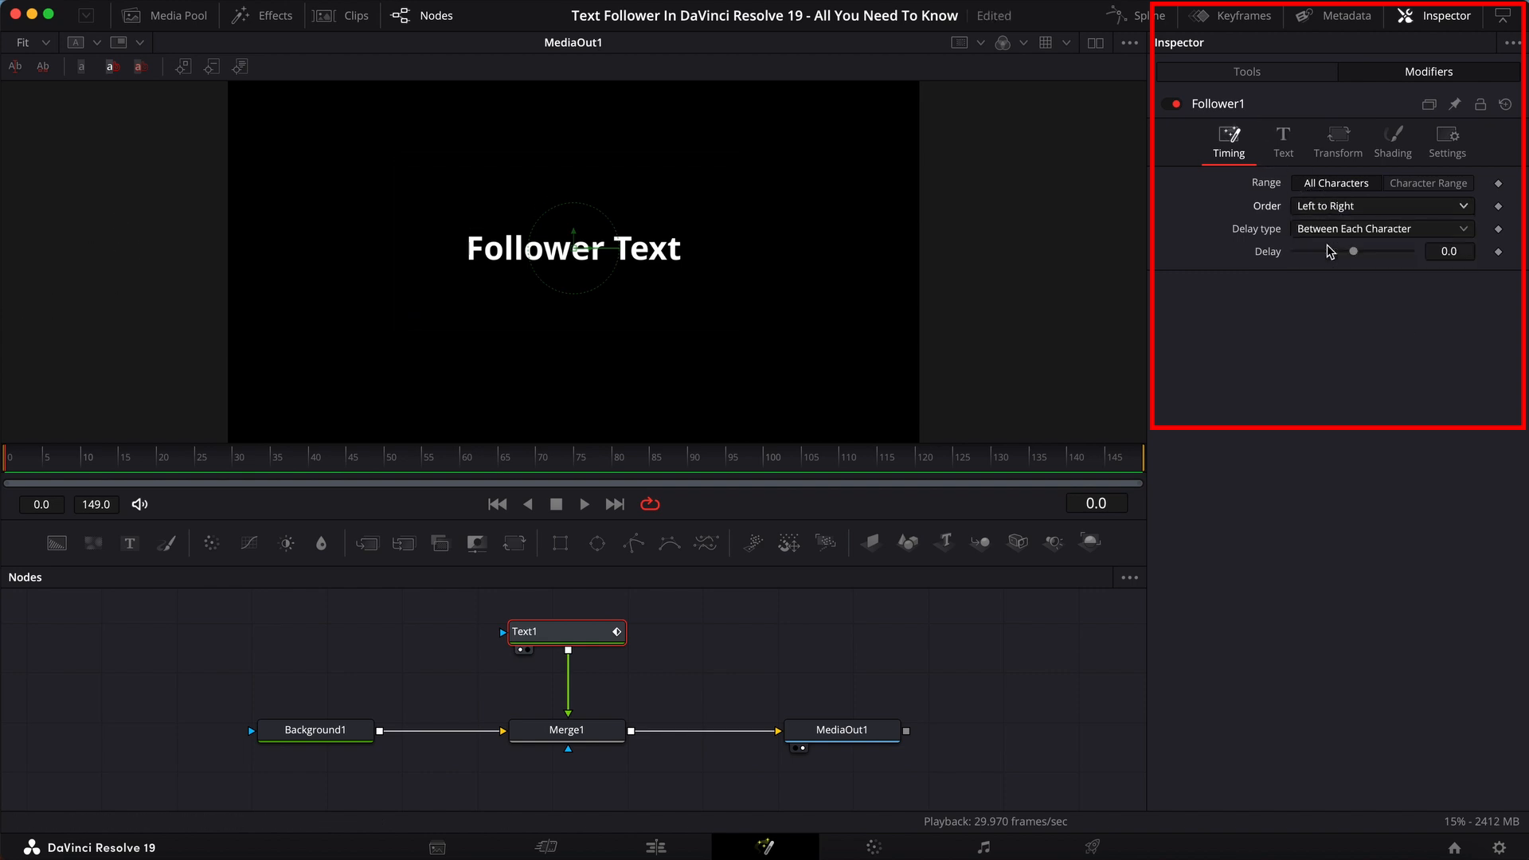
click(1380, 229)
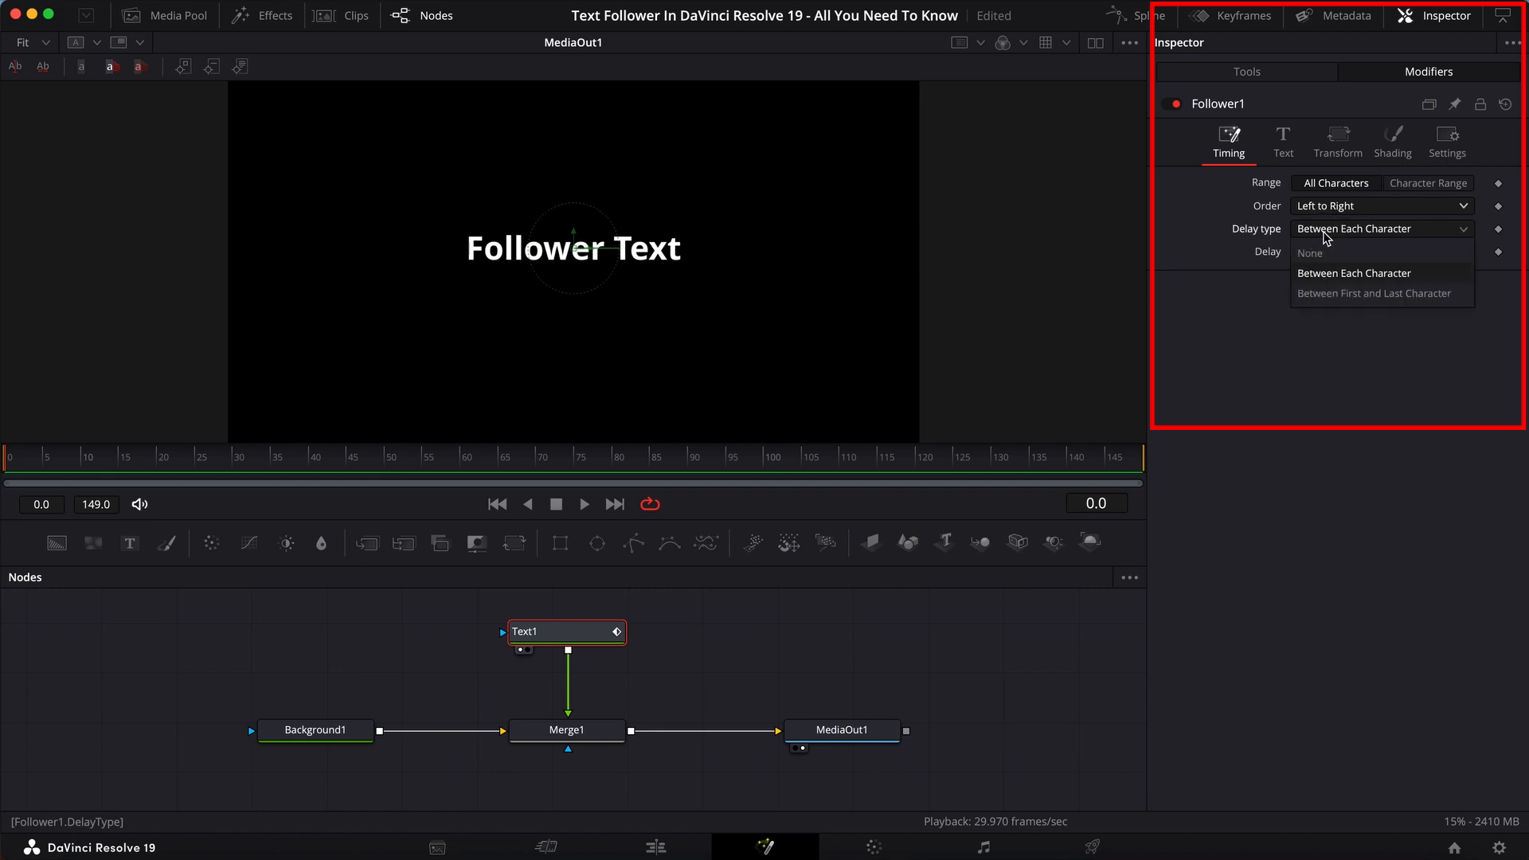
mouse_move(1341, 244)
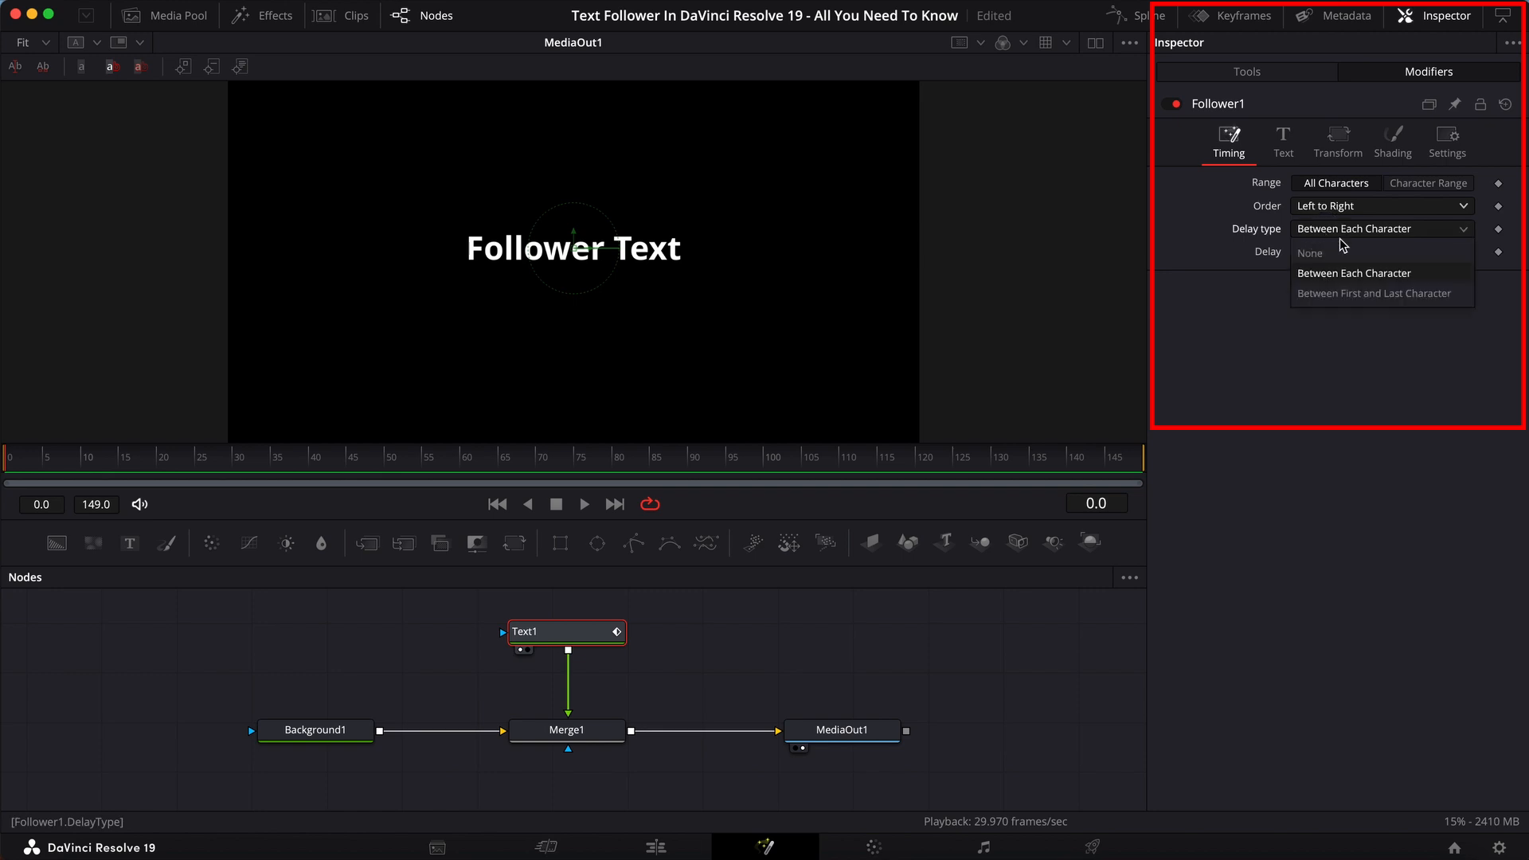
click(1354, 273)
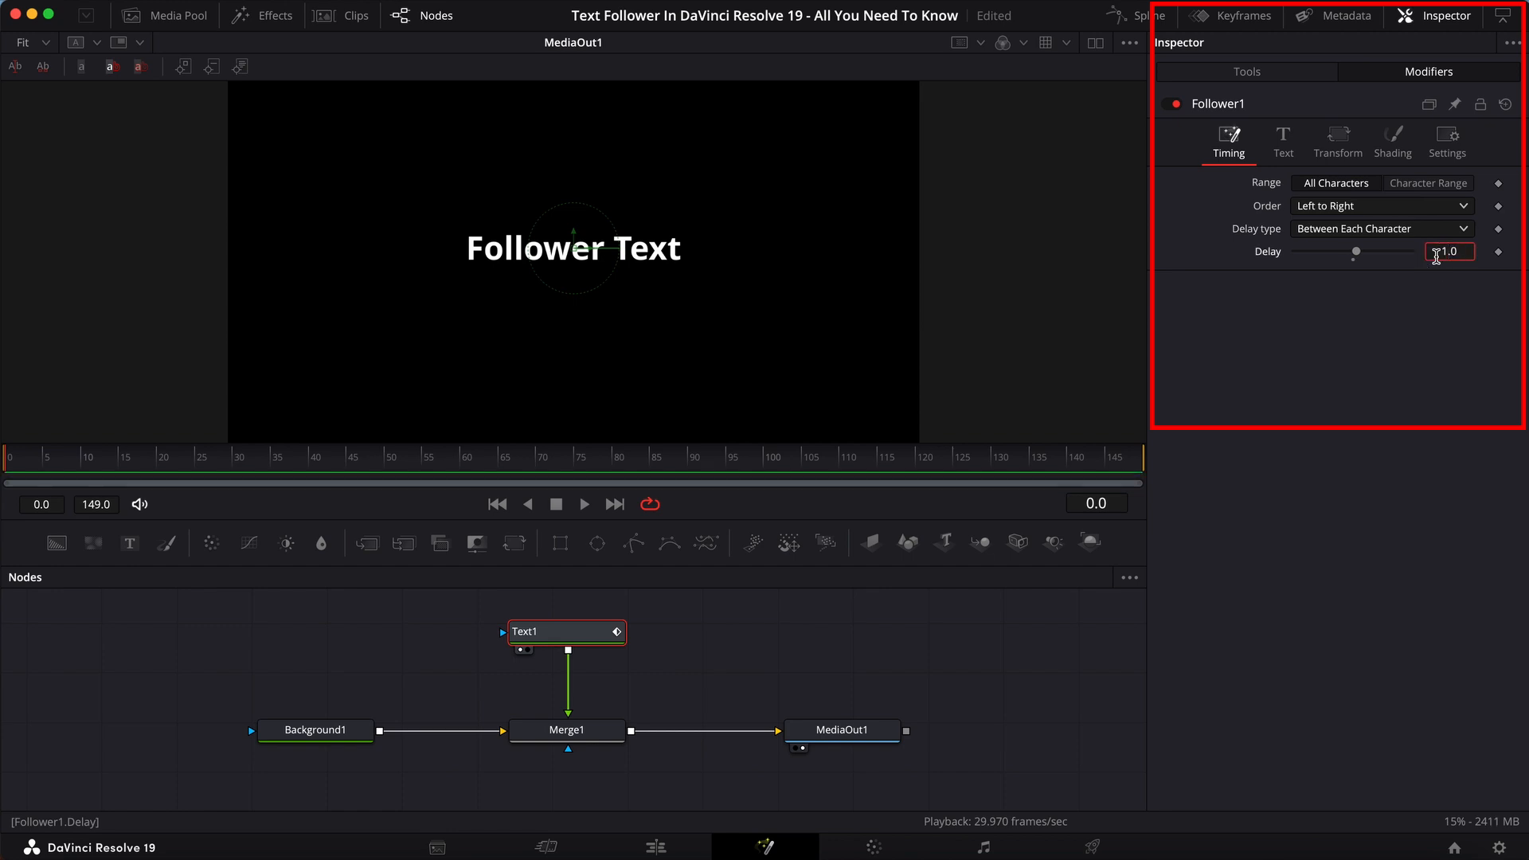
Show the Follower's Shading tab and expand its Position offset settings
click(1391, 142)
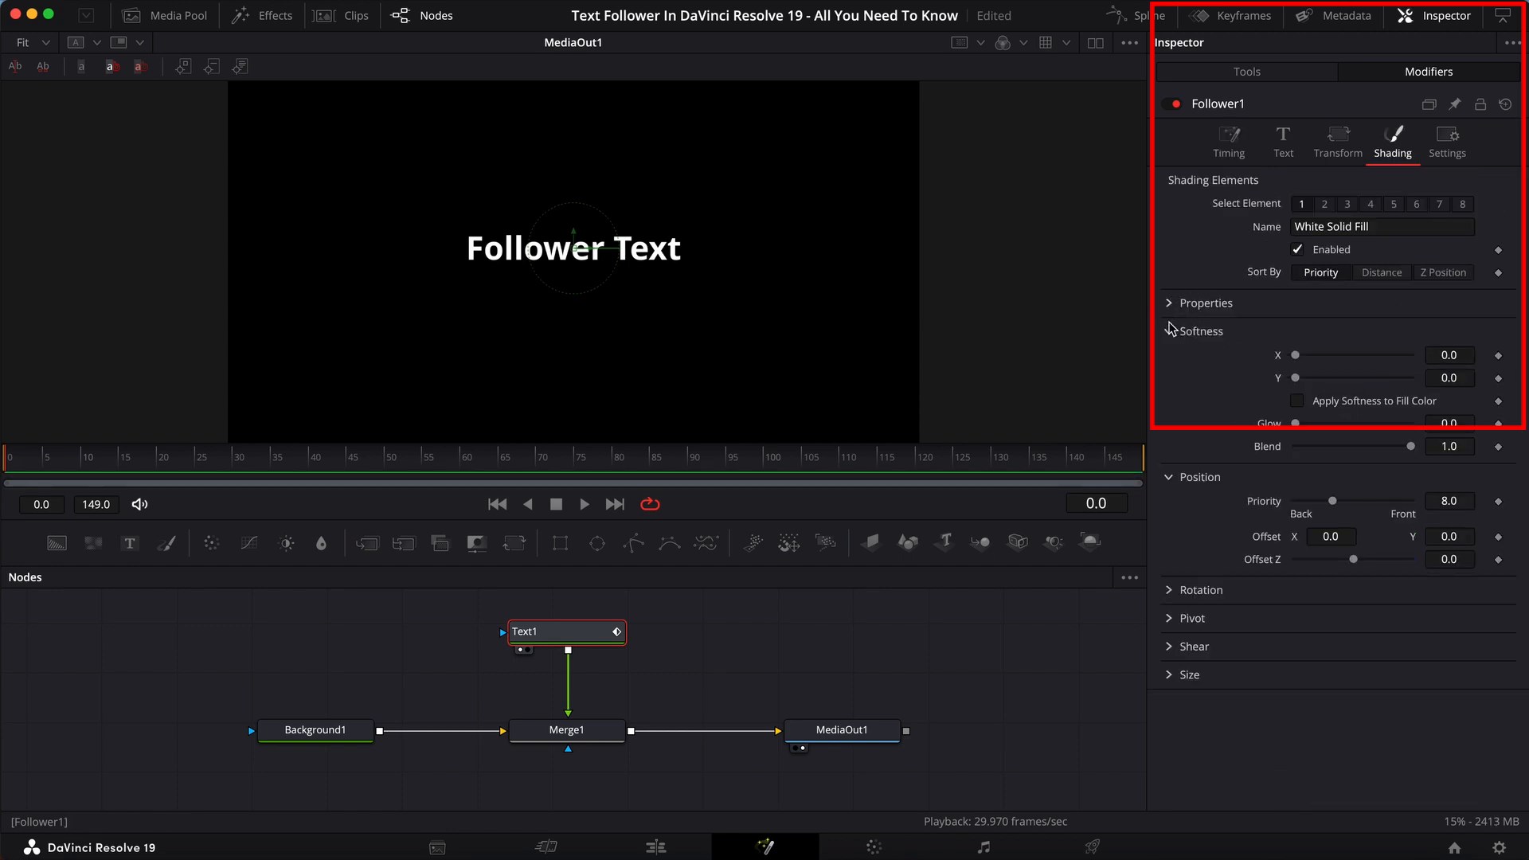
click(1169, 331)
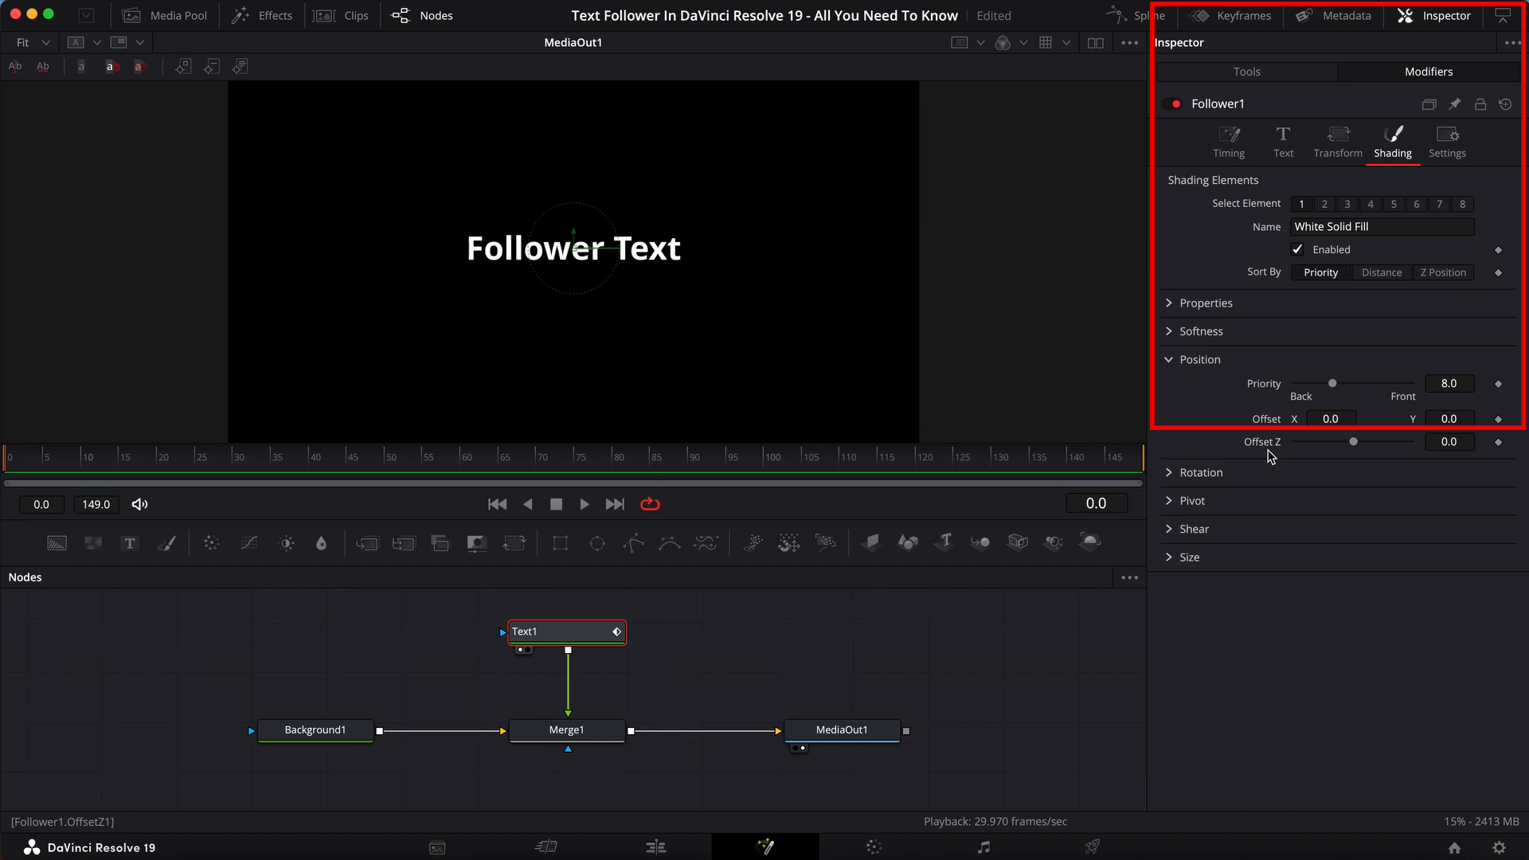
mouse_move(1302, 520)
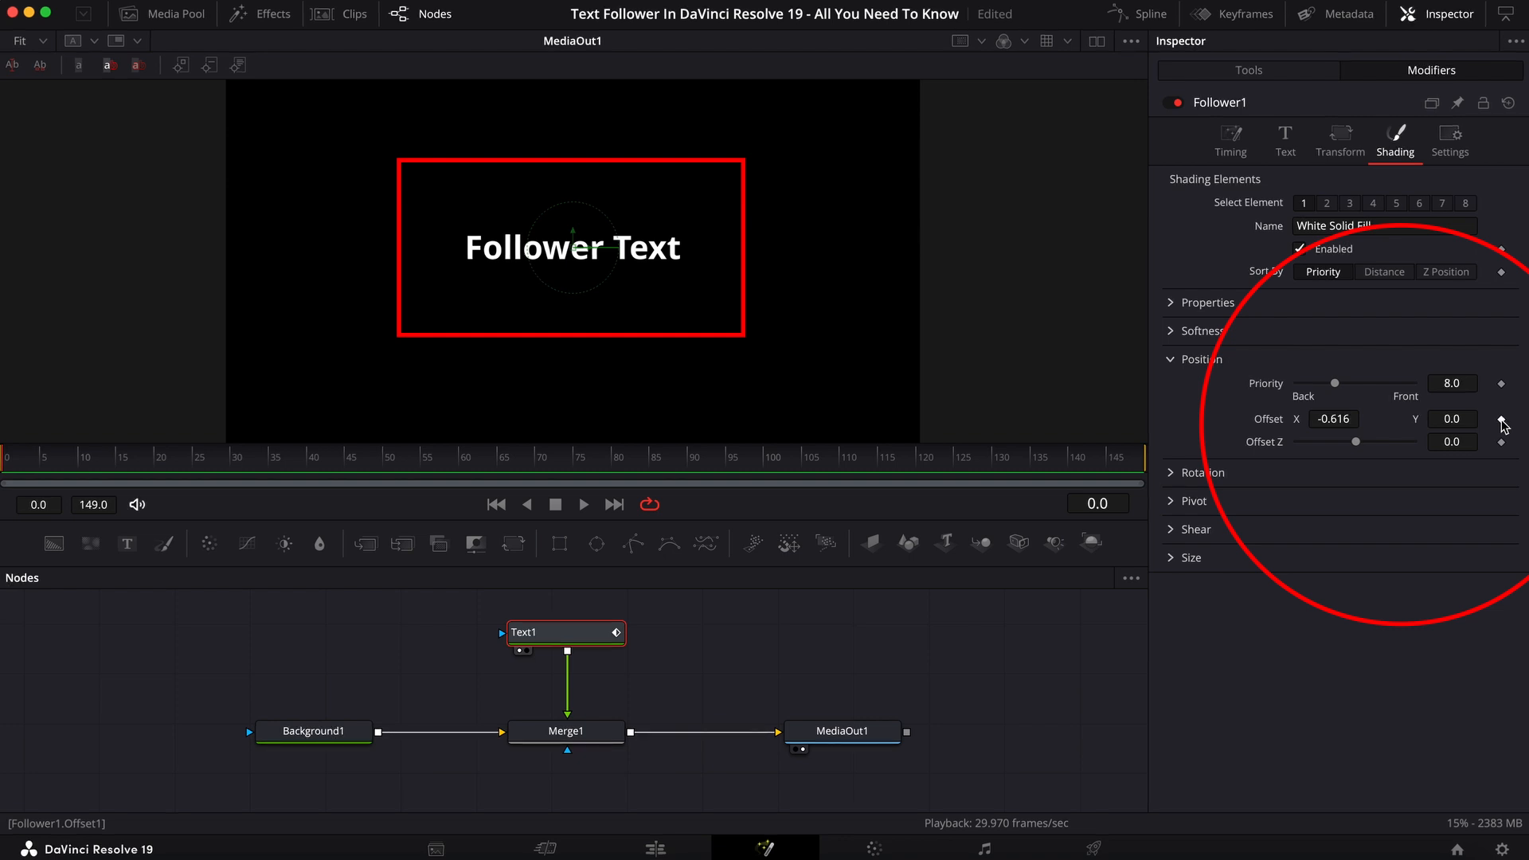
mouse_move(551, 258)
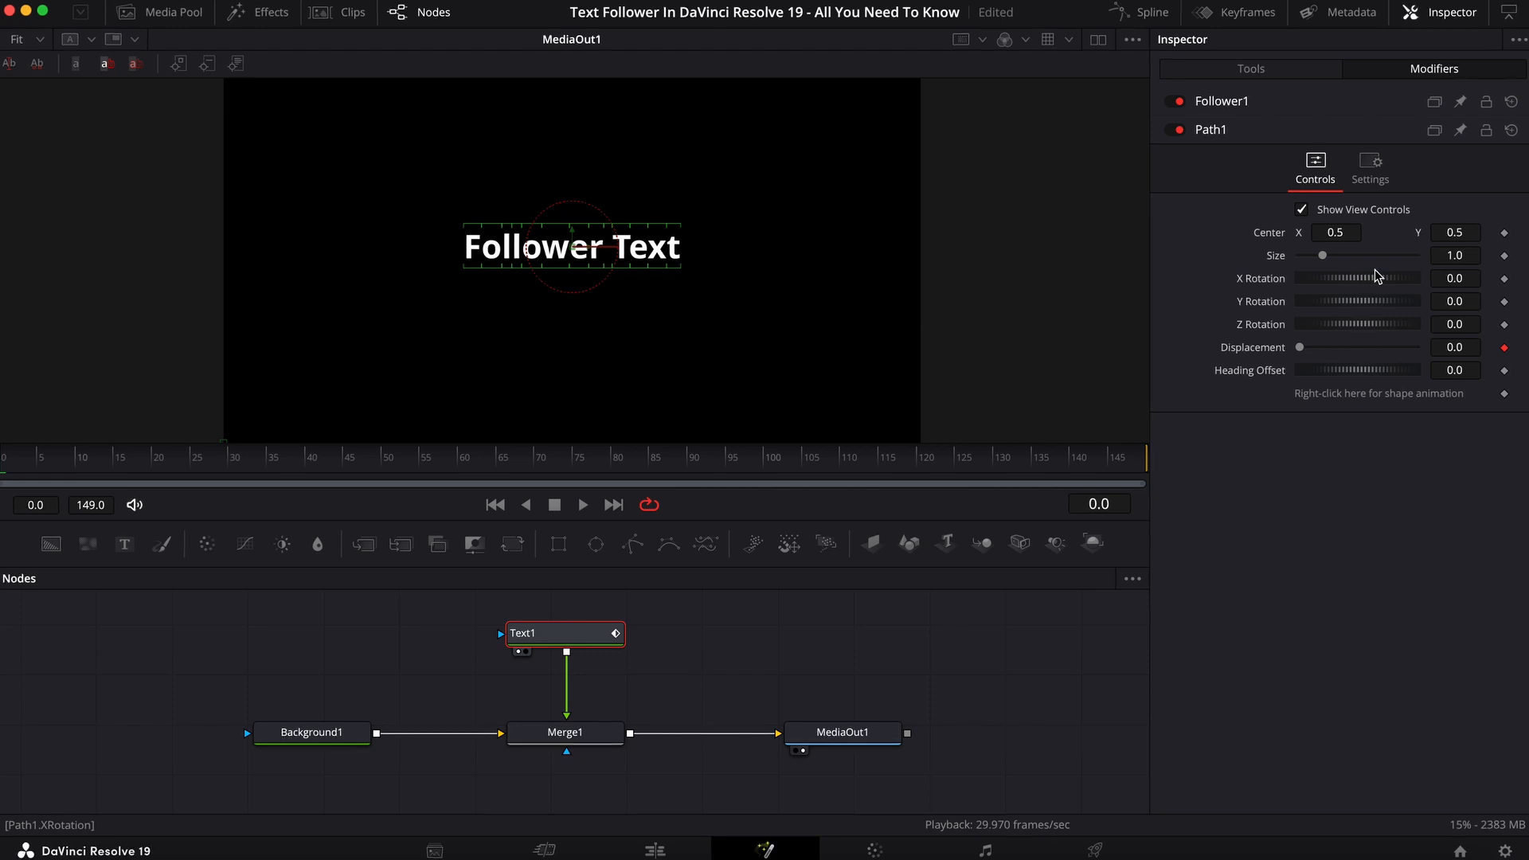
Enter -3.09 as the Follower's horizontal position Offset X
click(1222, 100)
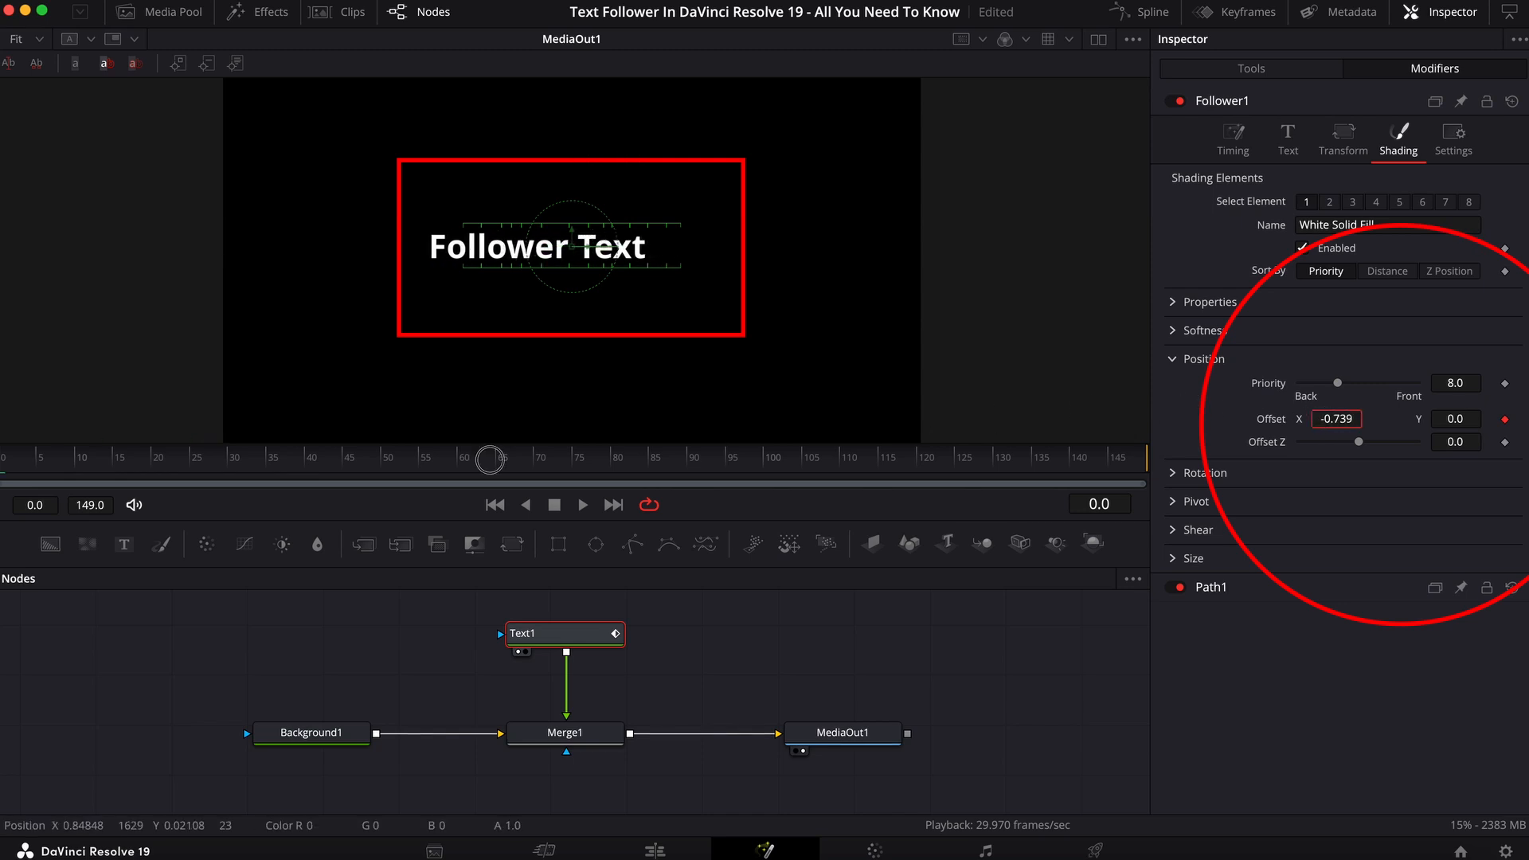
text(-3.09)
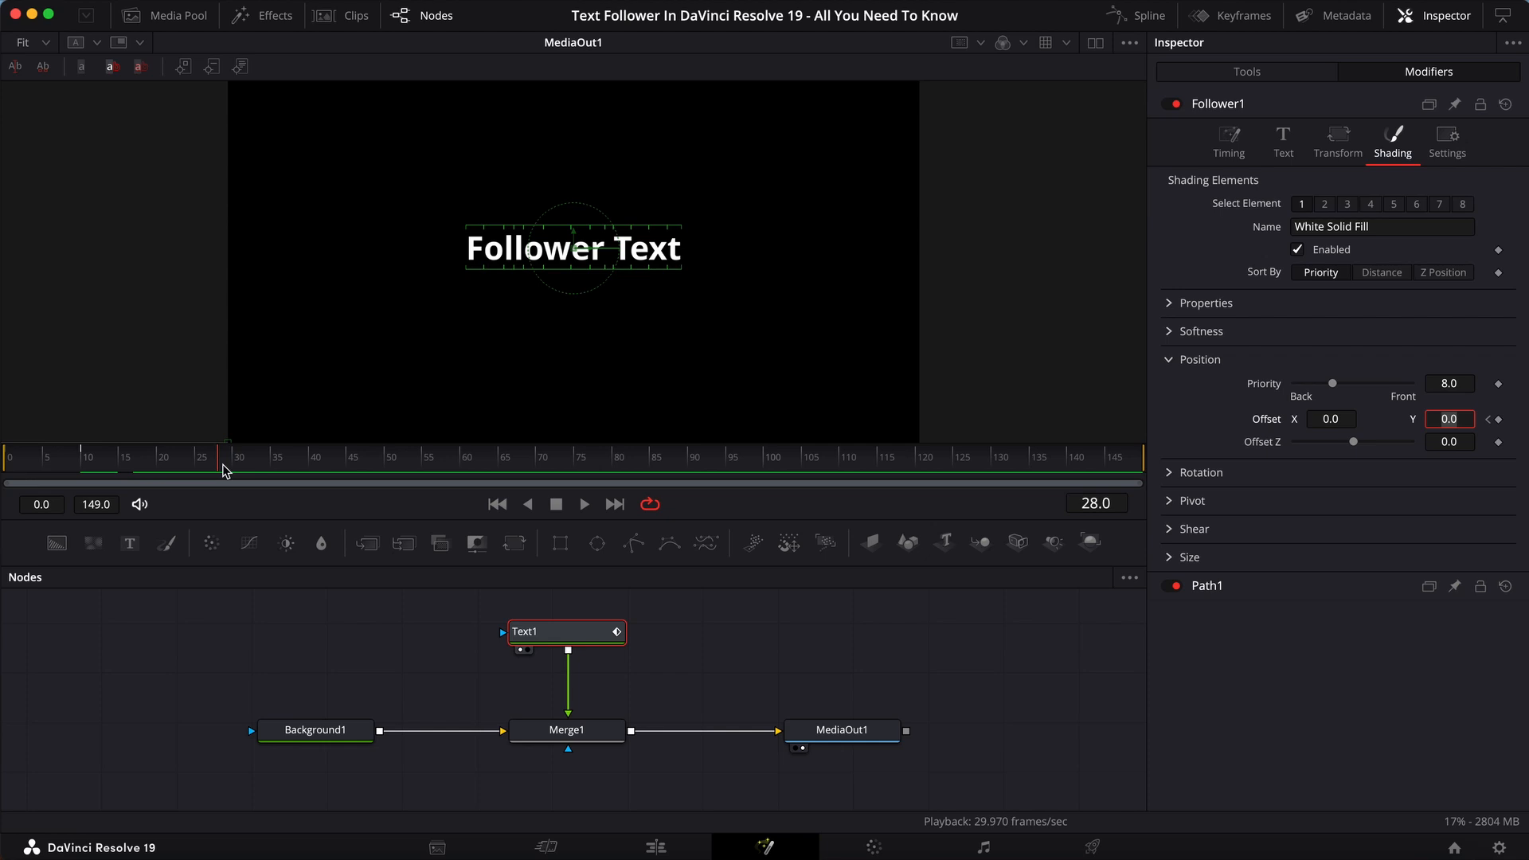
mouse_move(306, 400)
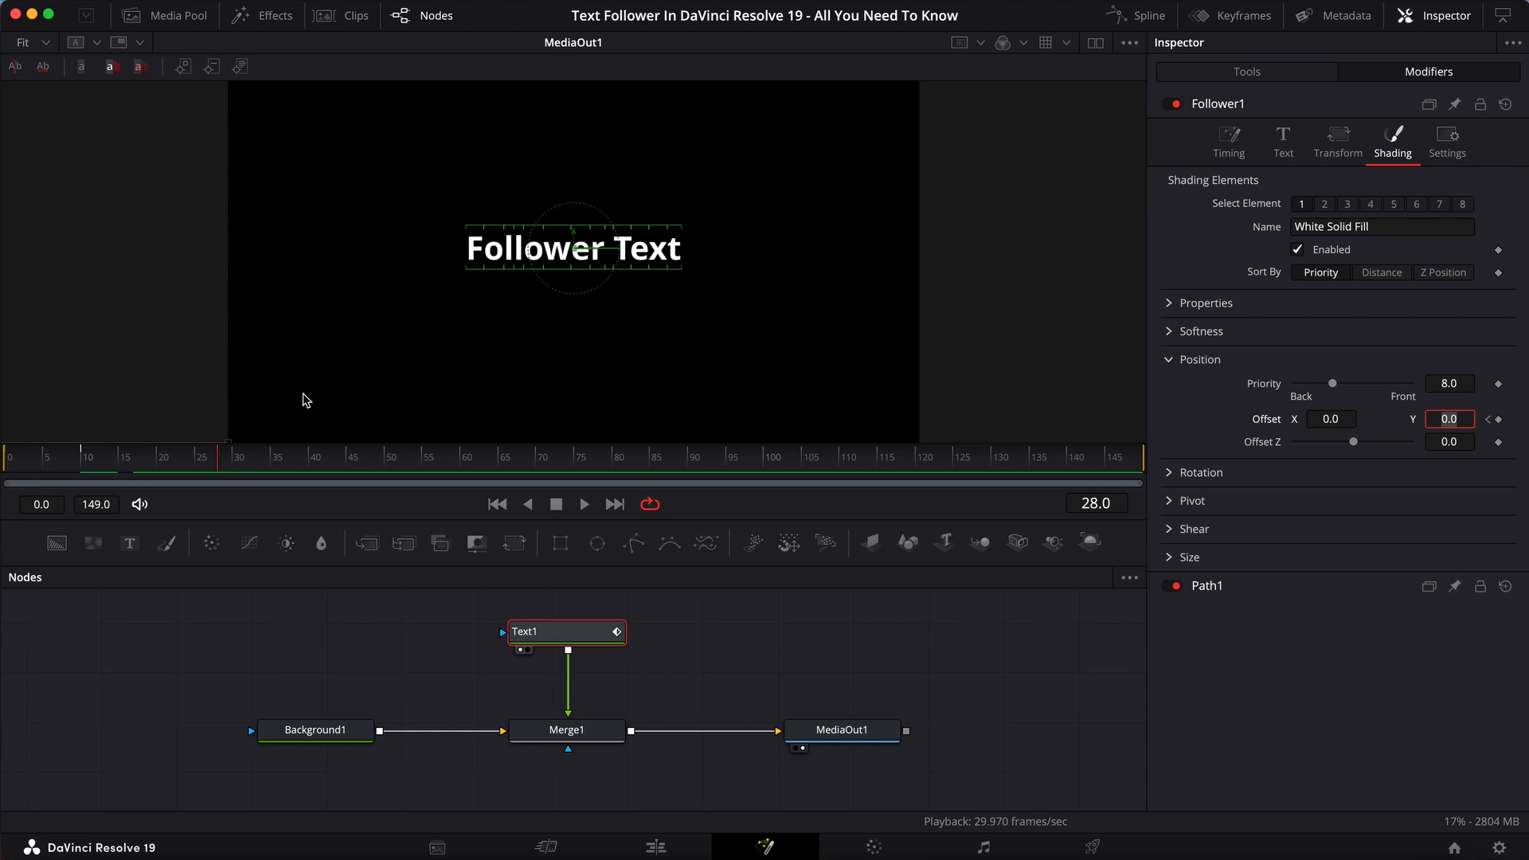
Fit the Path1 Displacement curve in the Spline editor, select all keyframes, and smooth them
click(1148, 14)
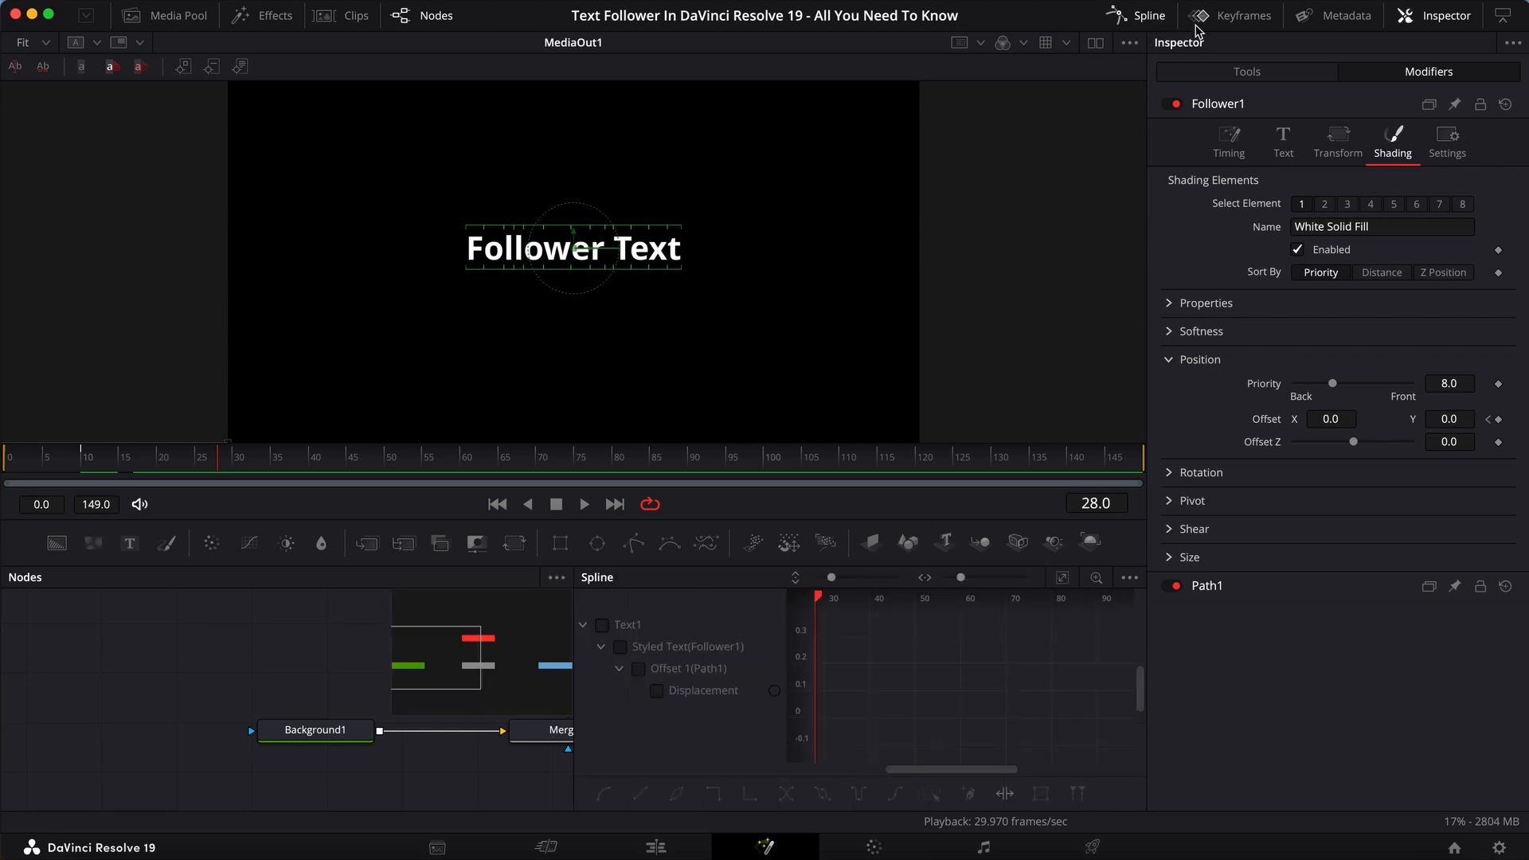
mouse_move(647, 607)
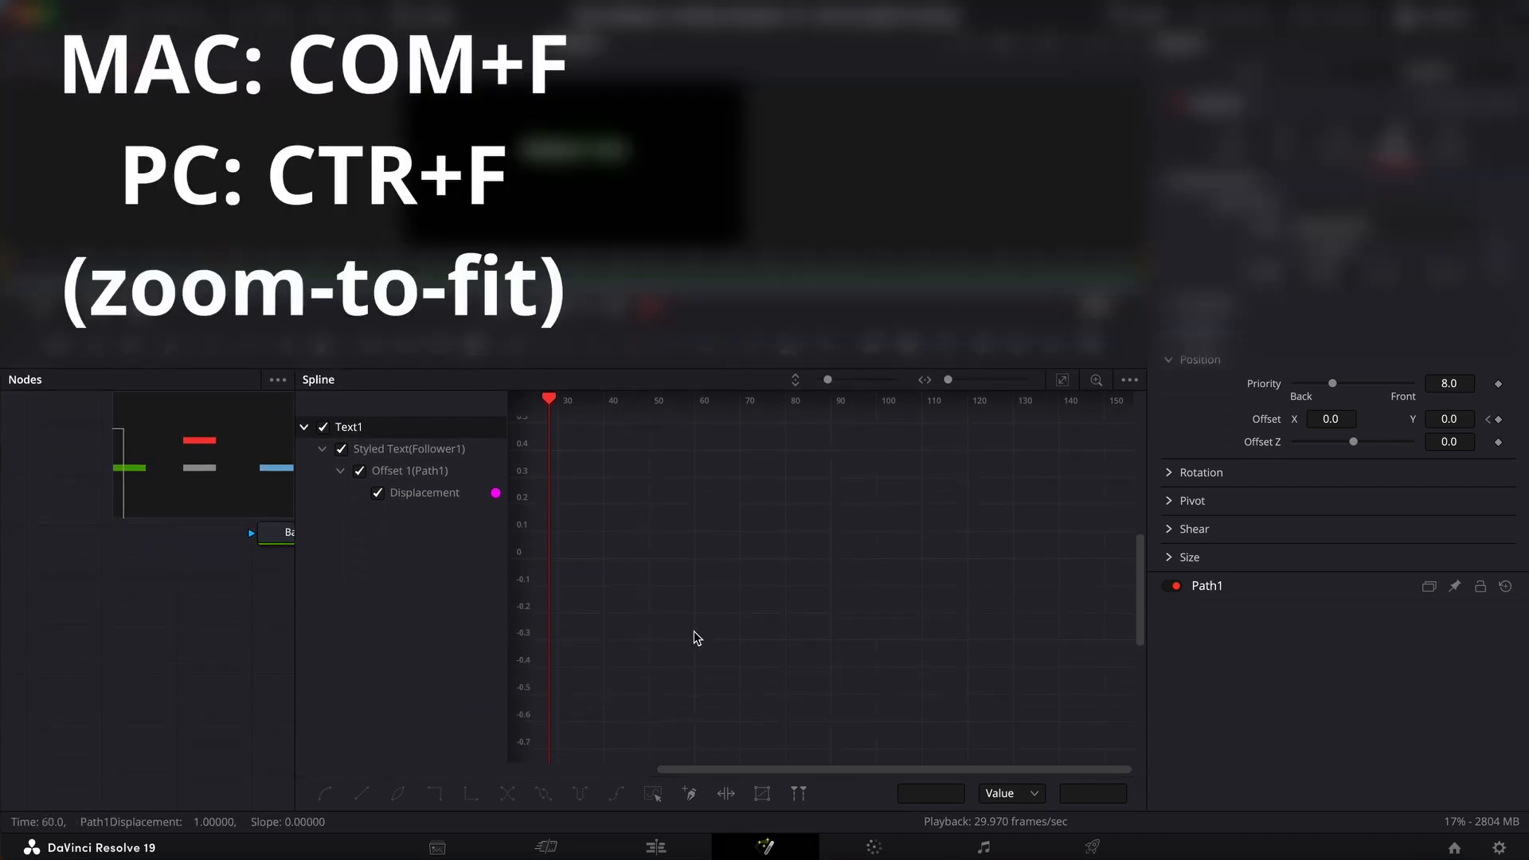
key(ctrl+f)
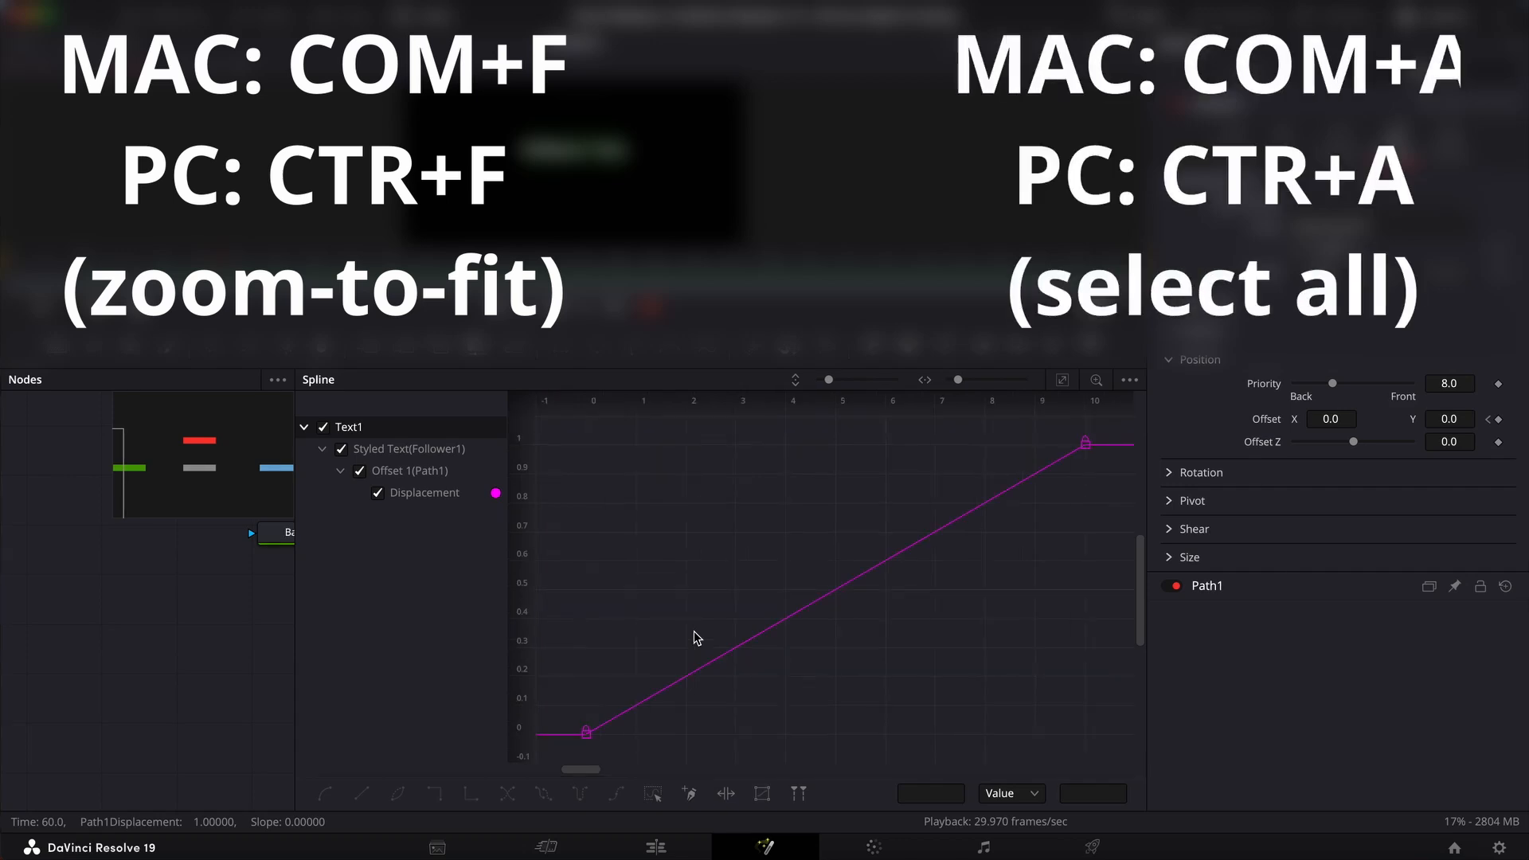
key(ctrl+a)
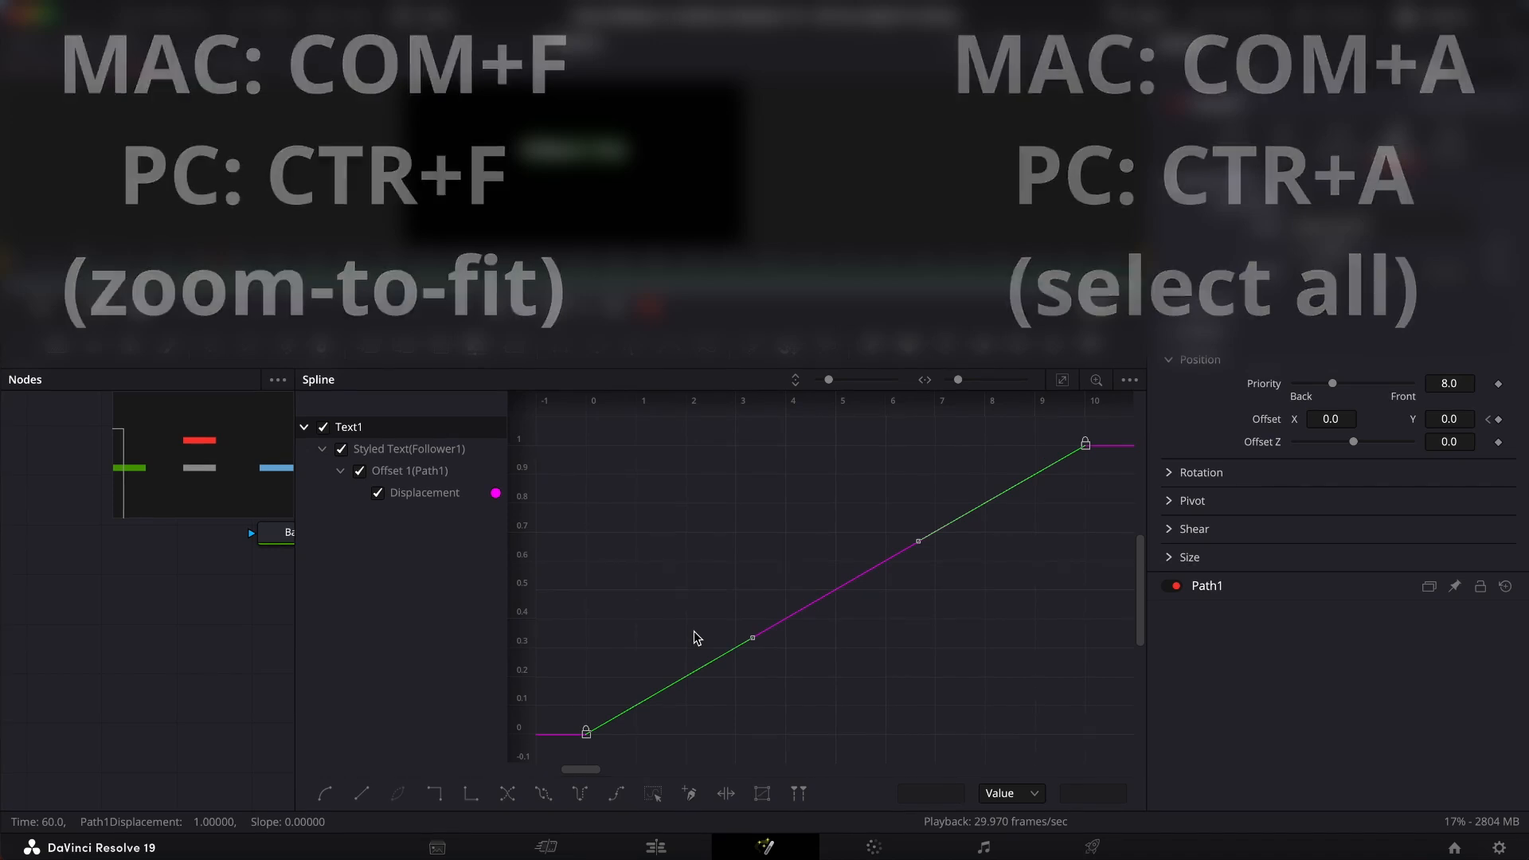
key(s)
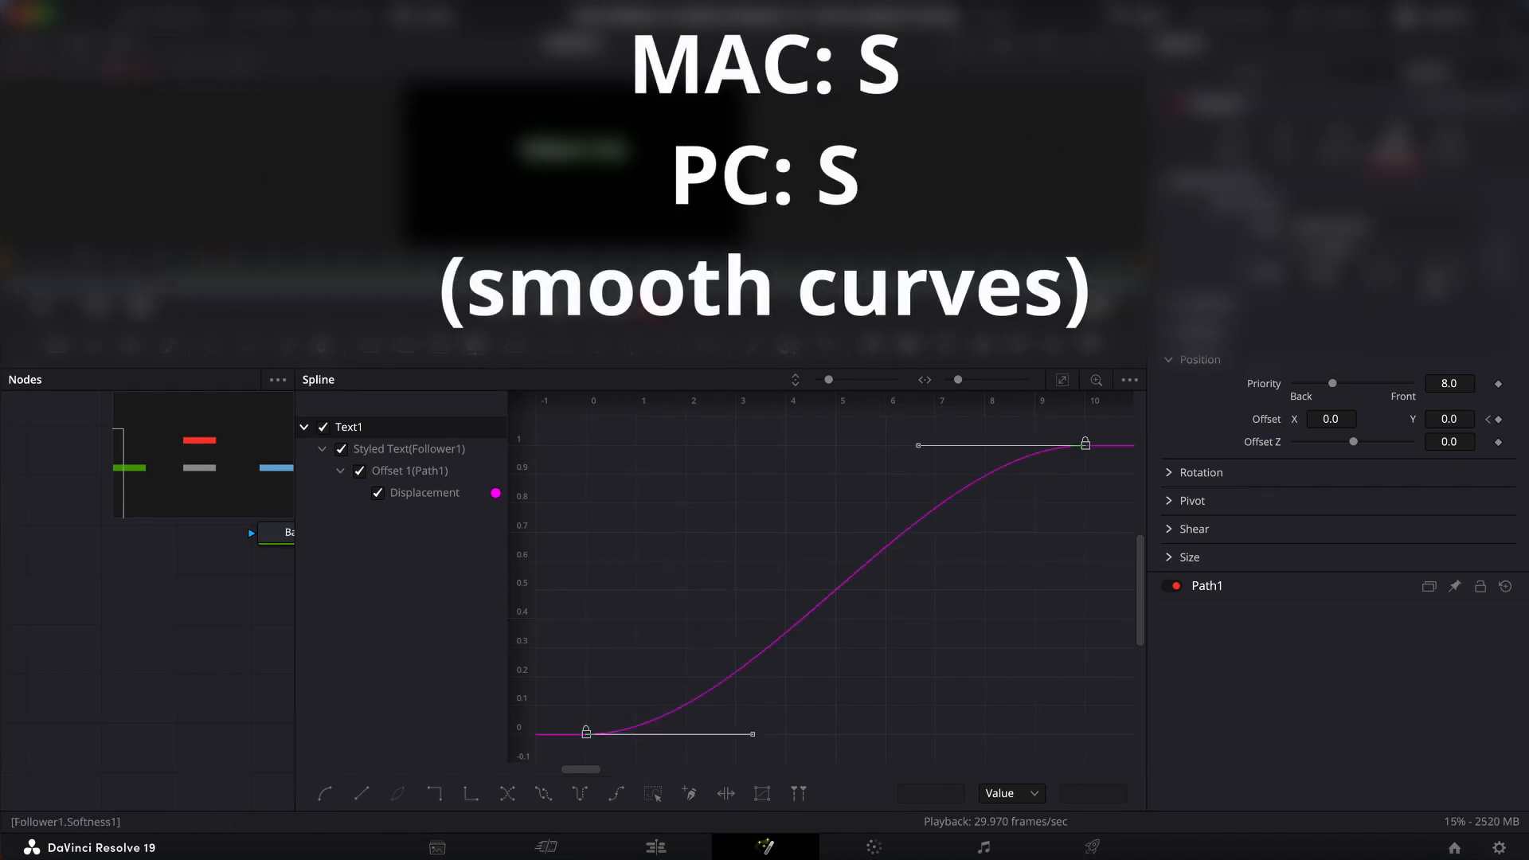
mouse_move(730, 694)
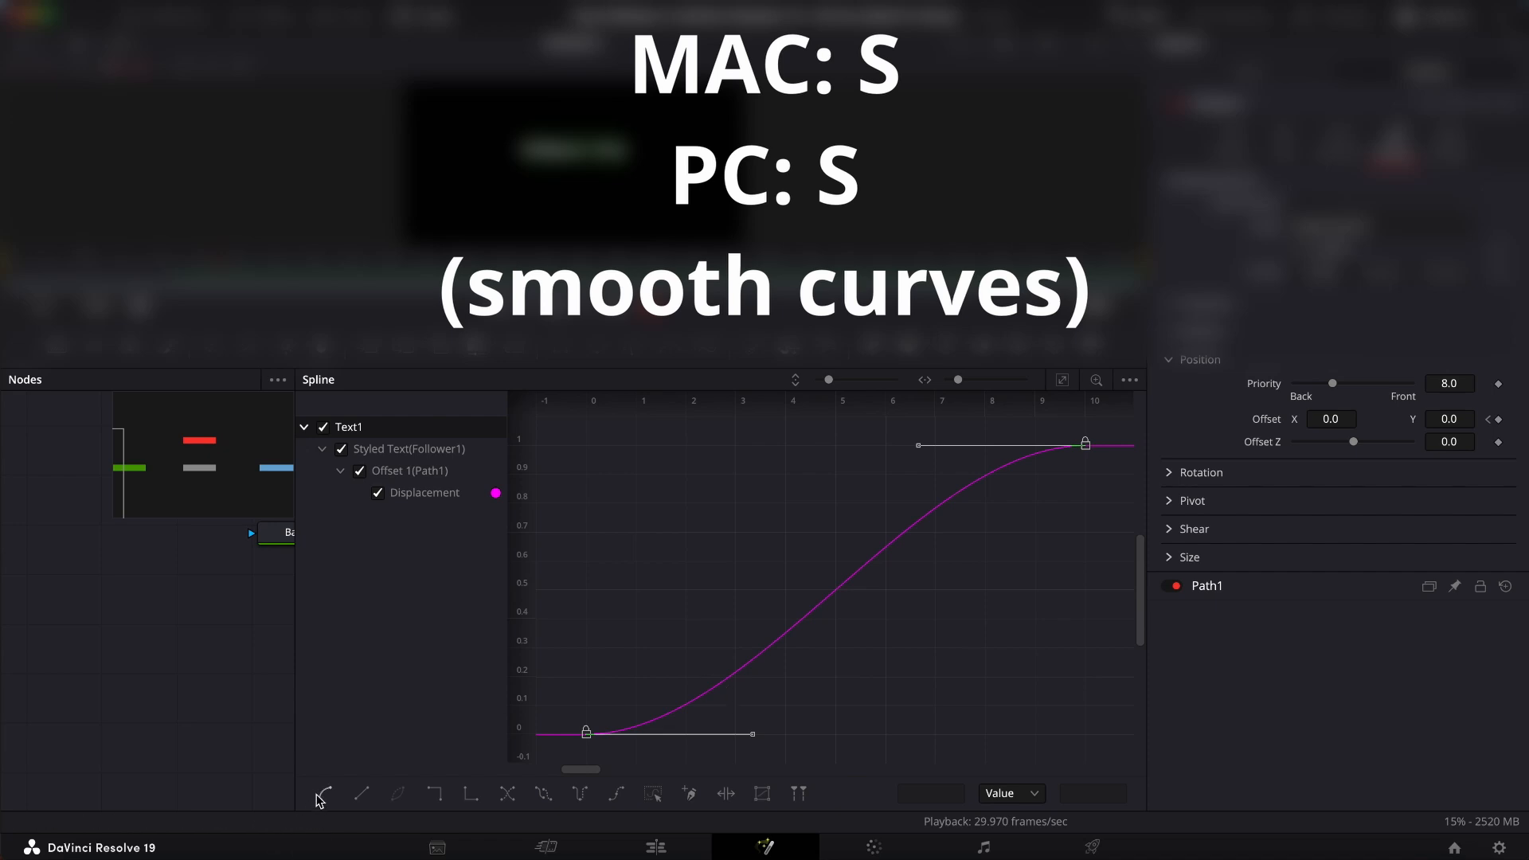
mouse_move(322, 794)
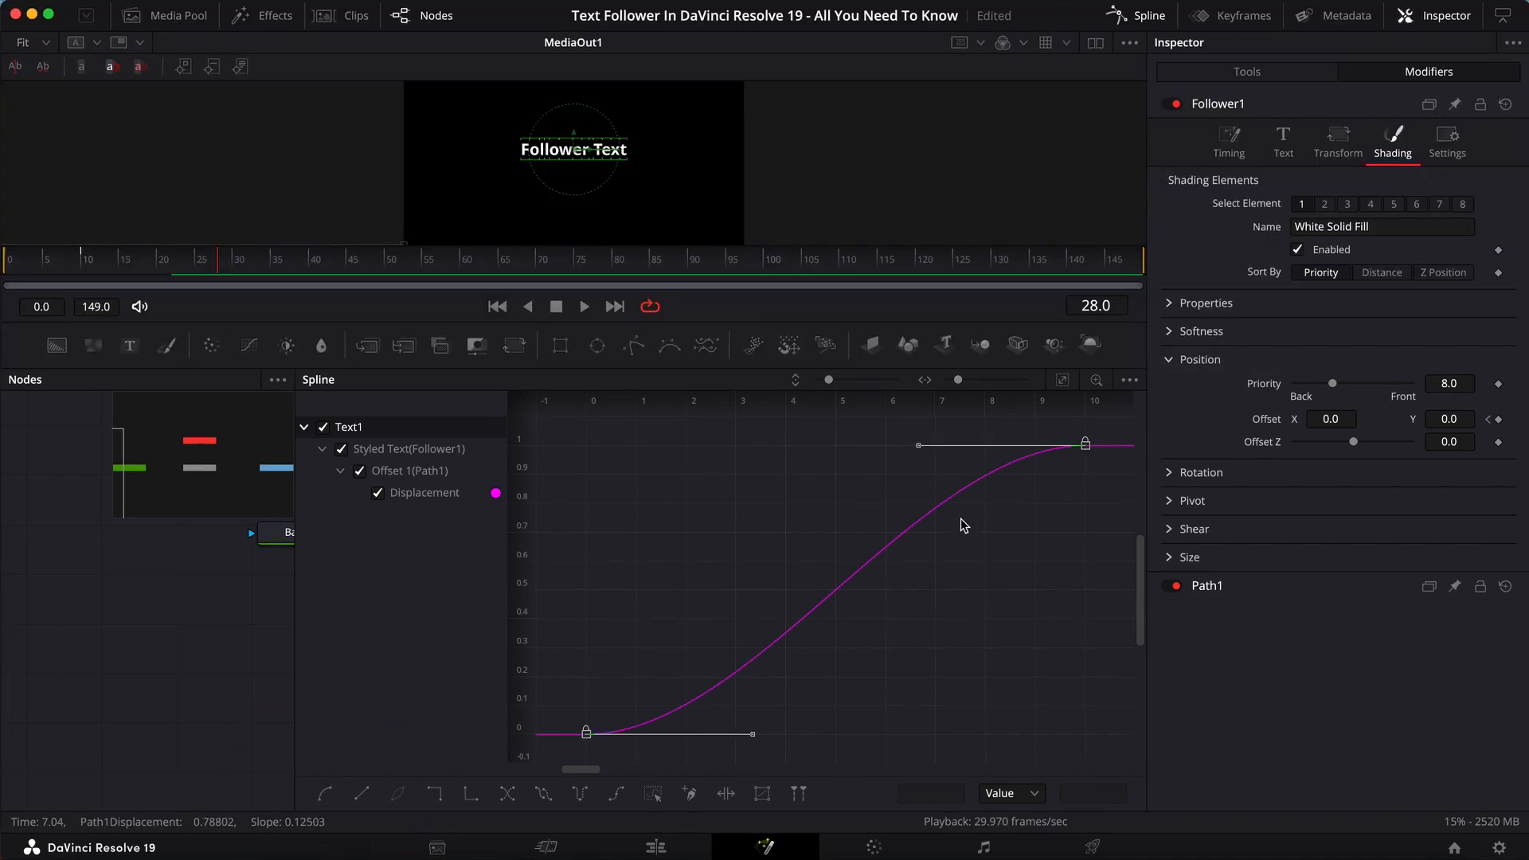
Return to the node view and preview the Follower Text animation with play and stop
click(1137, 15)
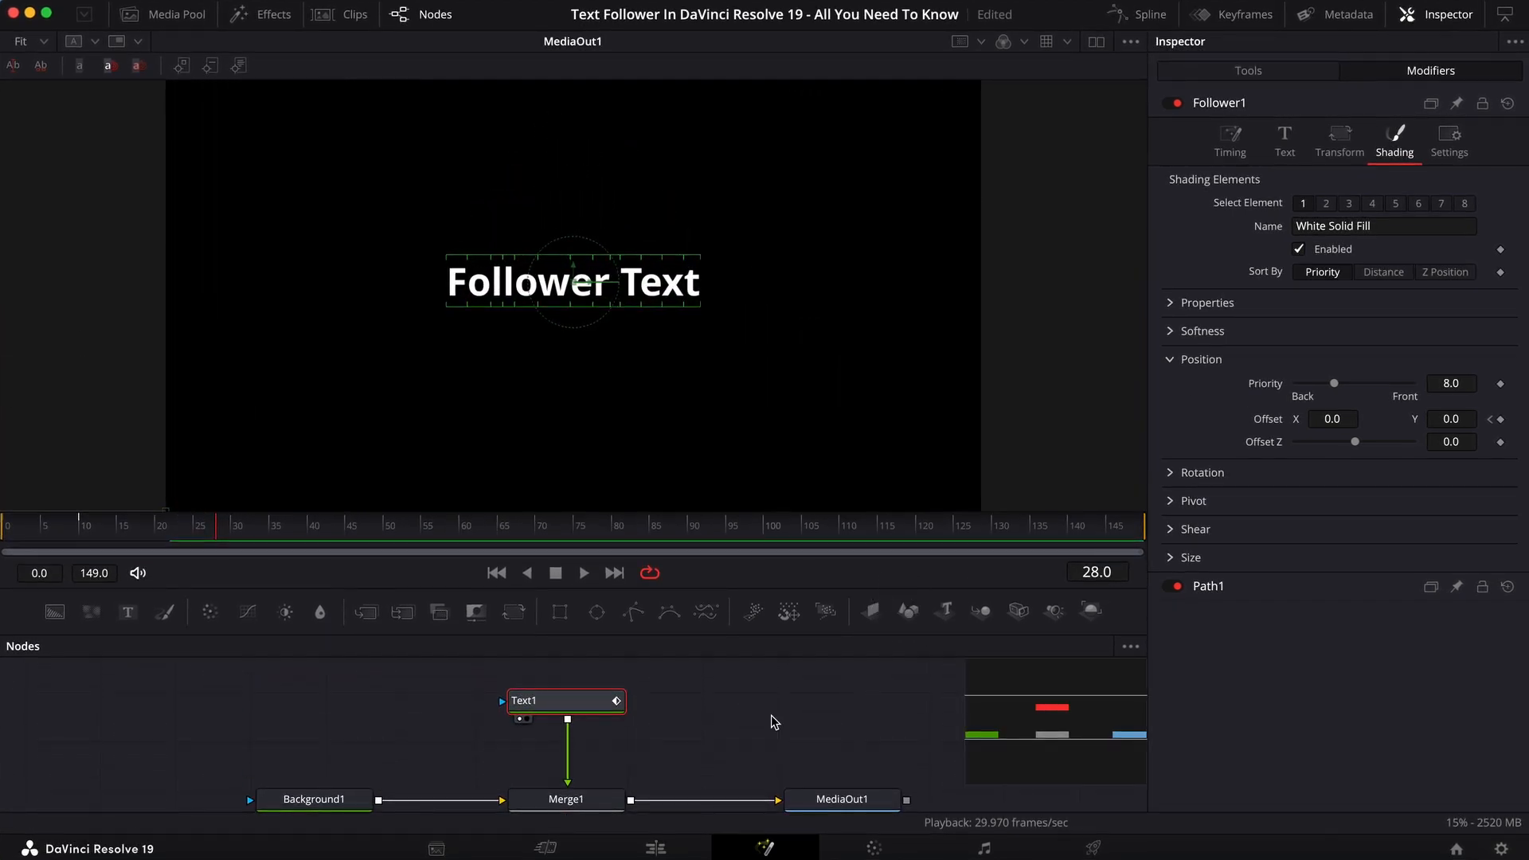
mouse_move(855, 590)
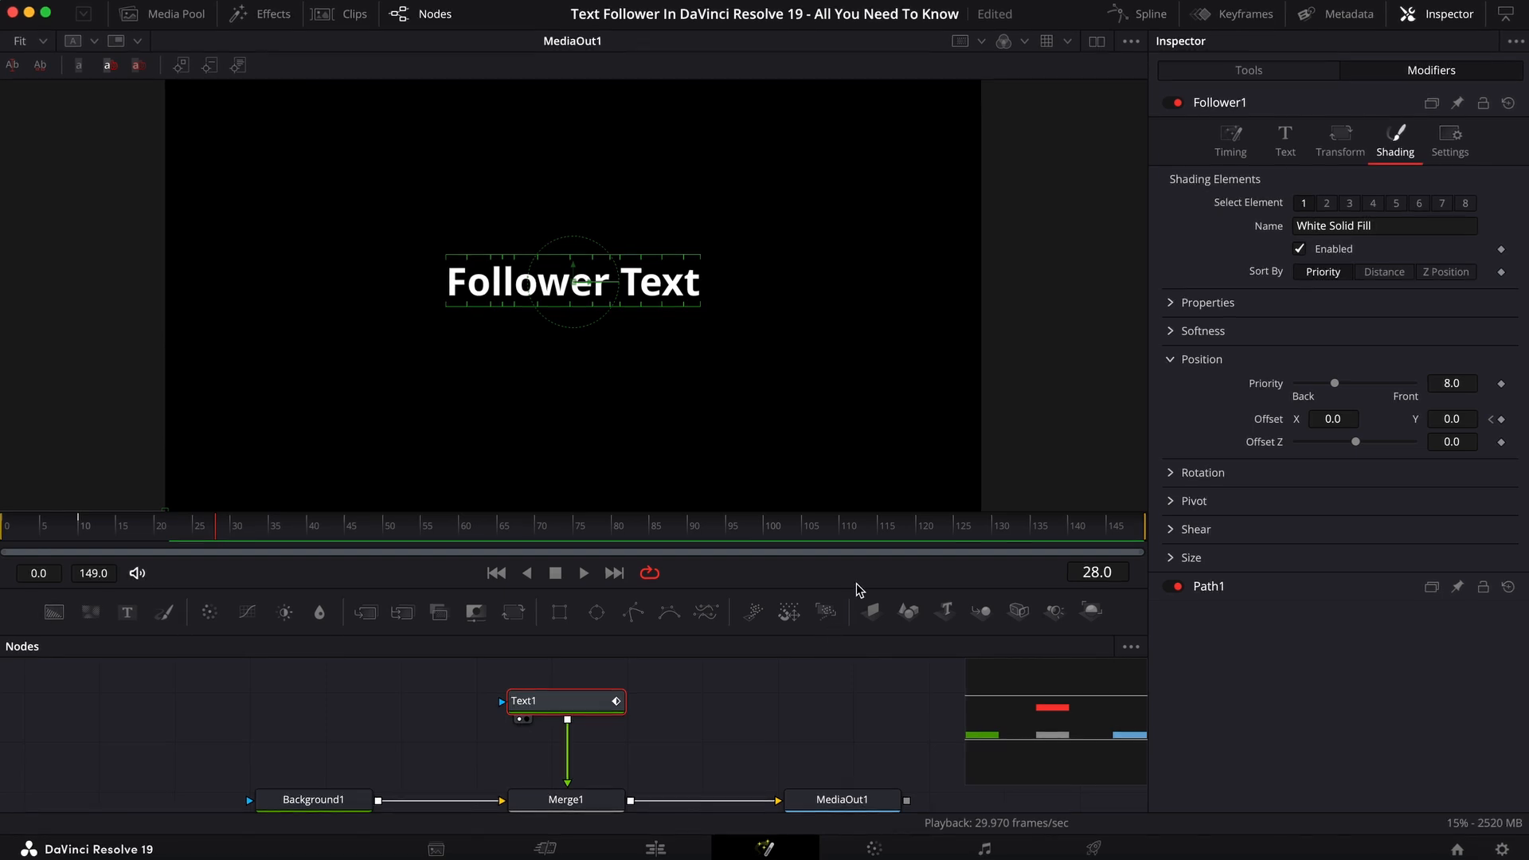
mouse_move(857, 582)
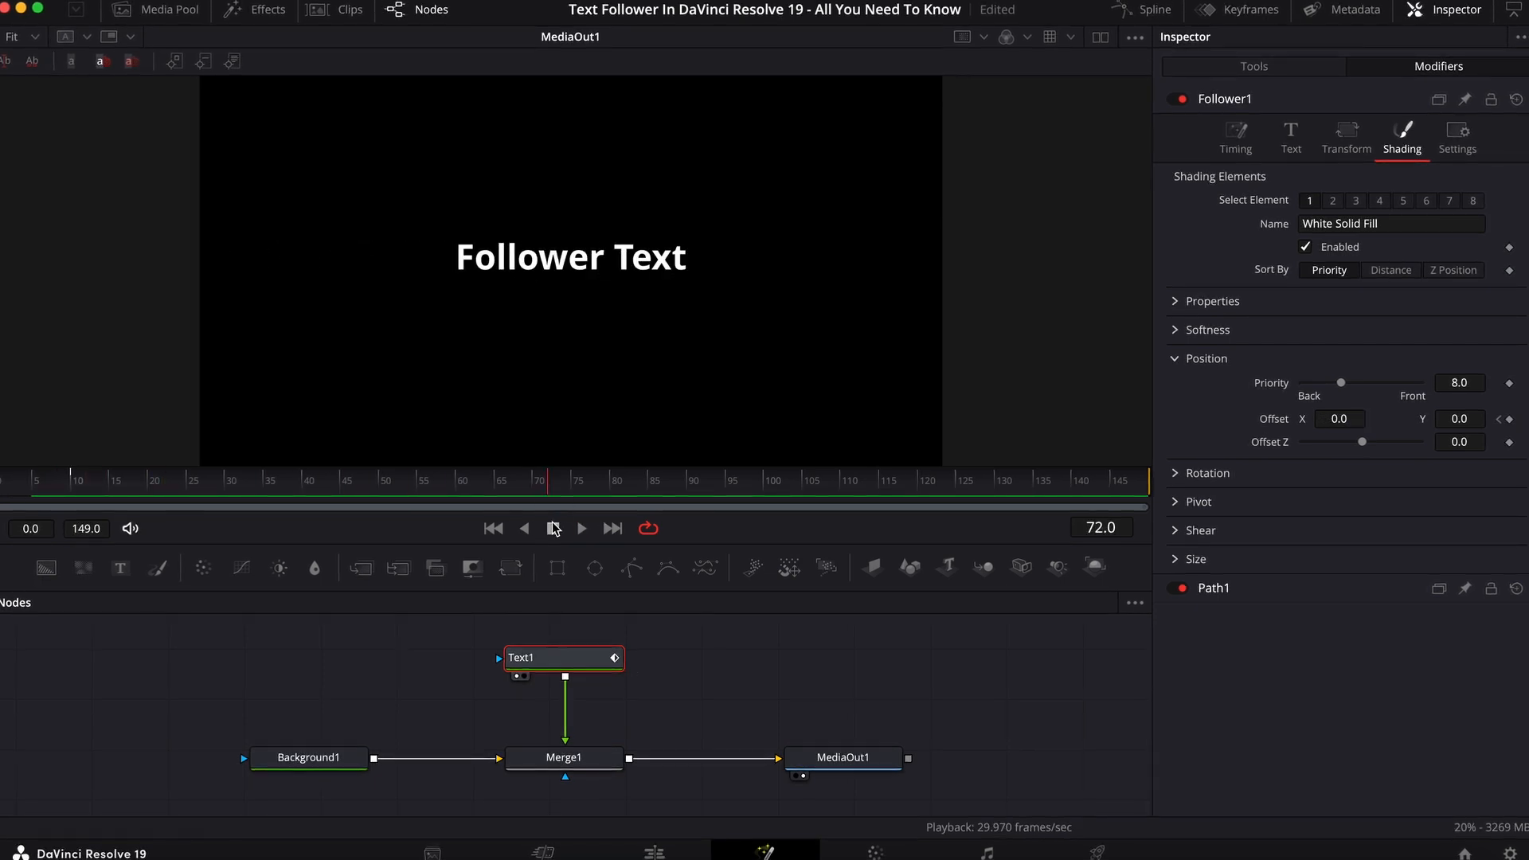
click(581, 527)
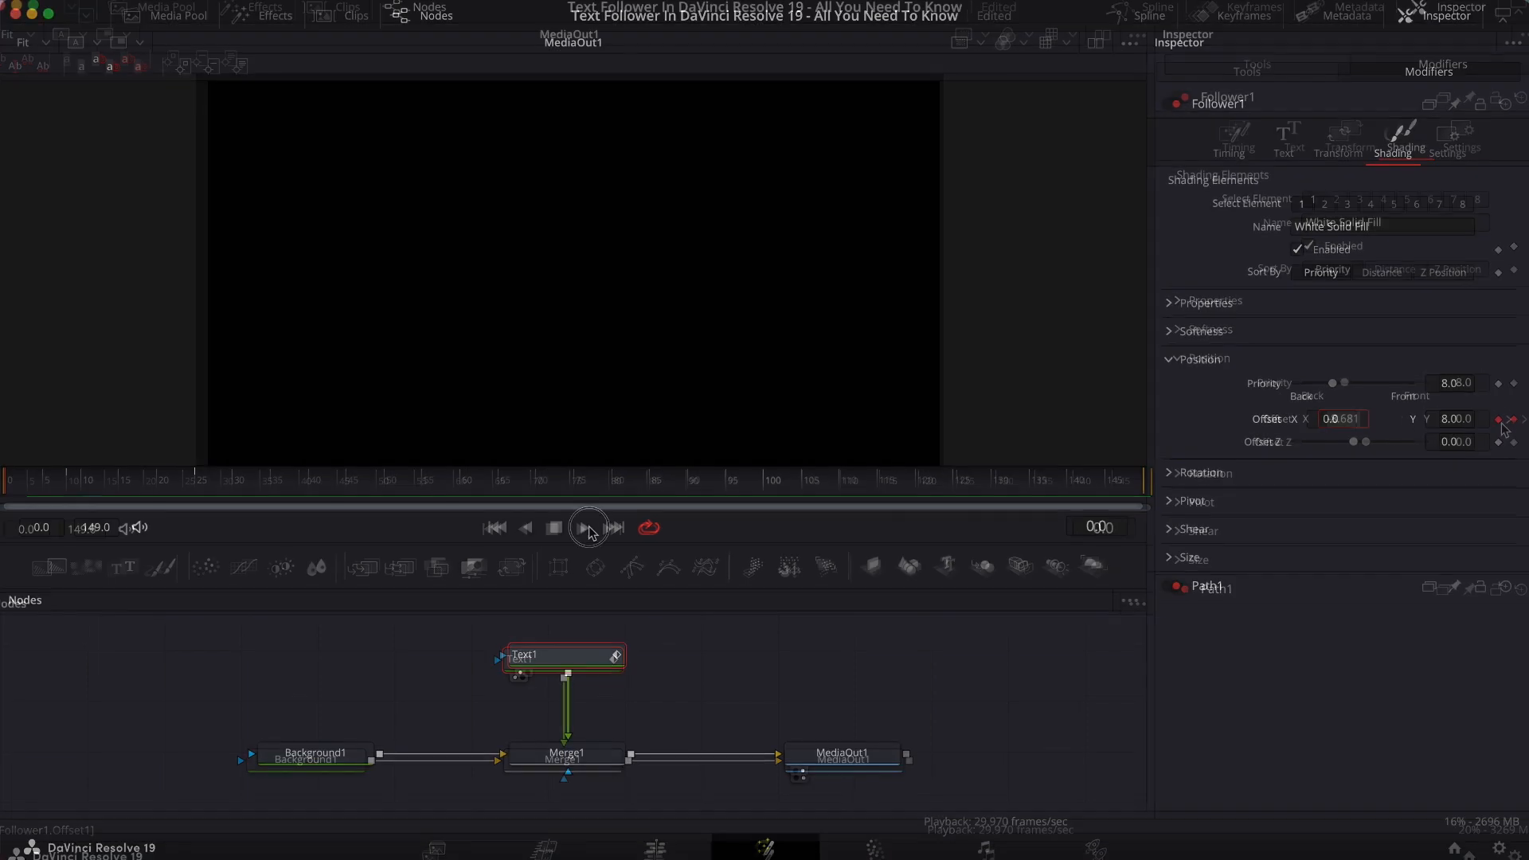
click(586, 527)
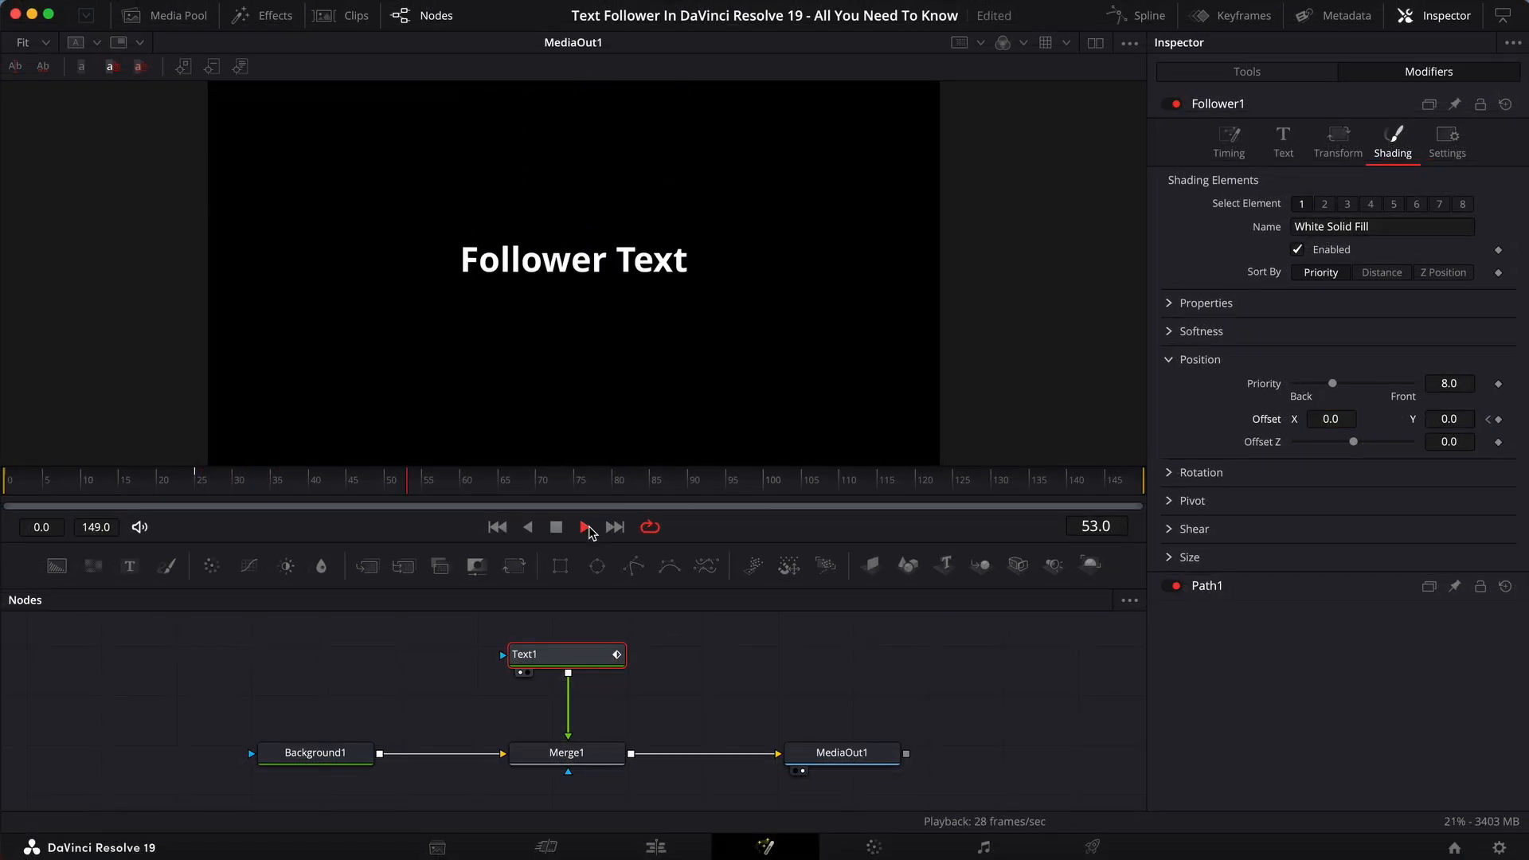
click(555, 526)
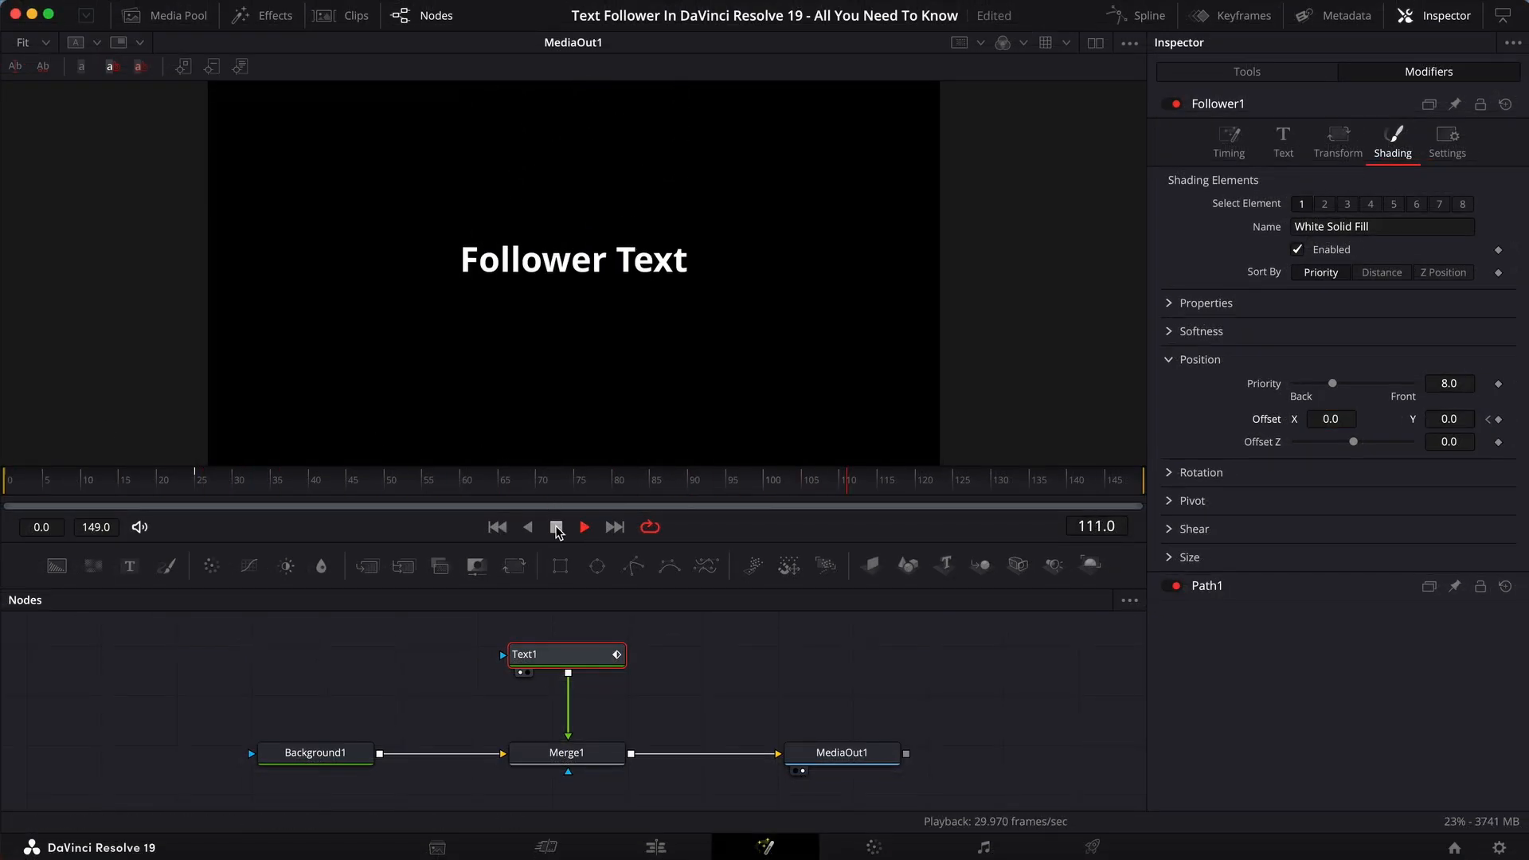
click(556, 526)
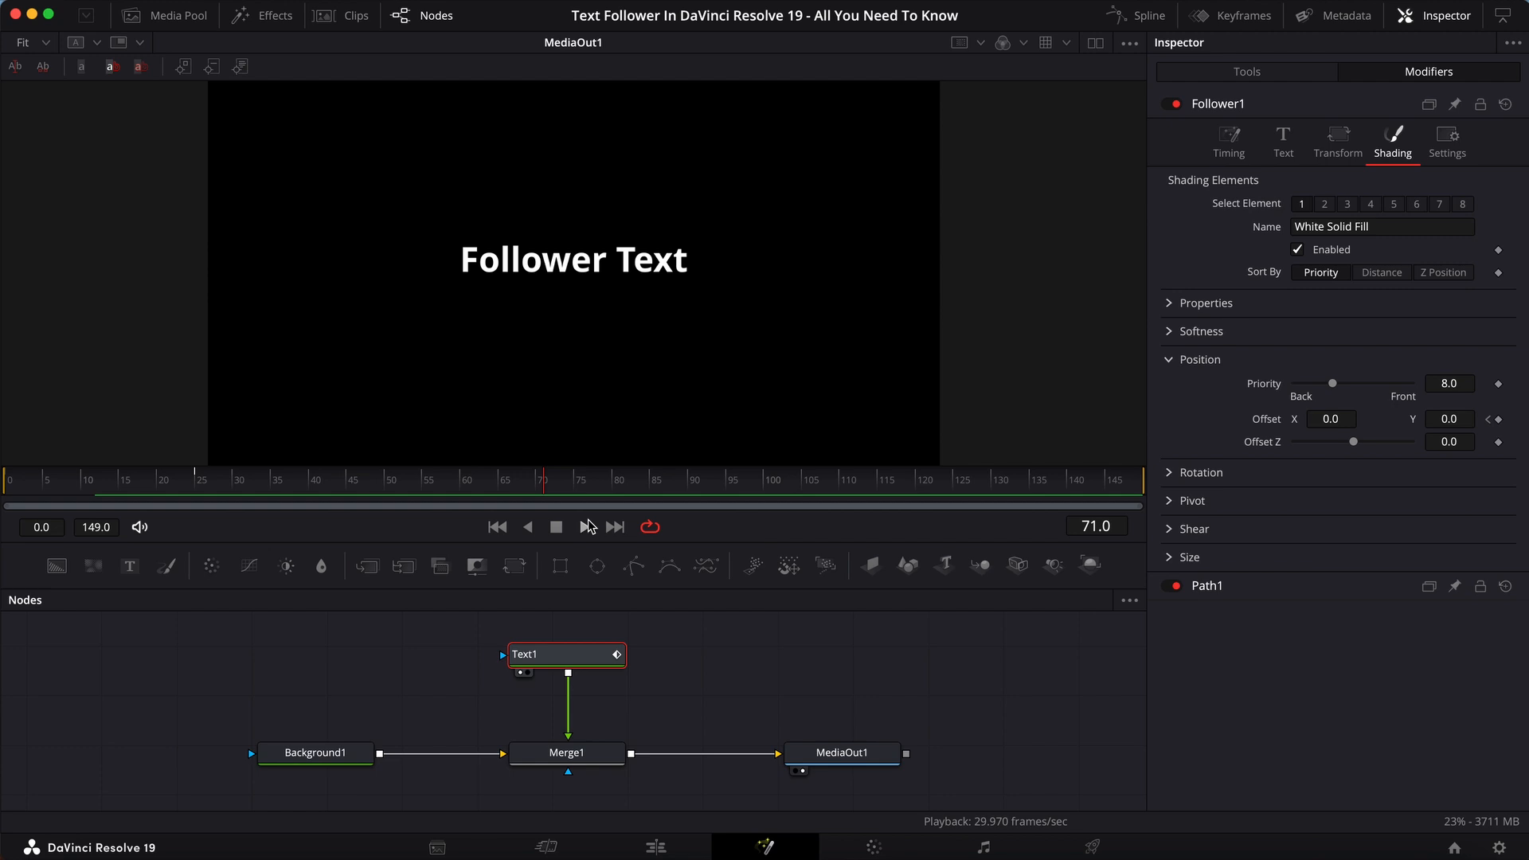
mouse_move(996, 271)
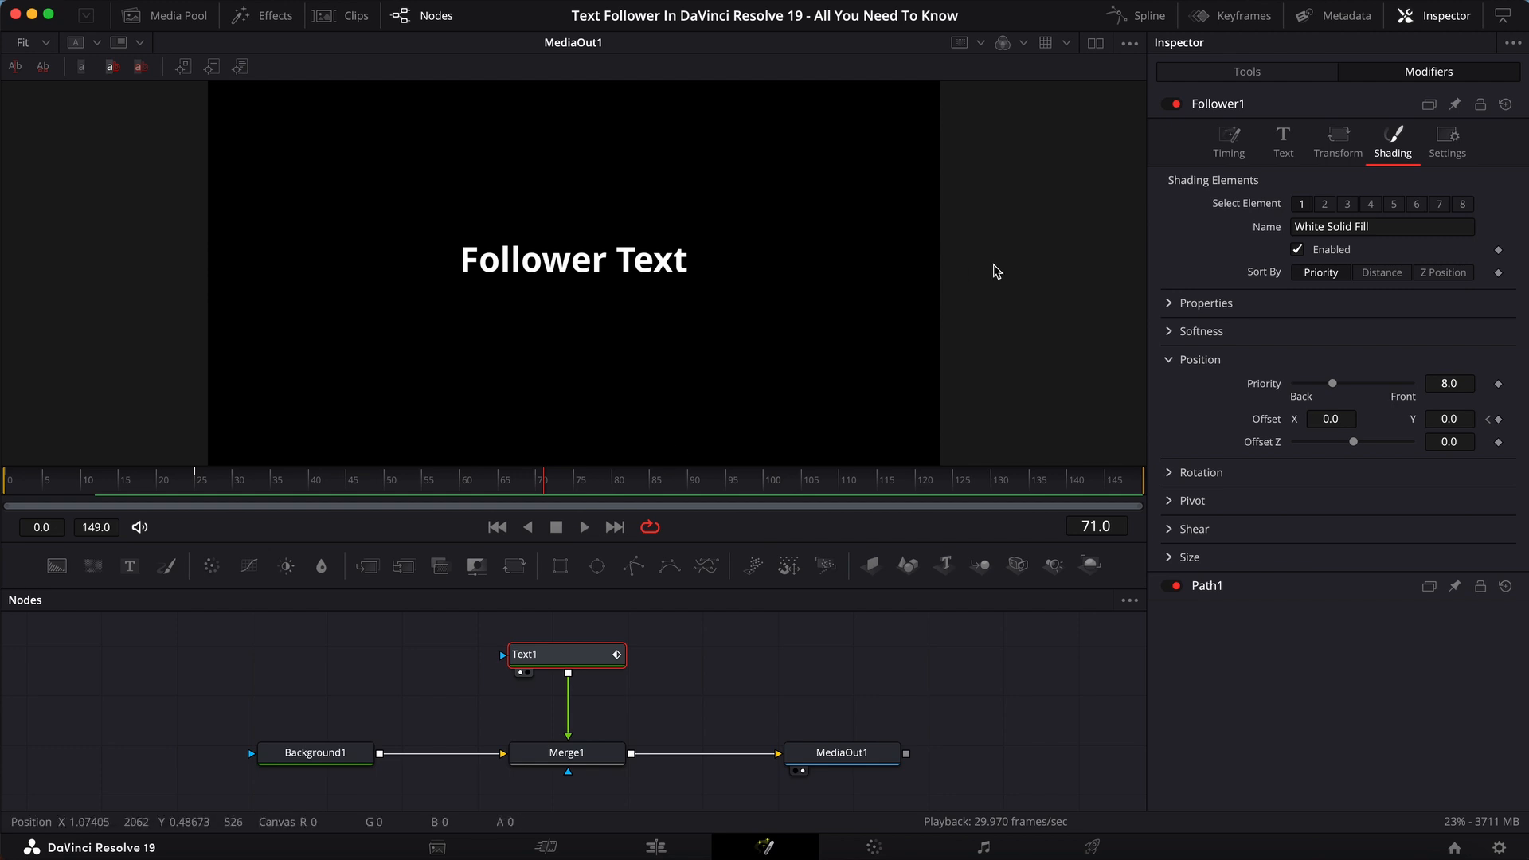
Show the Follower's Timing tab and review the Order and Delay type dropdown options
click(1228, 141)
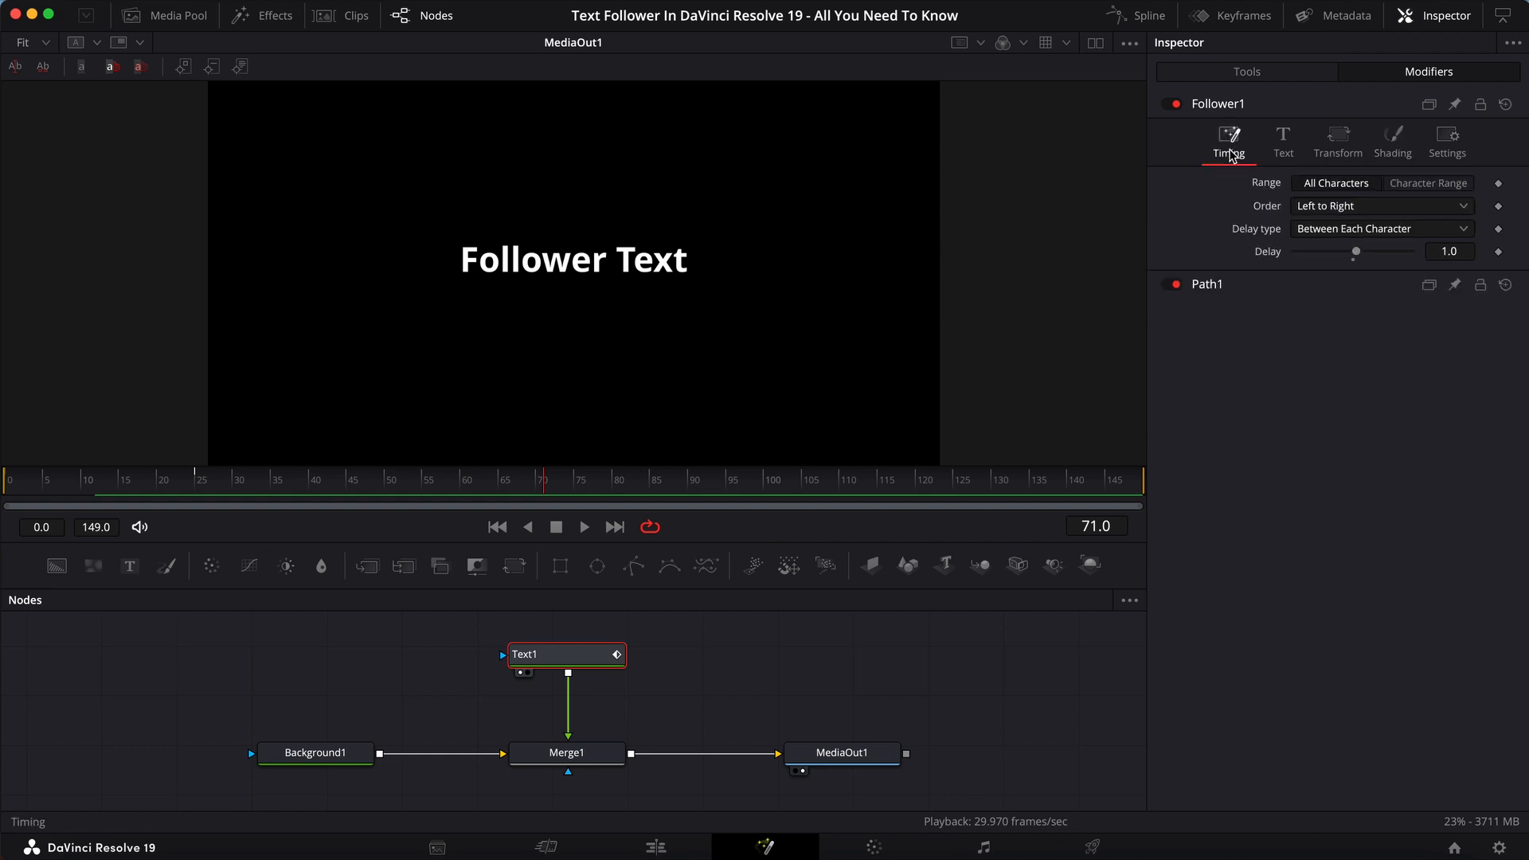
click(1378, 204)
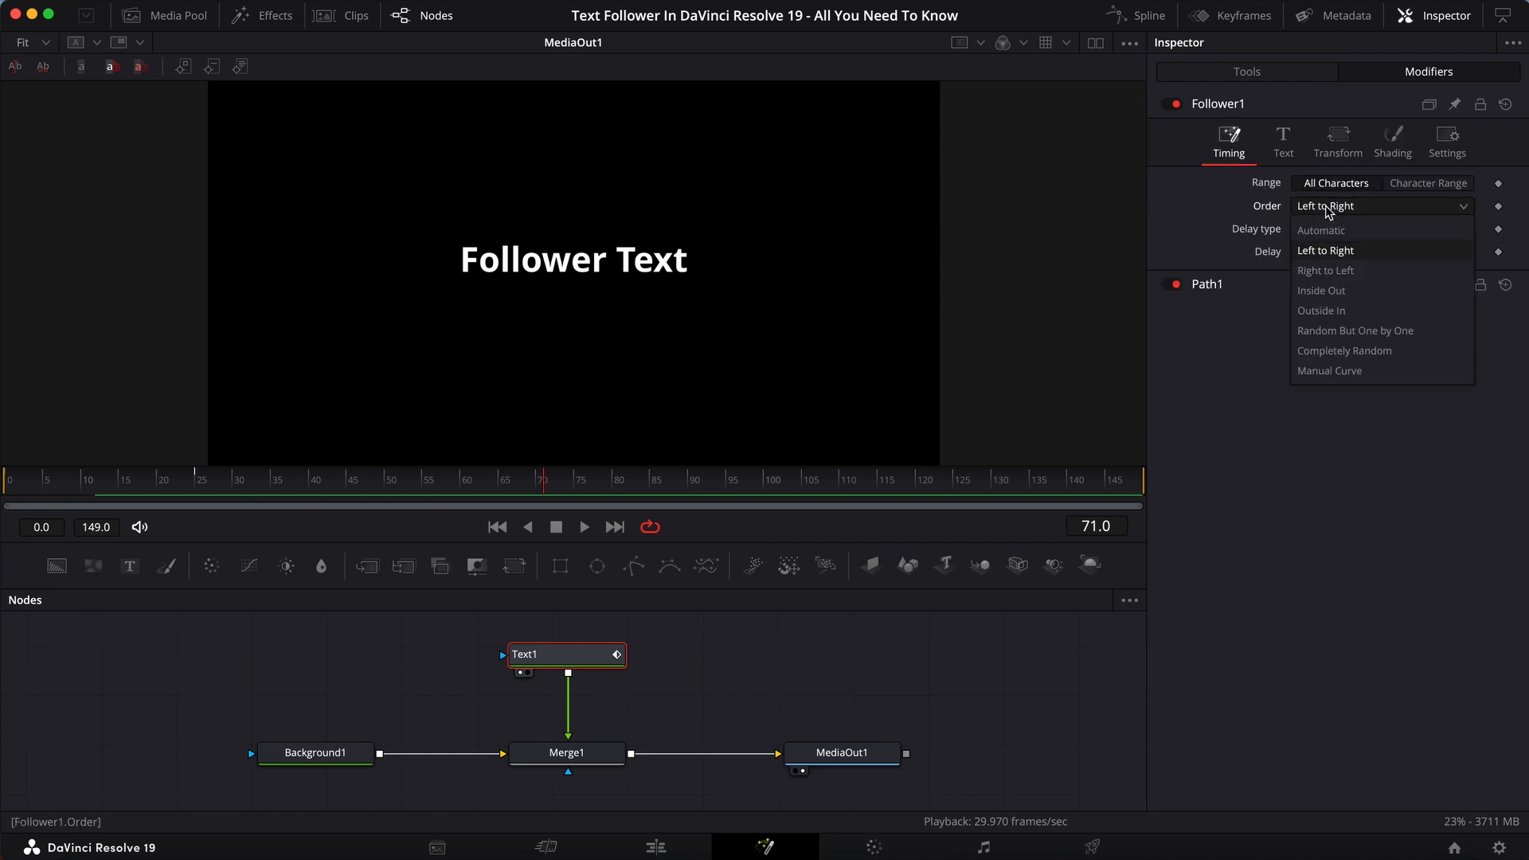
mouse_move(1327, 230)
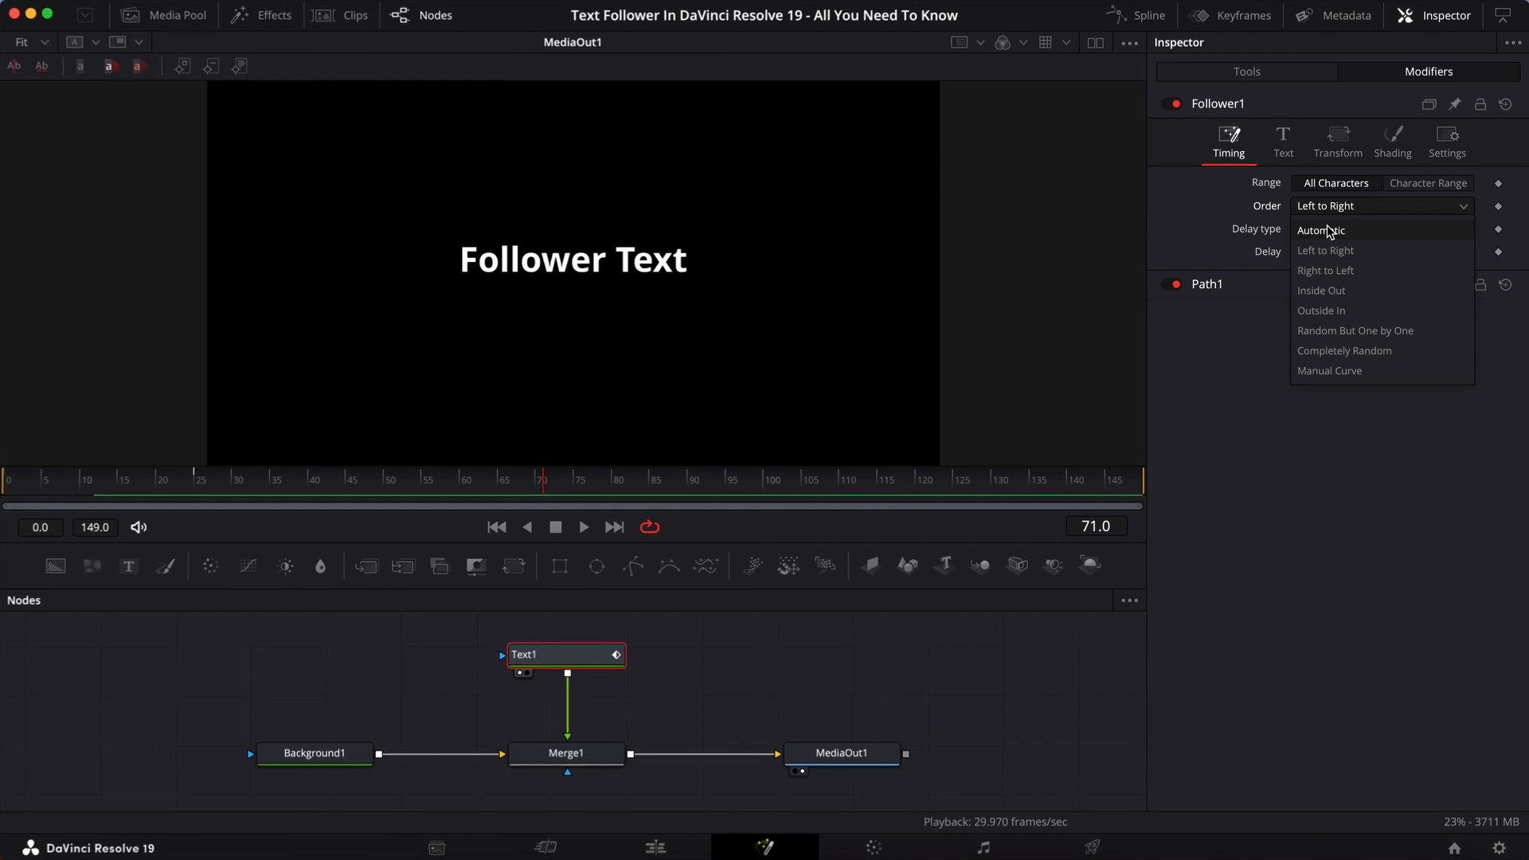
mouse_move(1340, 286)
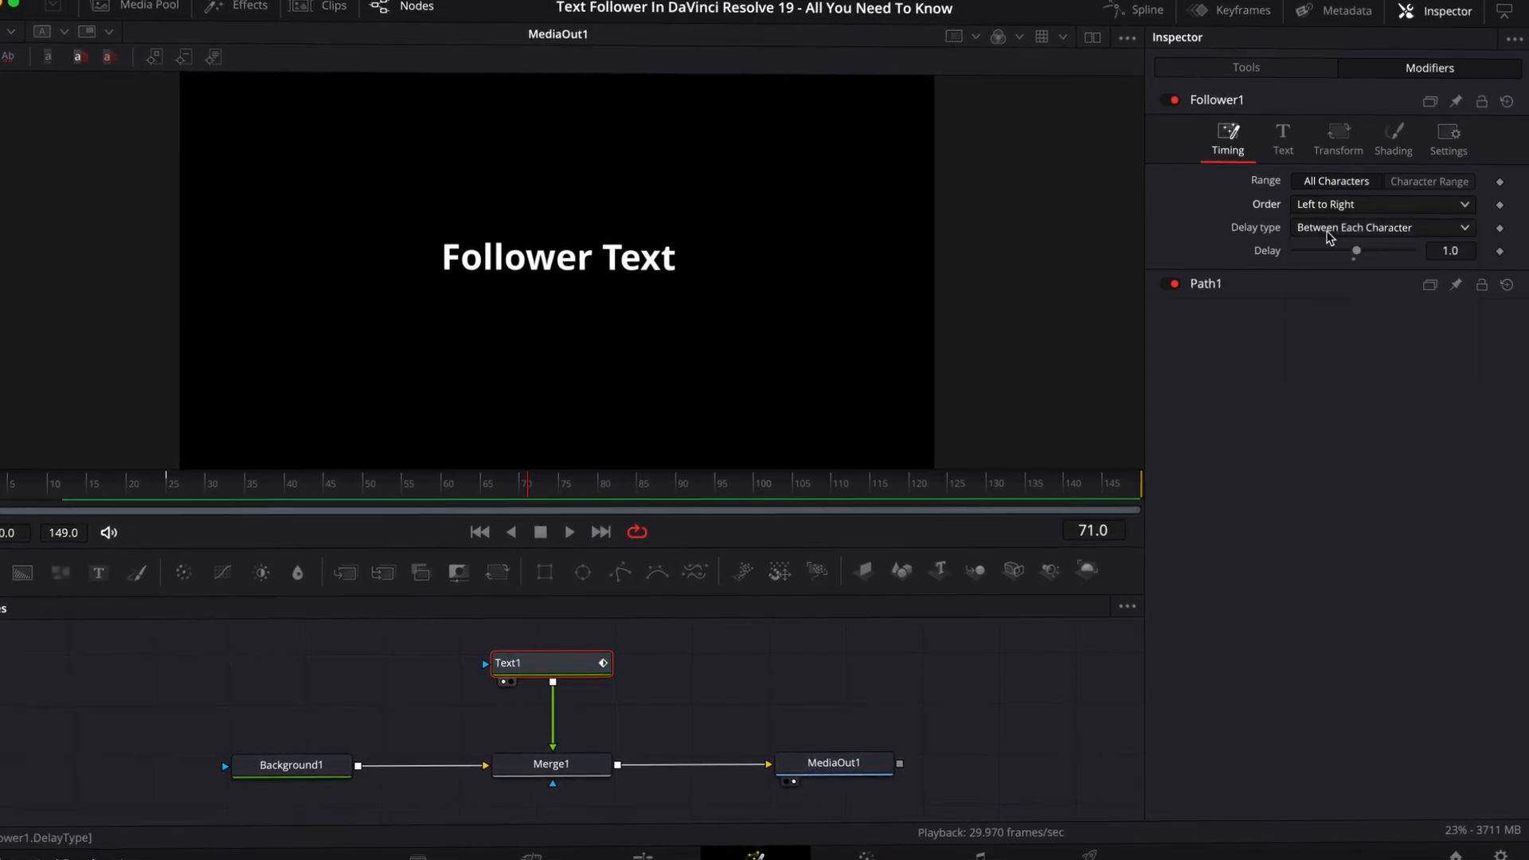
click(1379, 226)
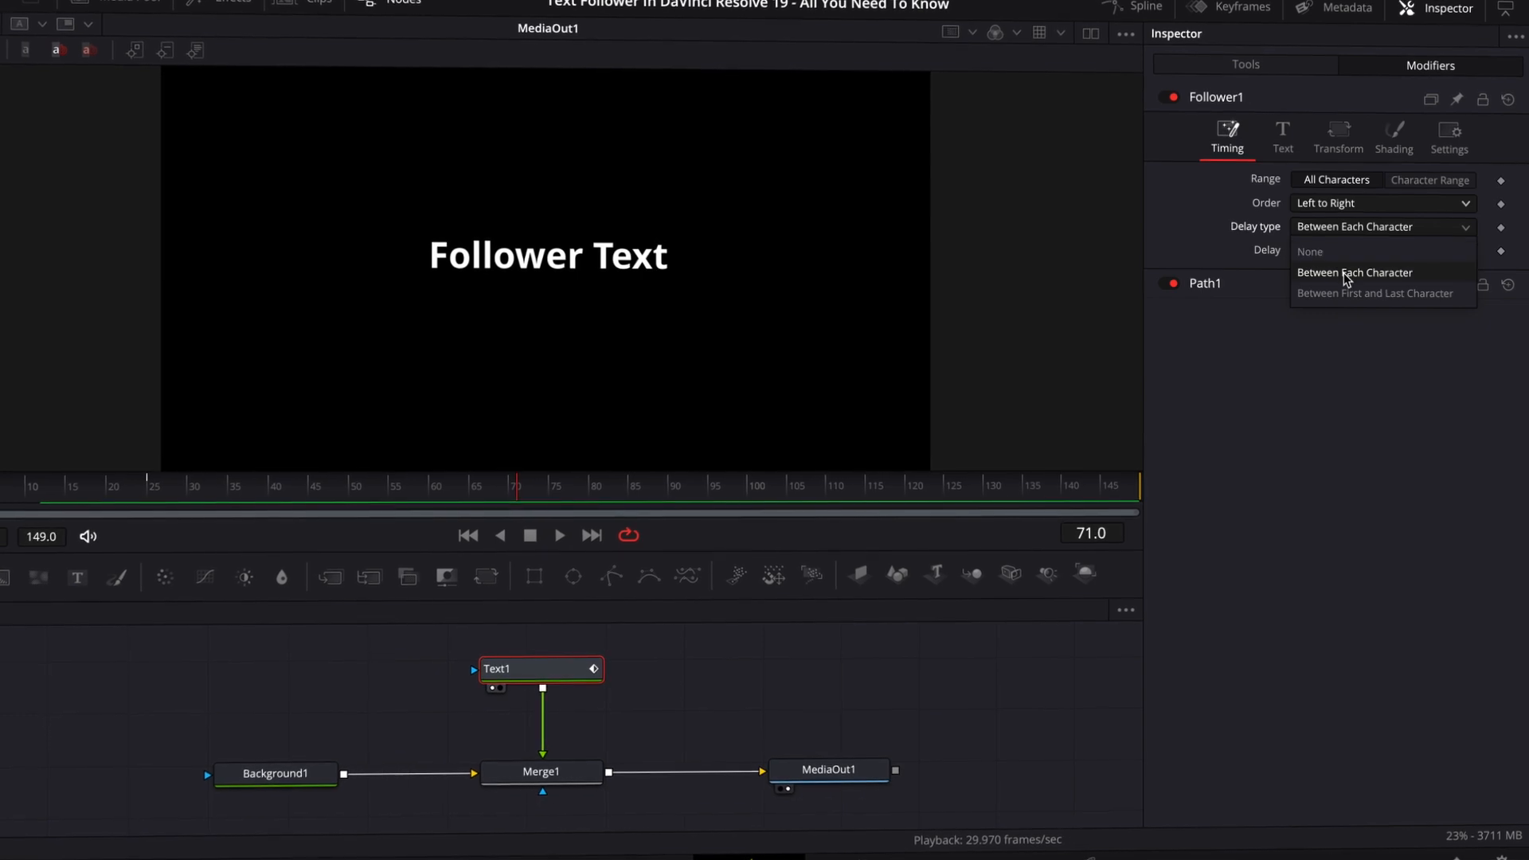
mouse_move(1353, 297)
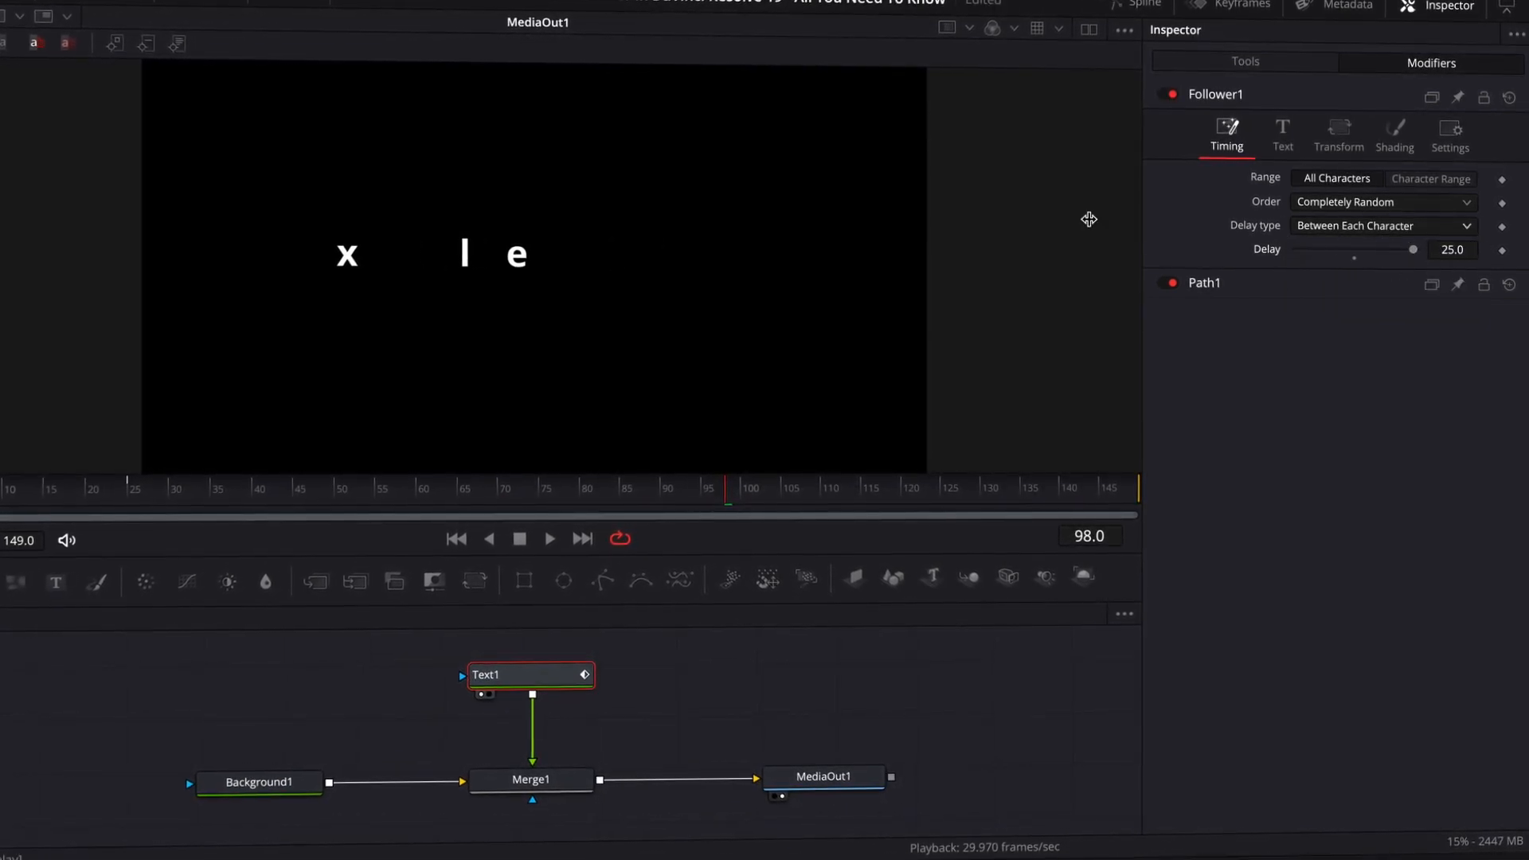
Rewind to the first frame and preview the random character reveal several times
click(456, 538)
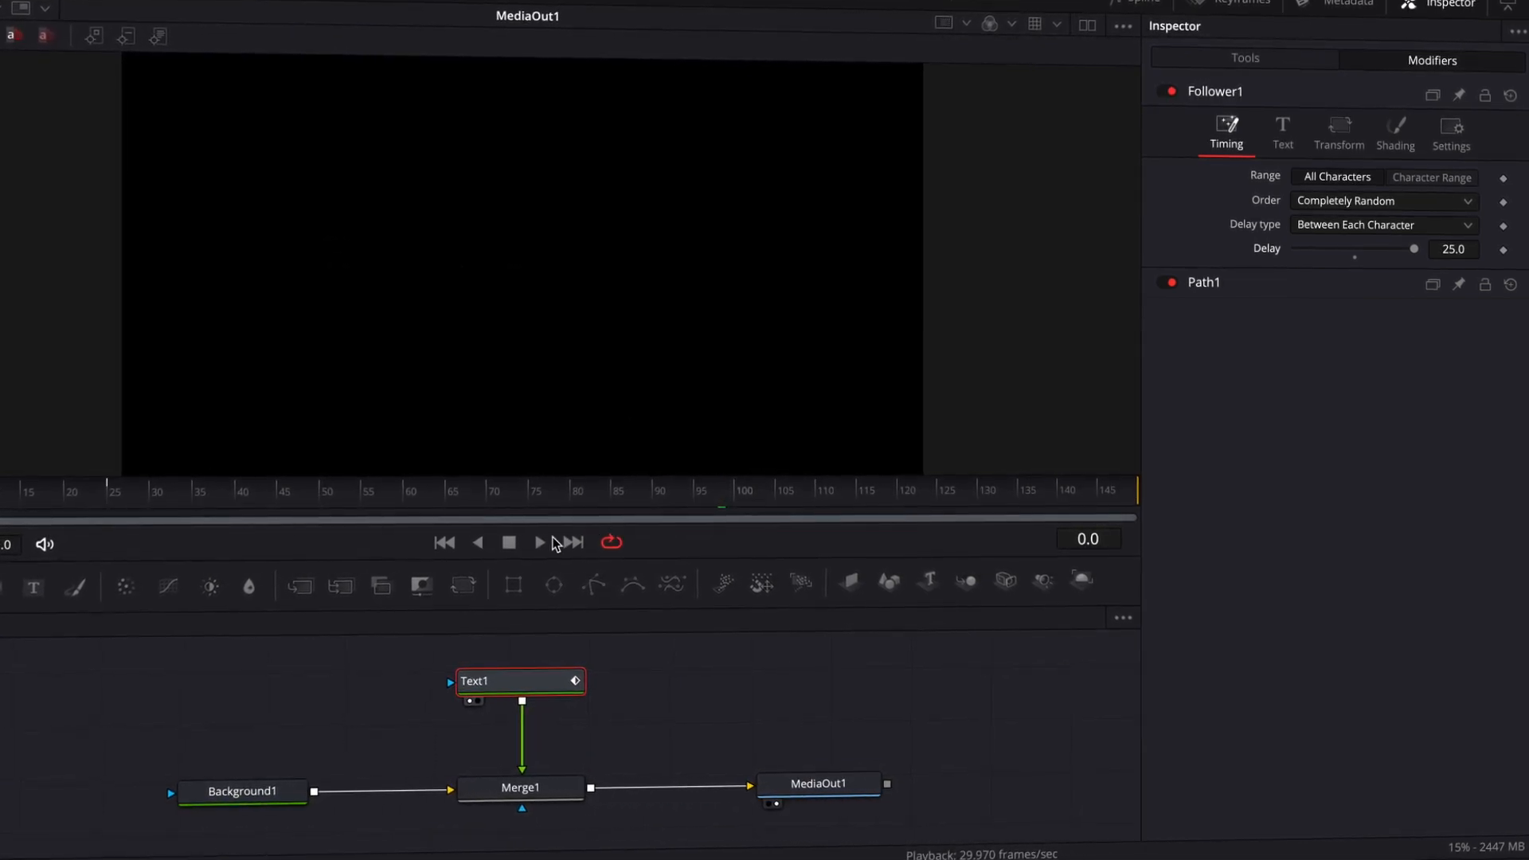
click(537, 543)
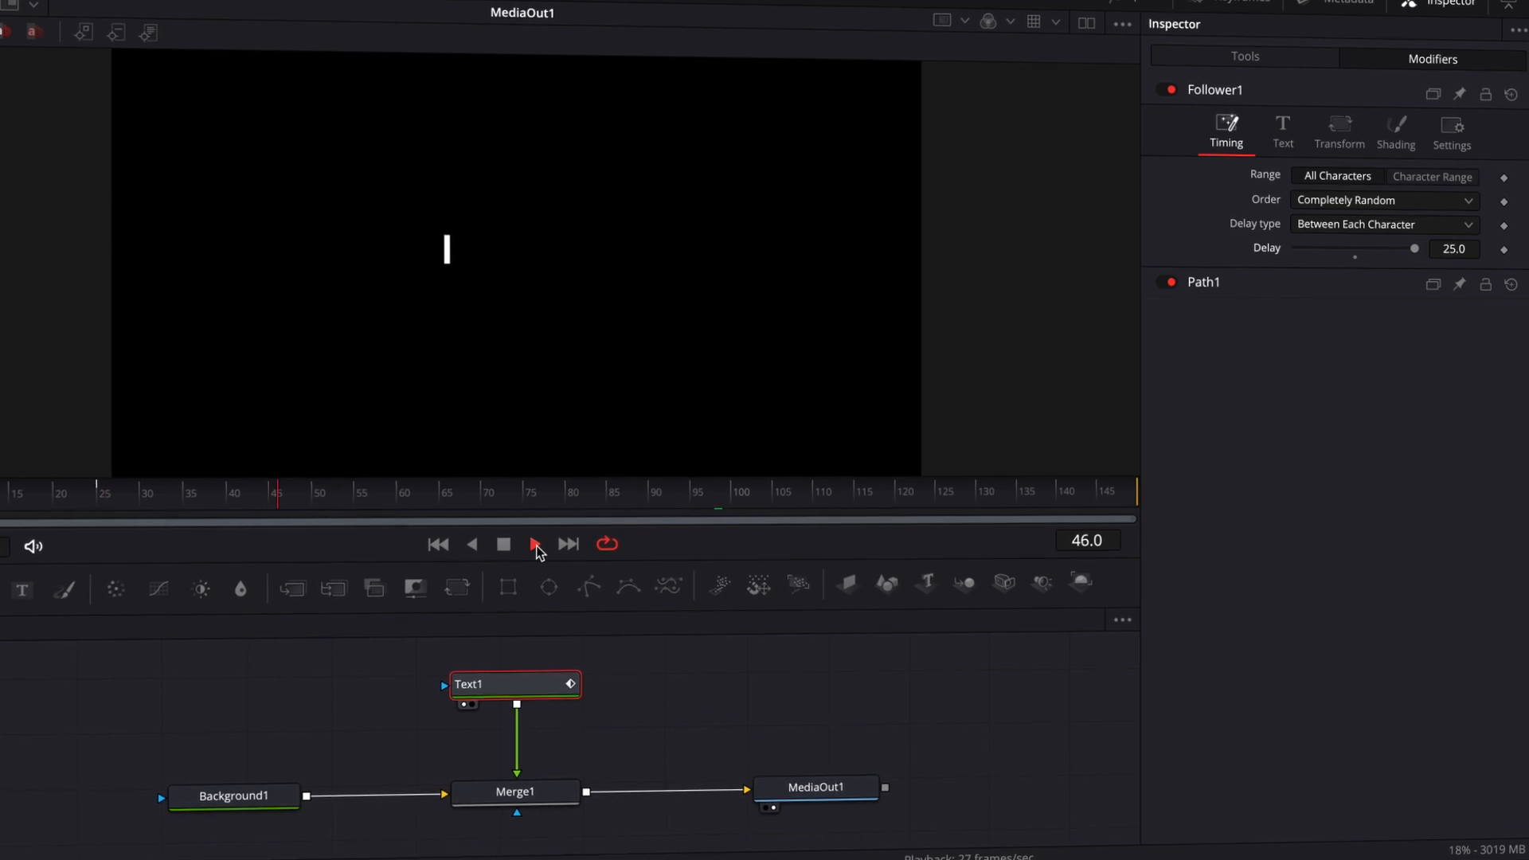
click(531, 544)
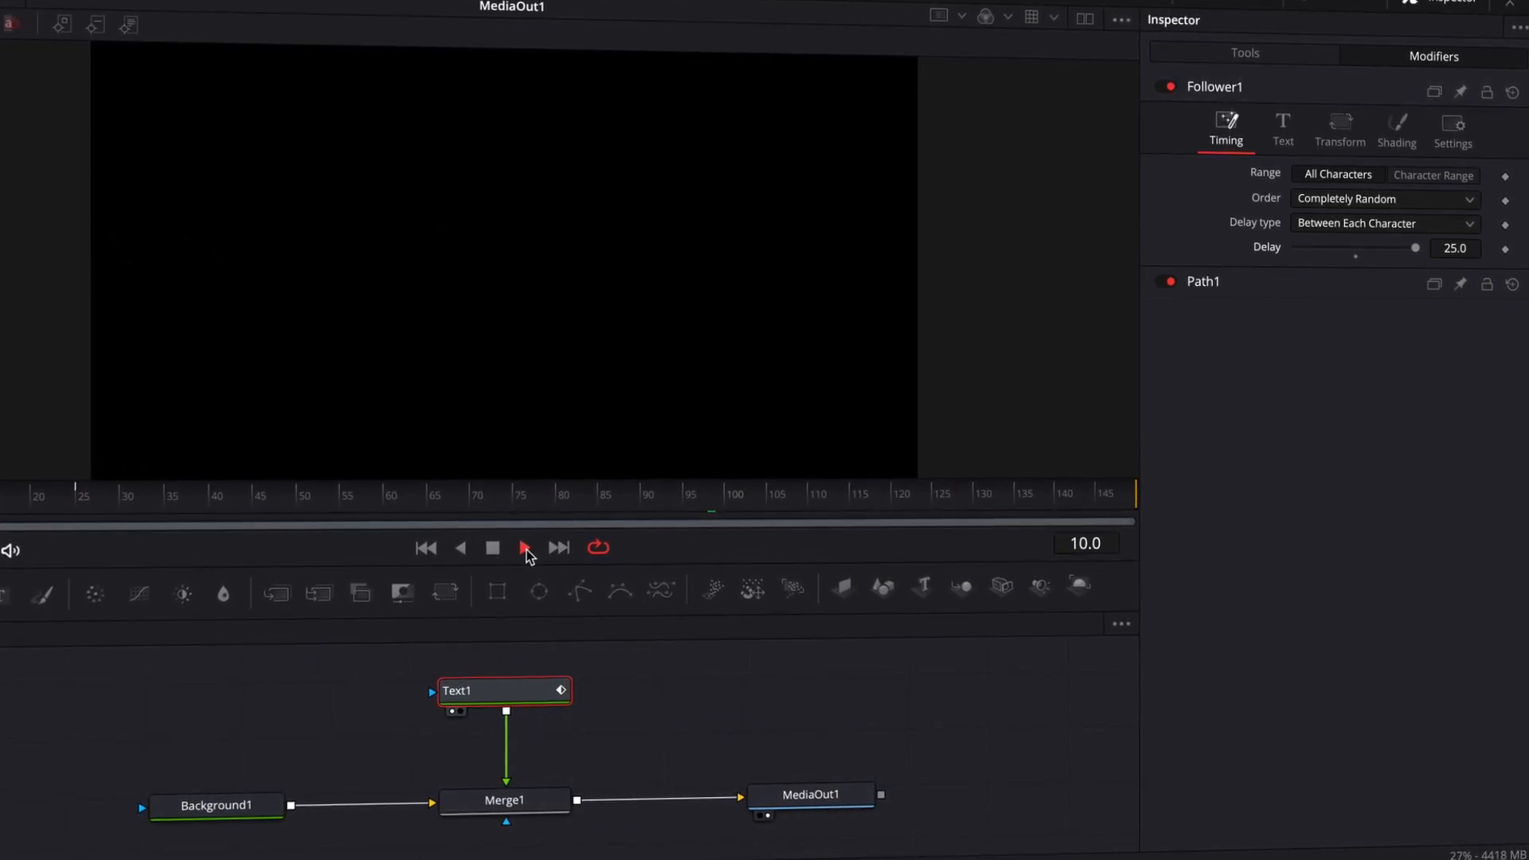
click(523, 547)
text(10)
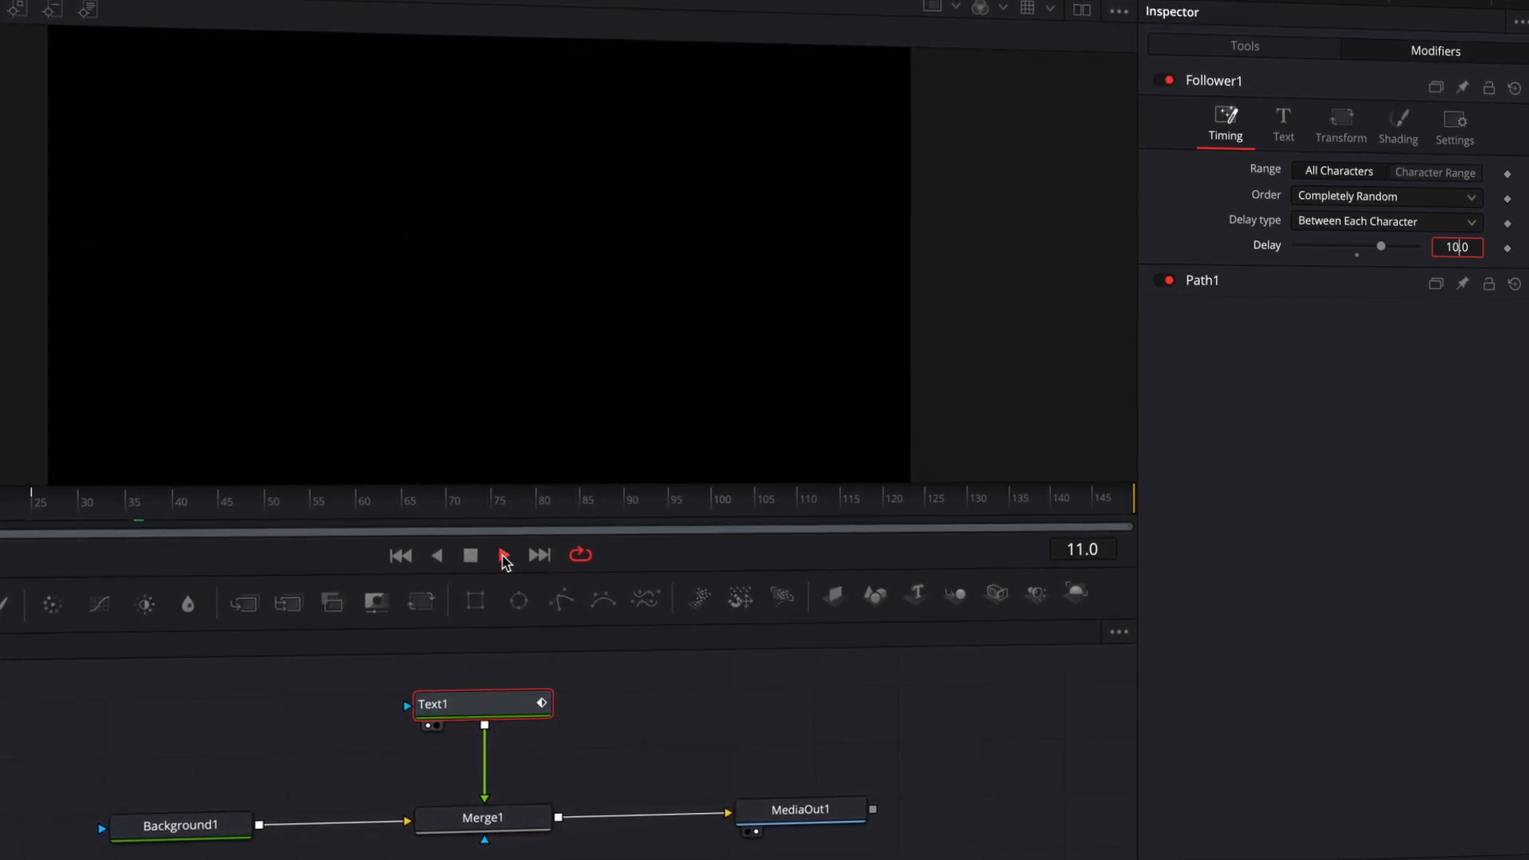
click(503, 555)
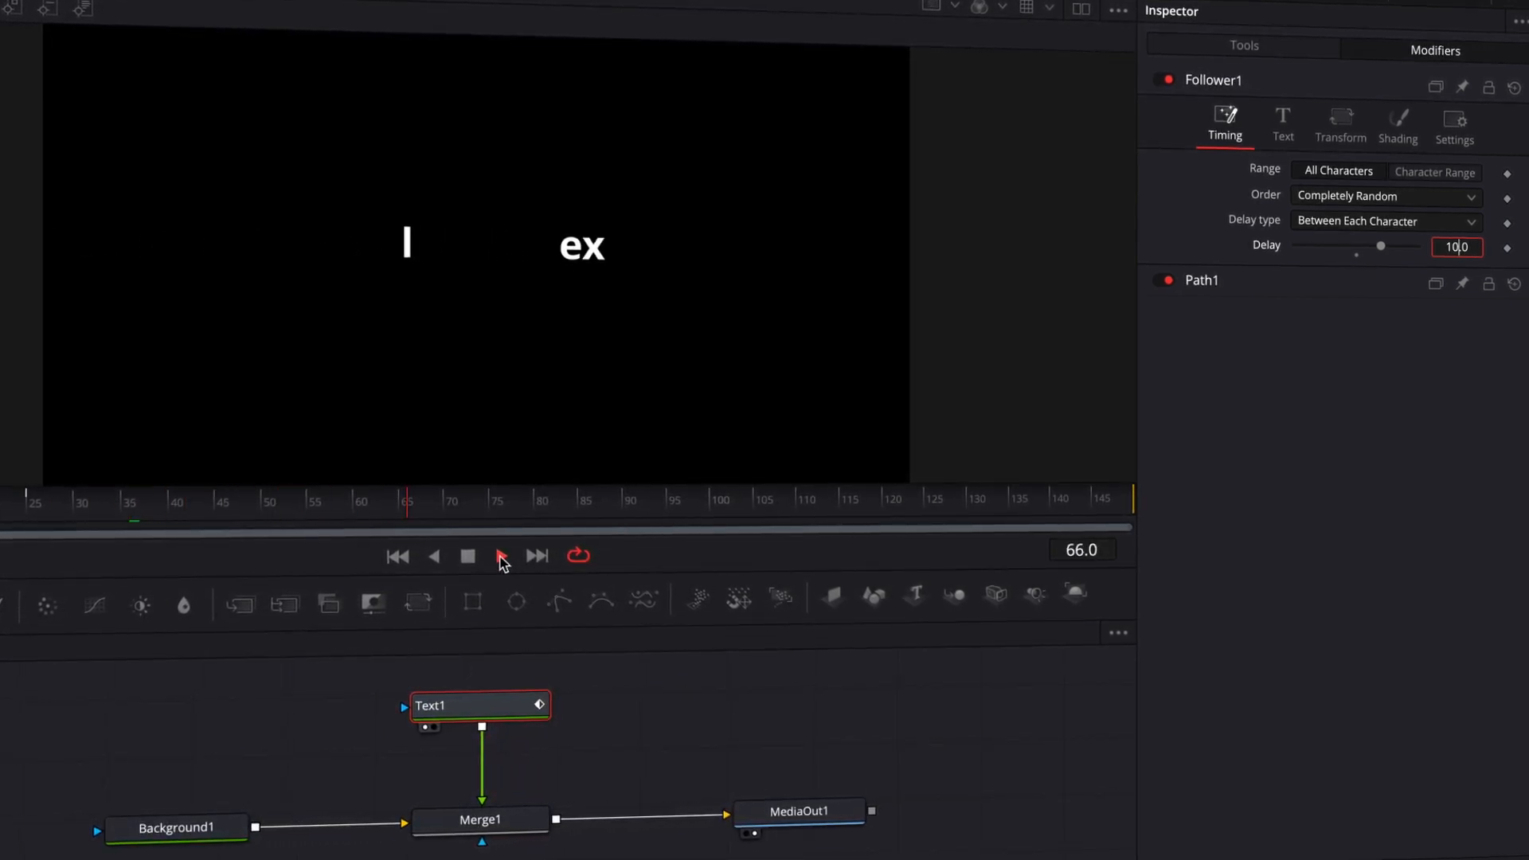
click(500, 555)
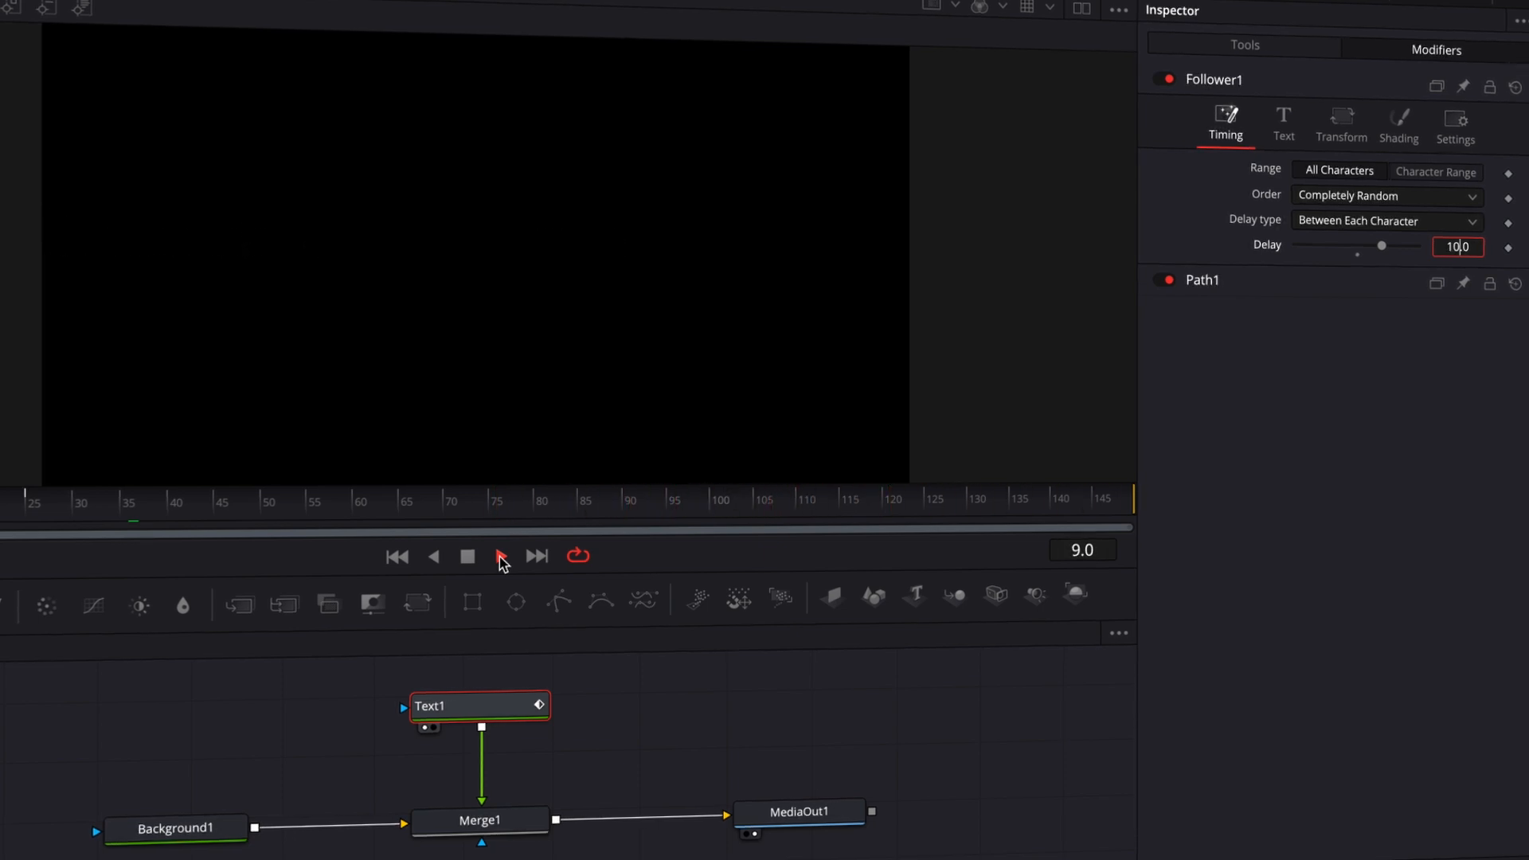
click(499, 556)
text(-7)
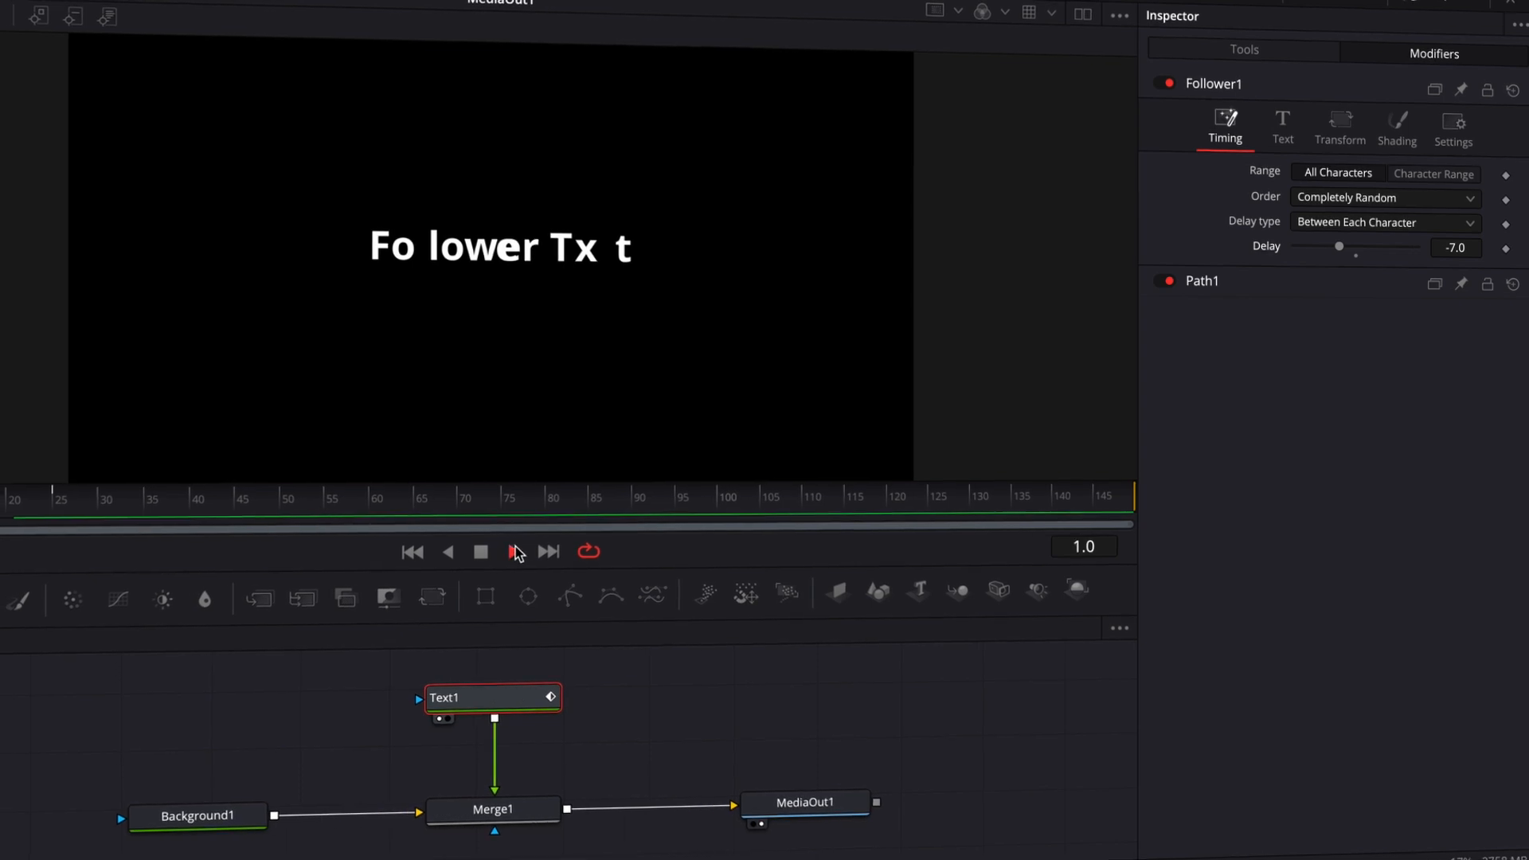
Stop, rewind, and replay the rapid random reveal with the -7.0 delay
click(479, 551)
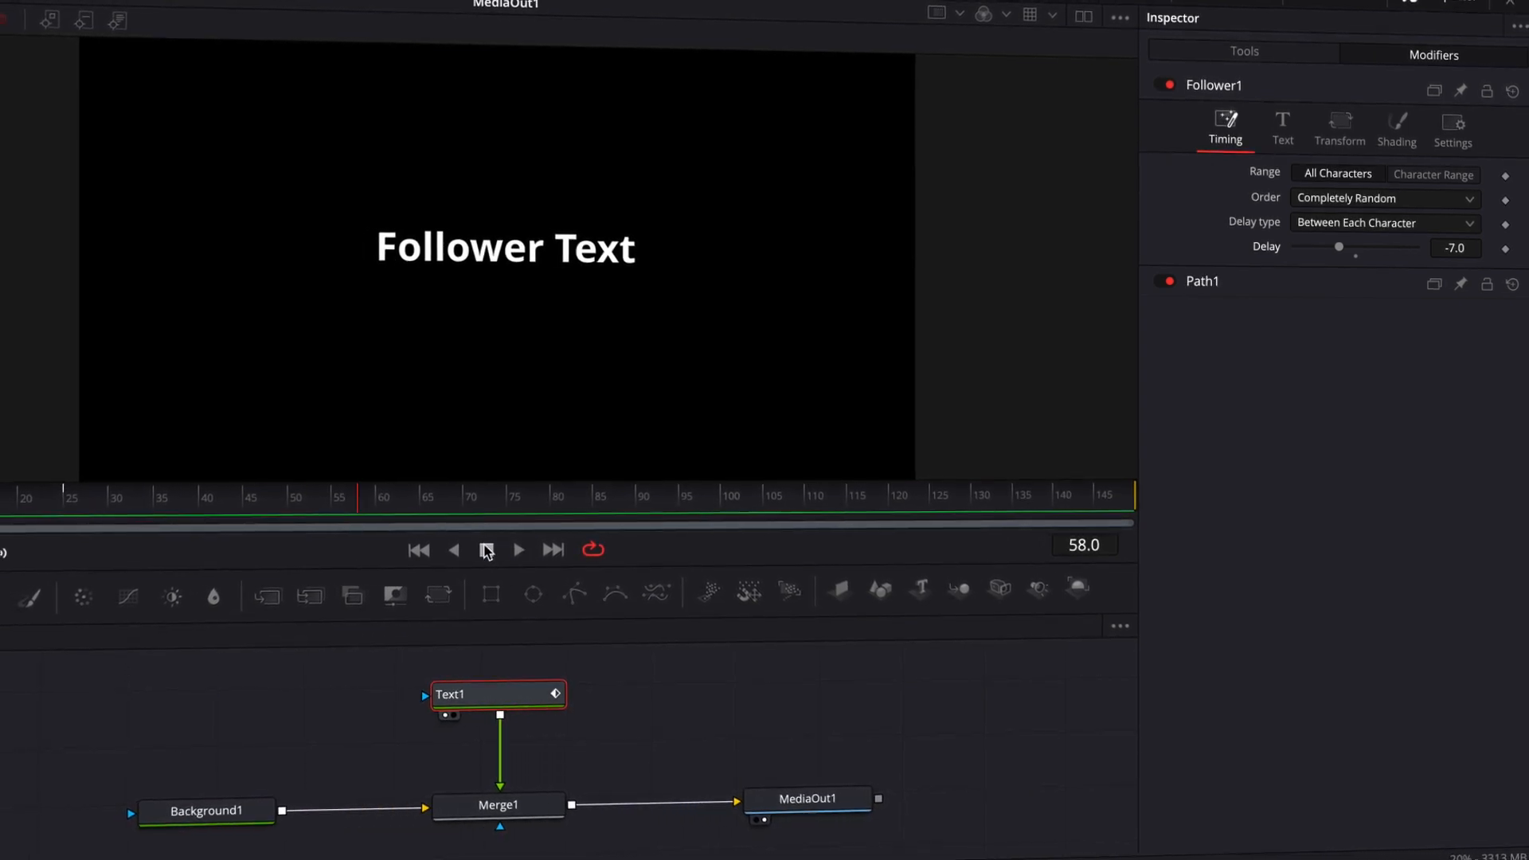
click(518, 548)
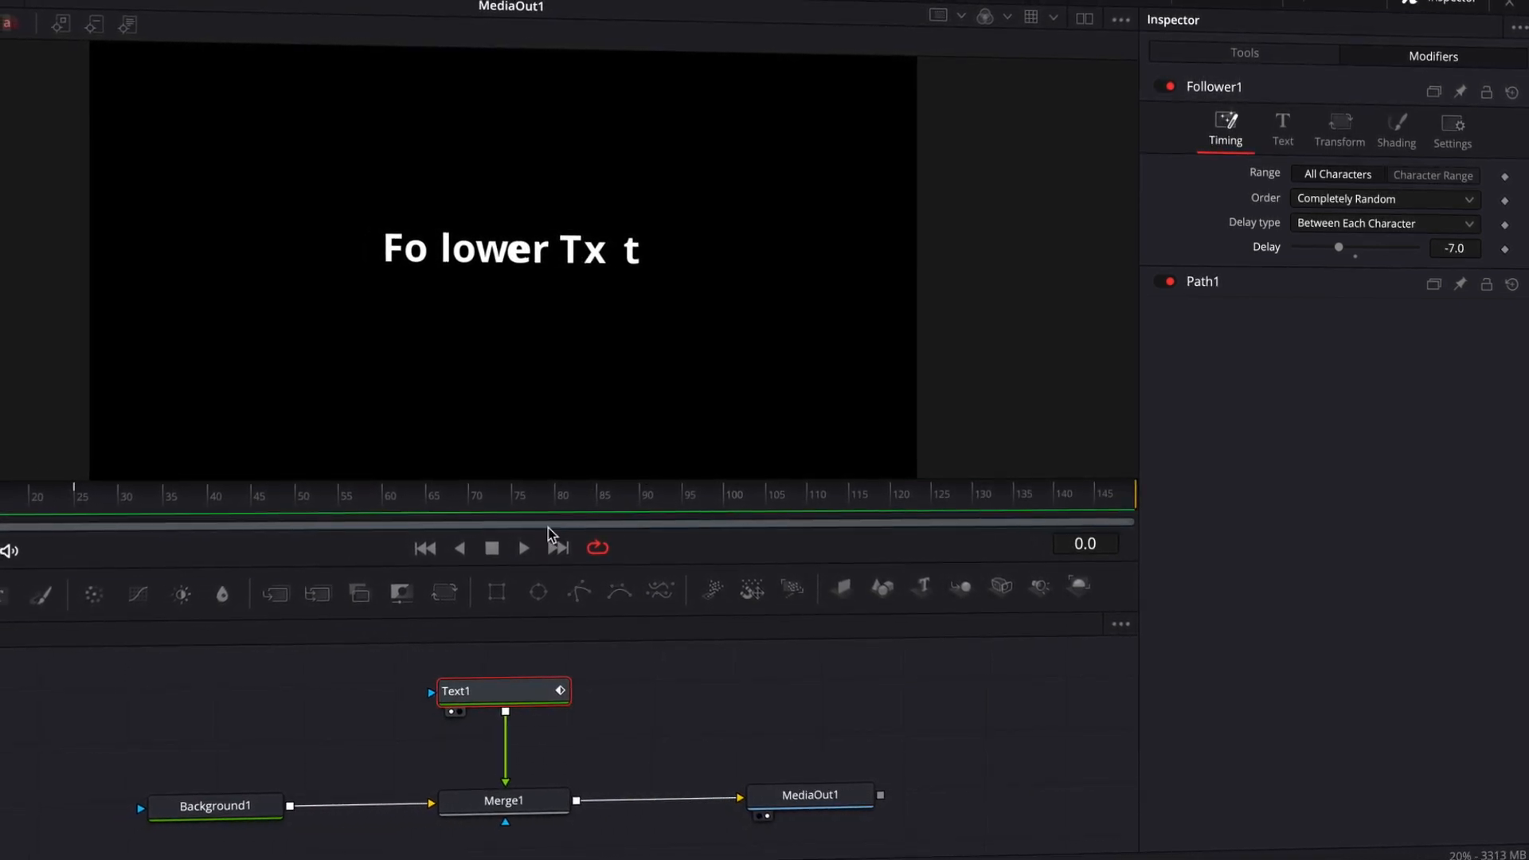
click(524, 547)
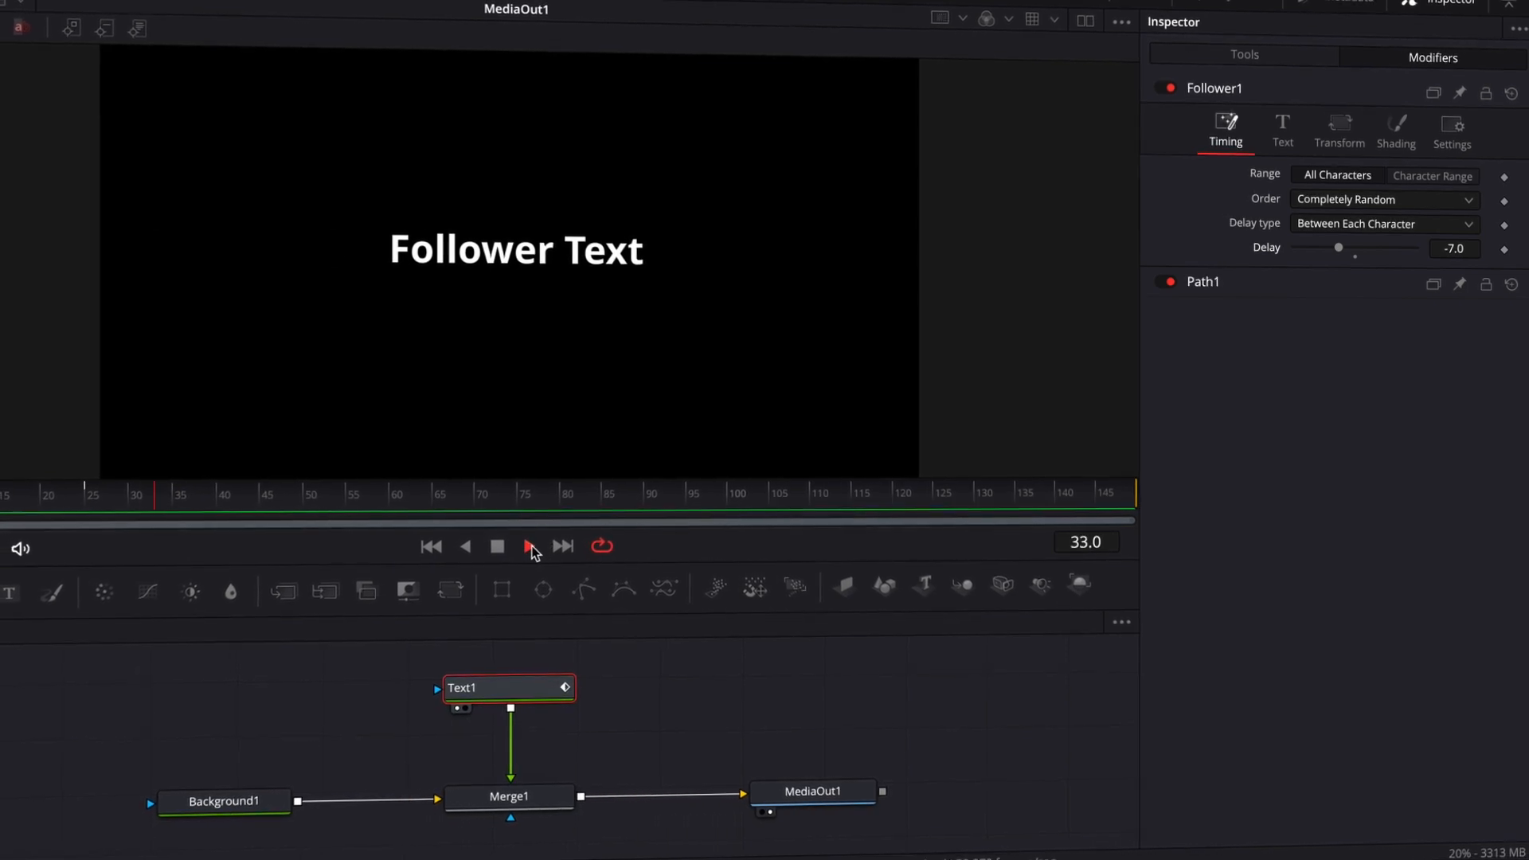
click(533, 545)
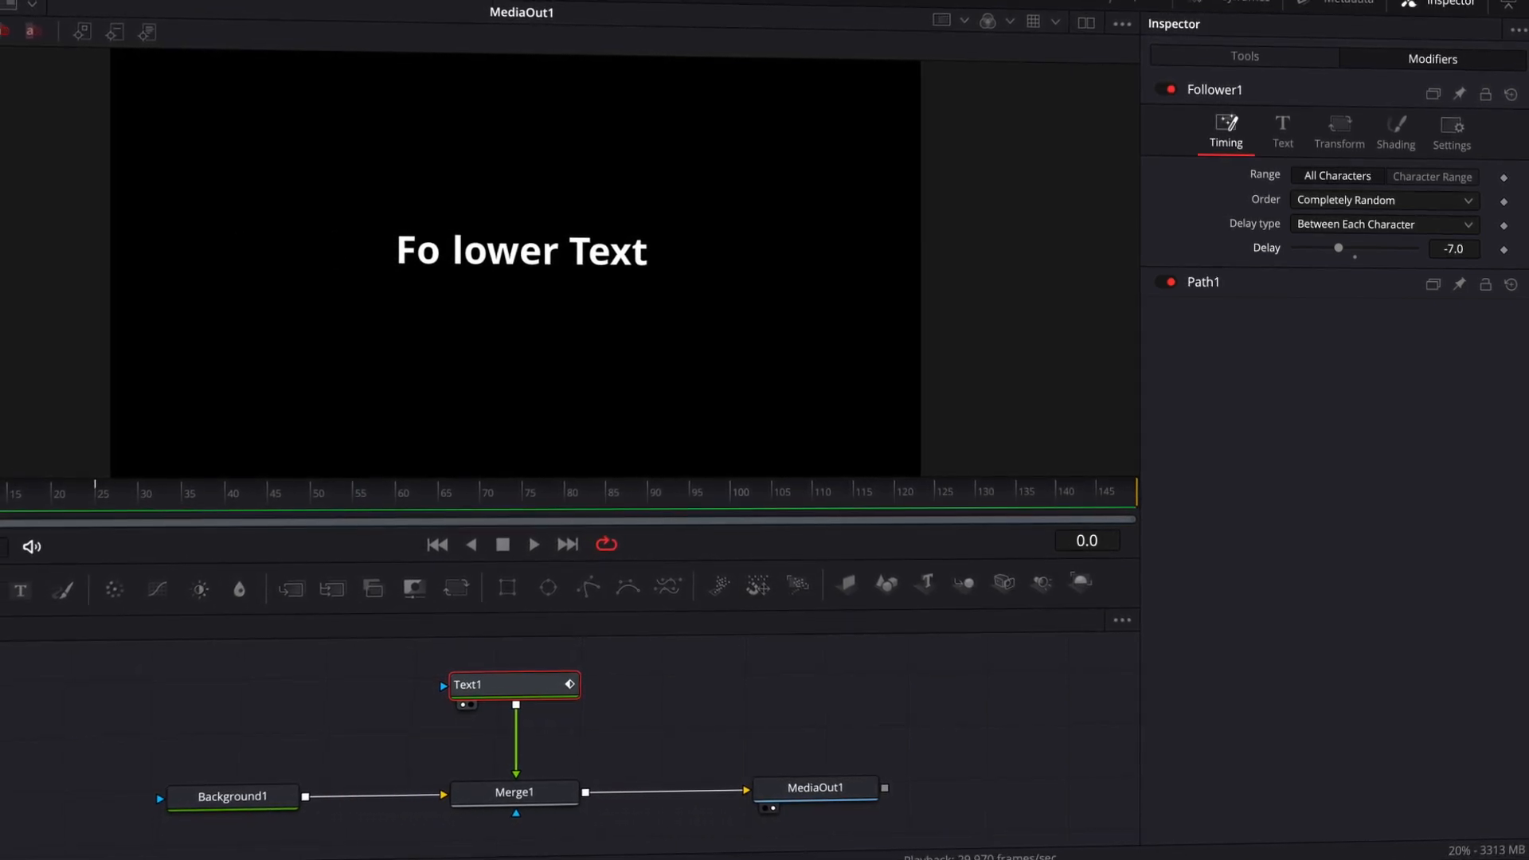
click(533, 543)
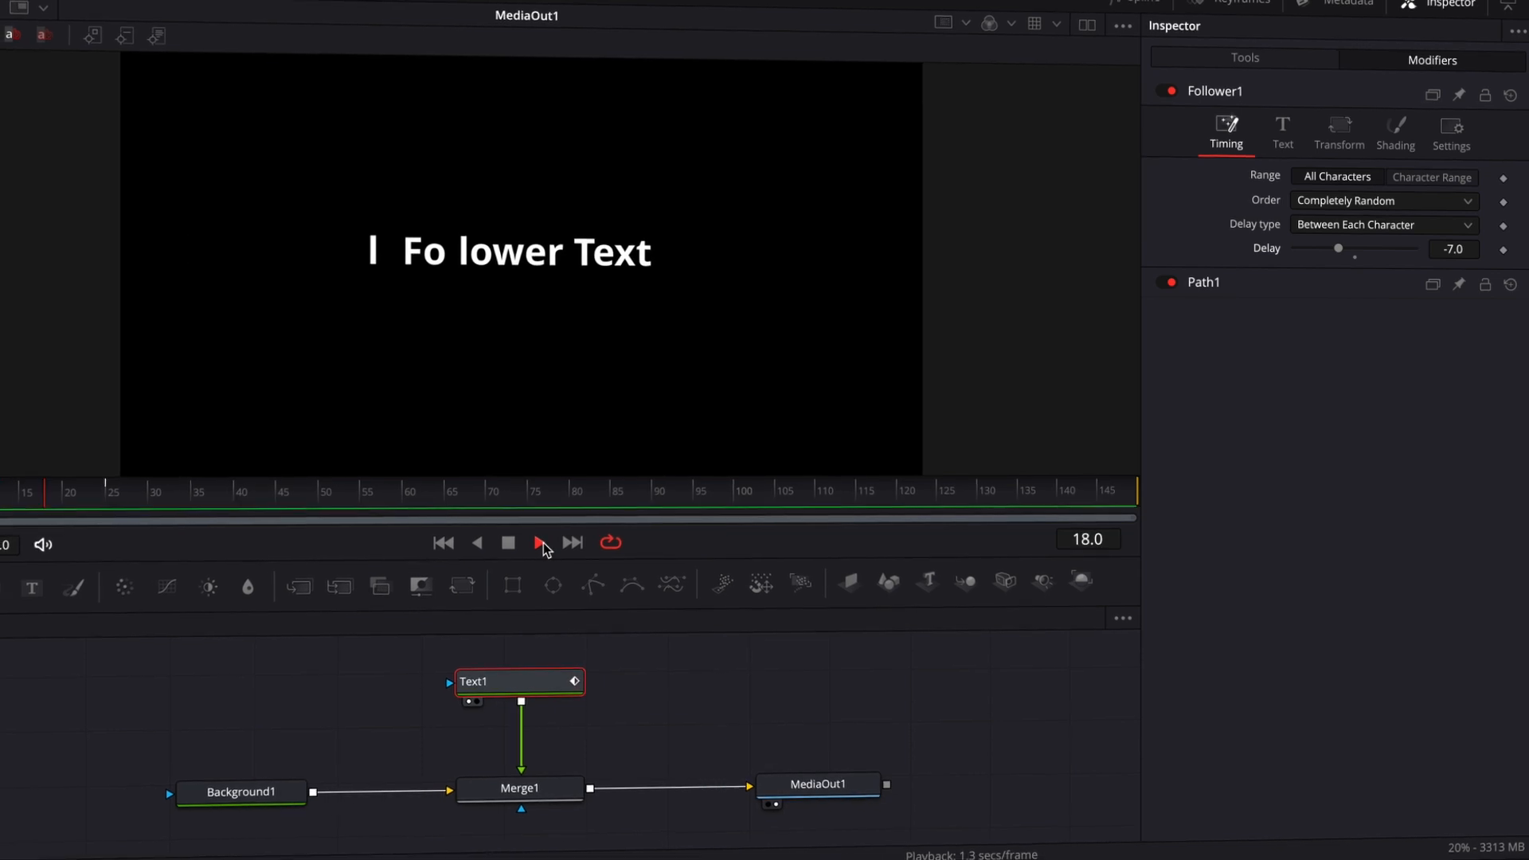
click(508, 542)
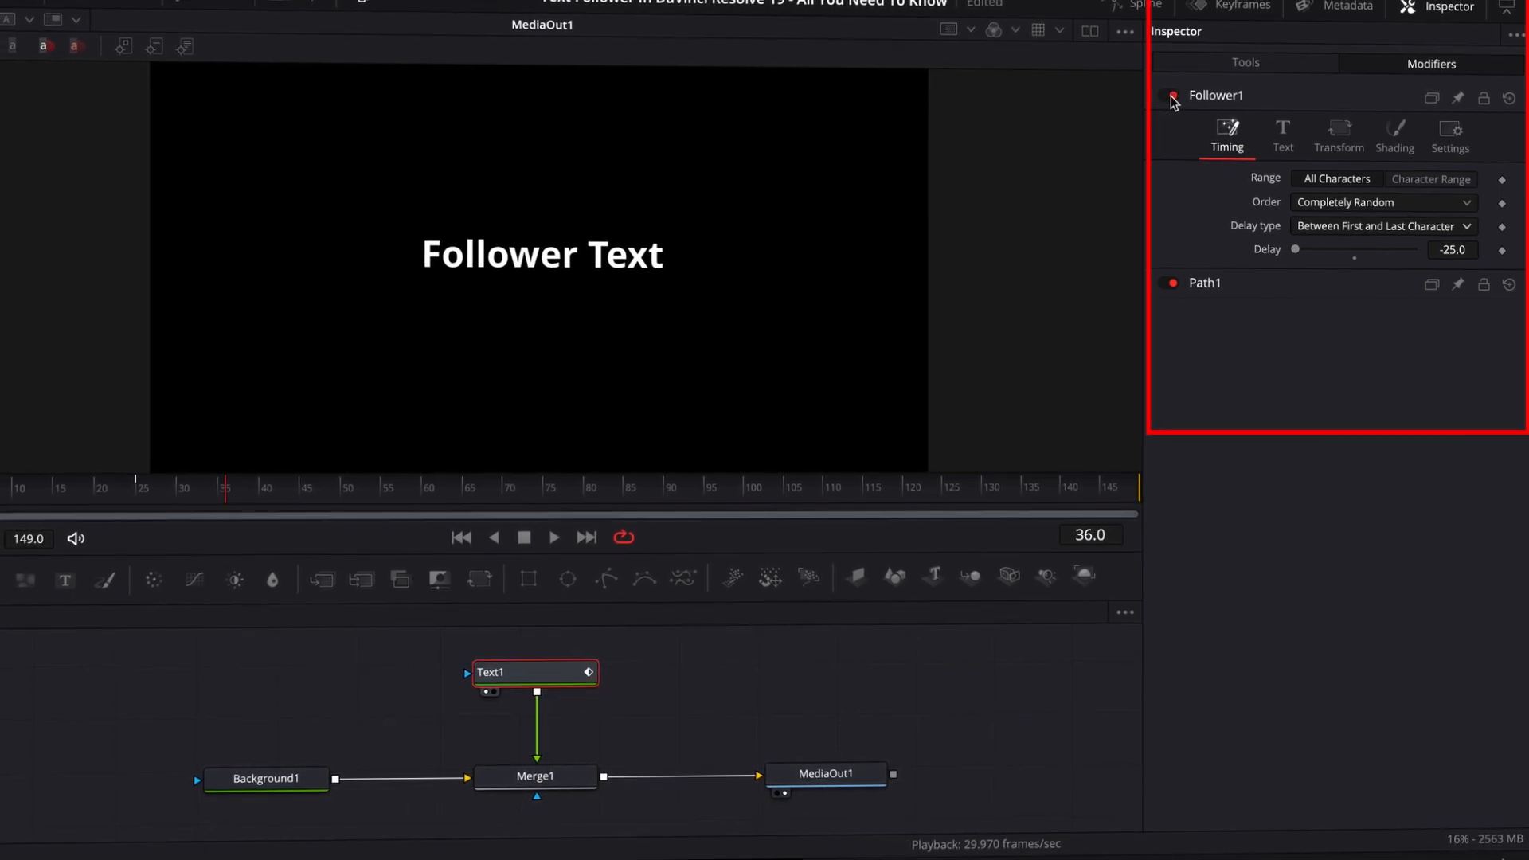
Turn the Follower1 effect on the title off and back on
click(1173, 97)
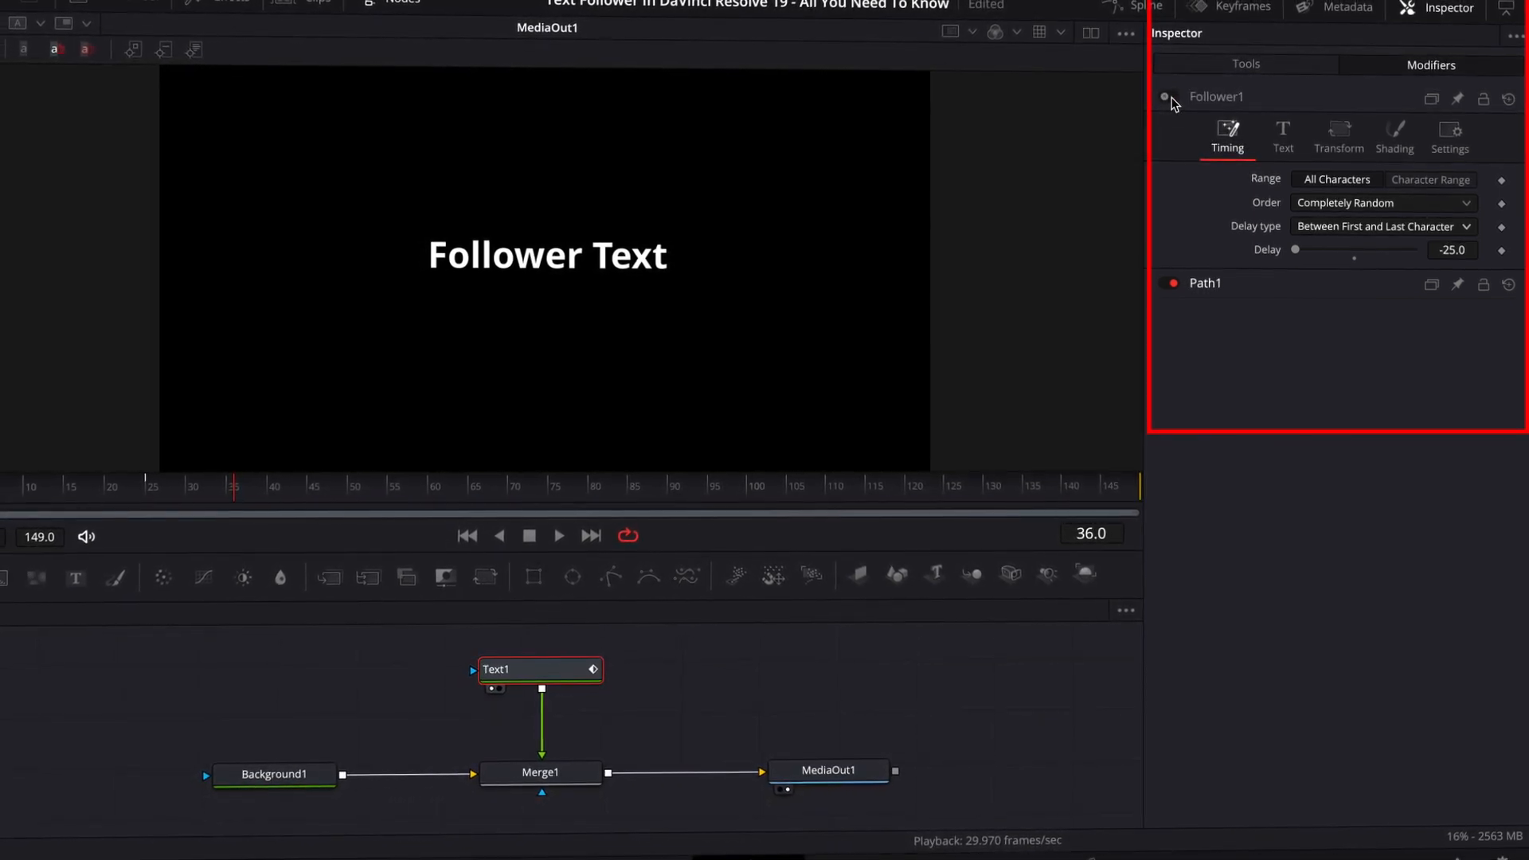
click(1165, 97)
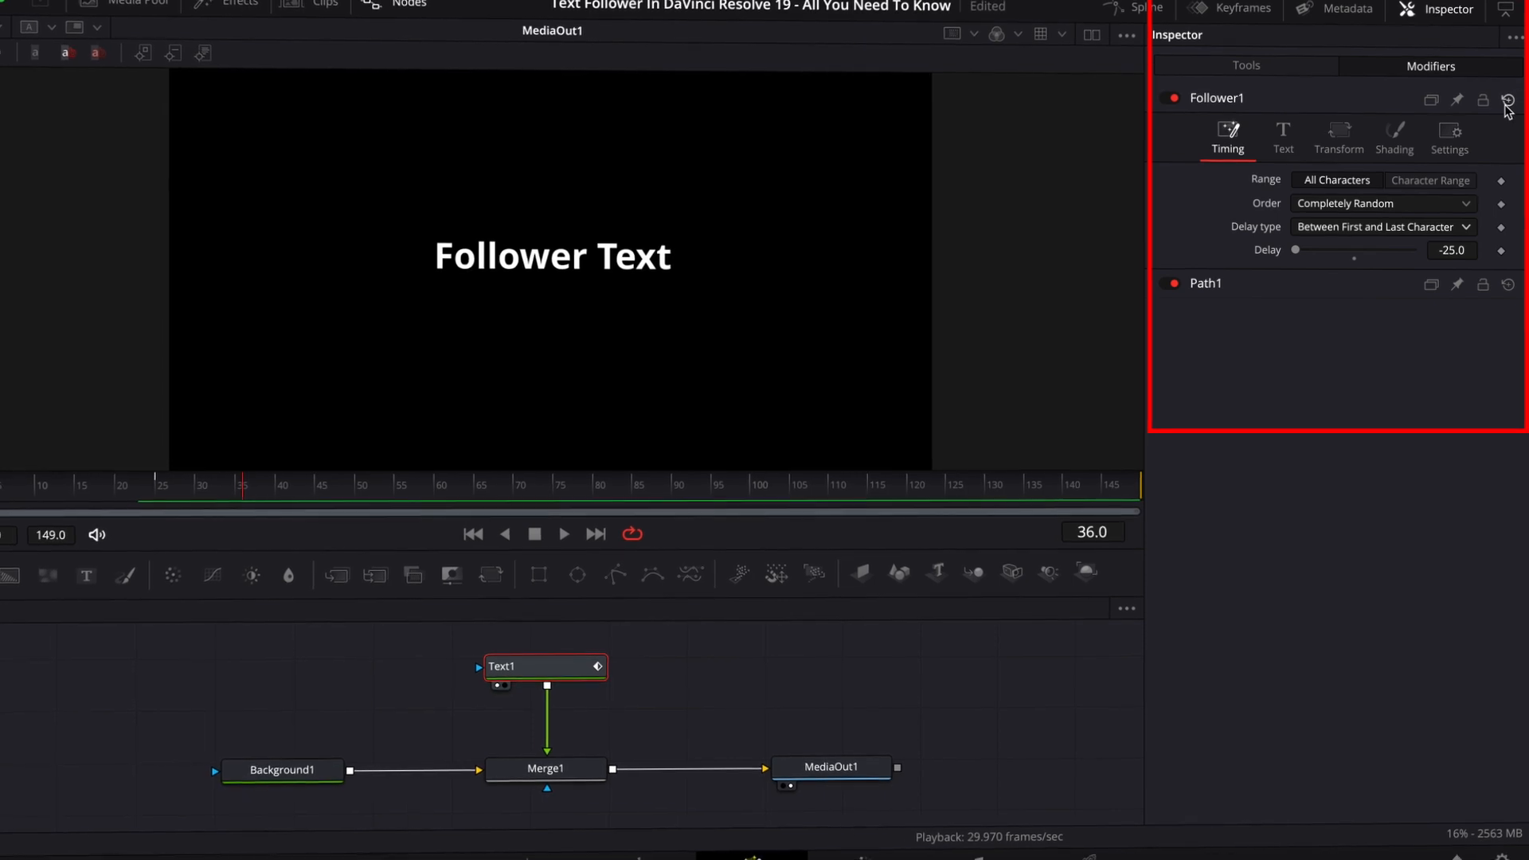
click(1245, 66)
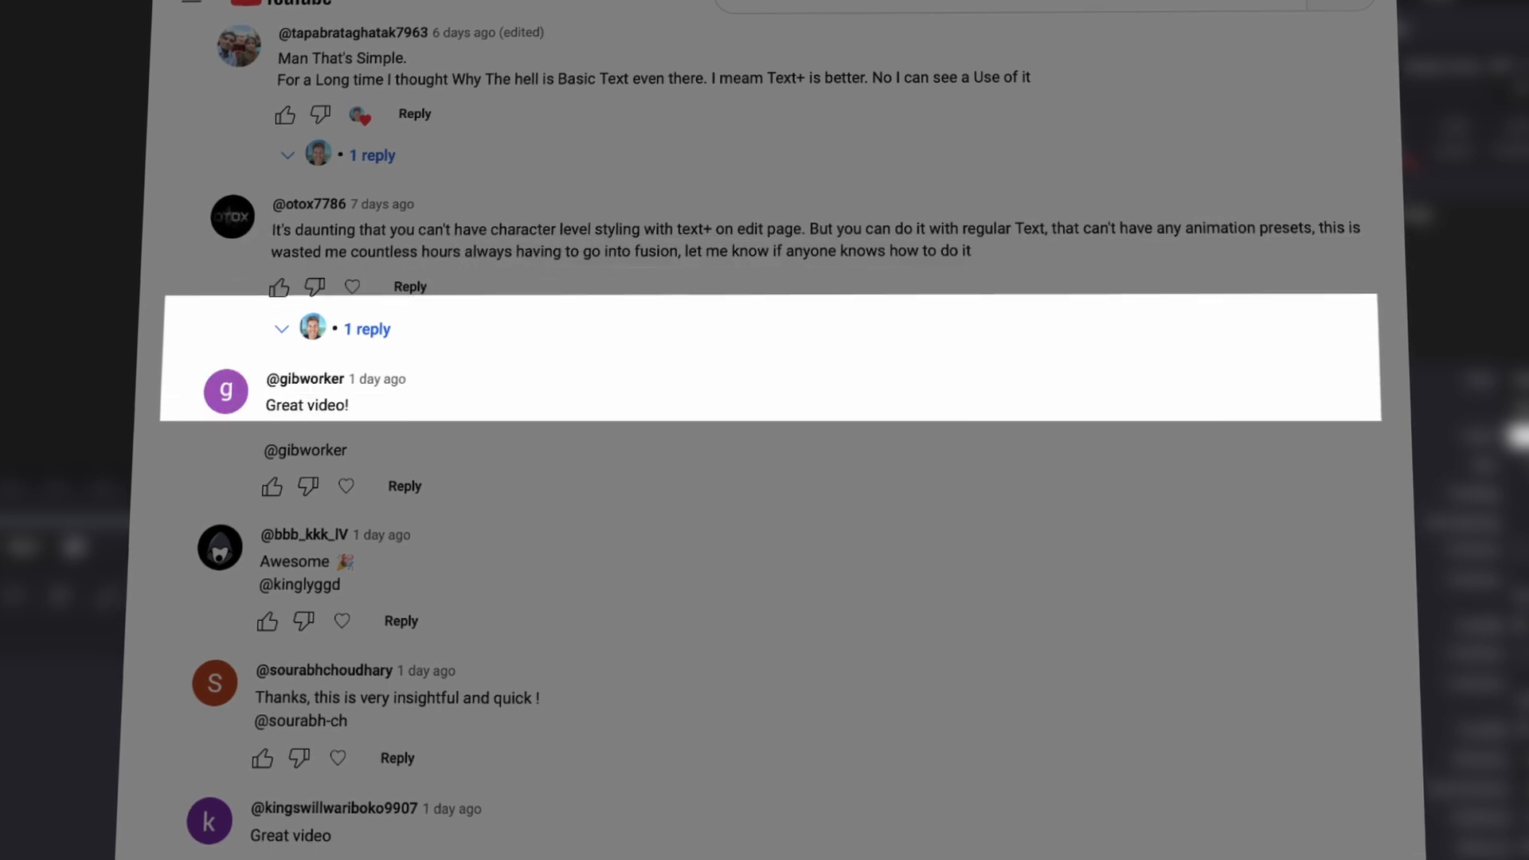
Scroll down the YouTube comments to the 'Very useful, Thank You!' reply
scroll(down, 3)
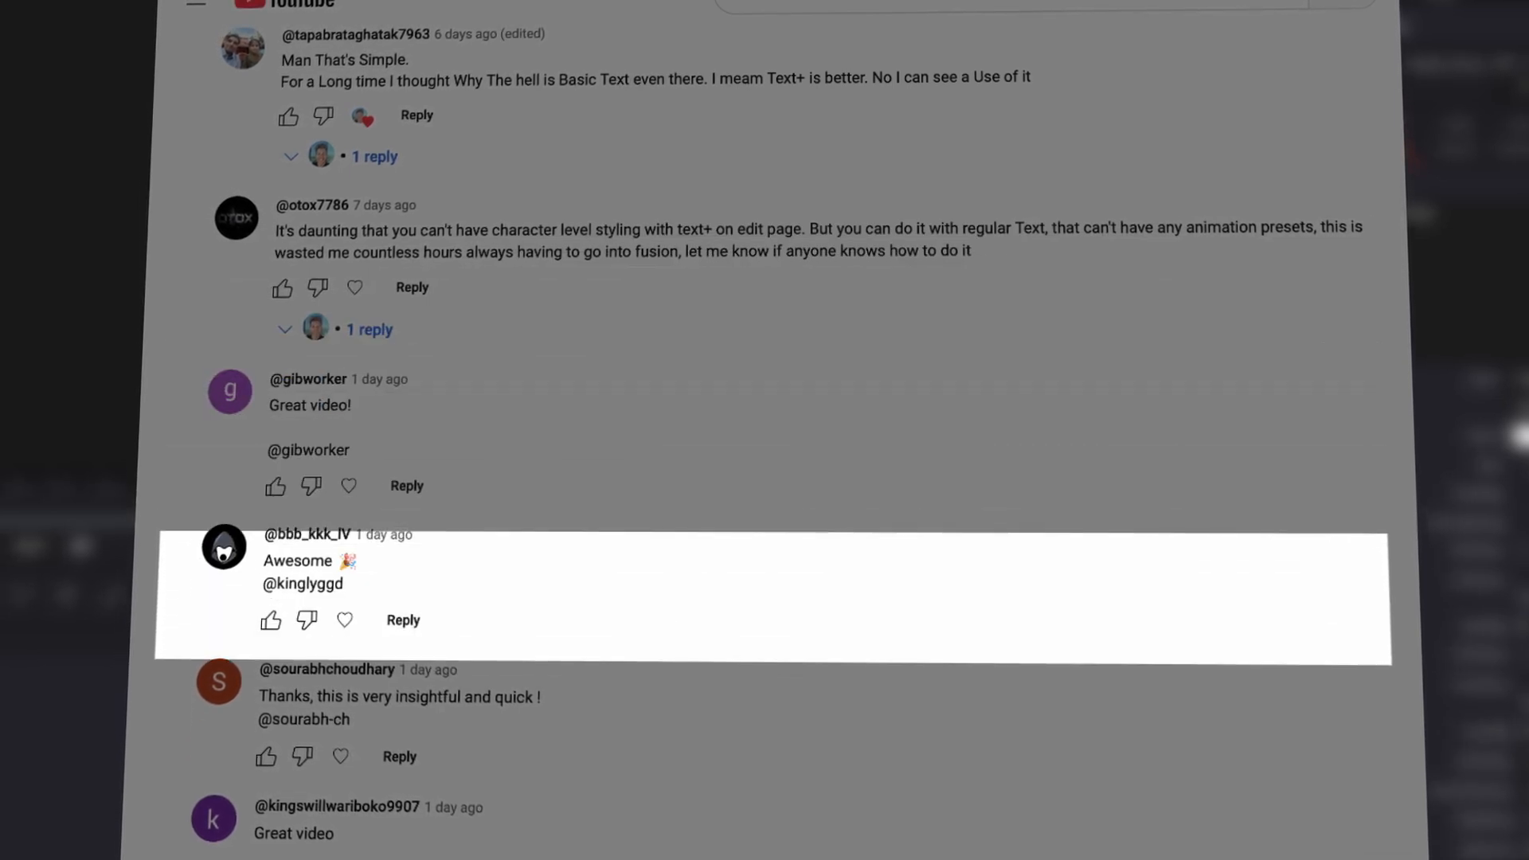
scroll(down, 3)
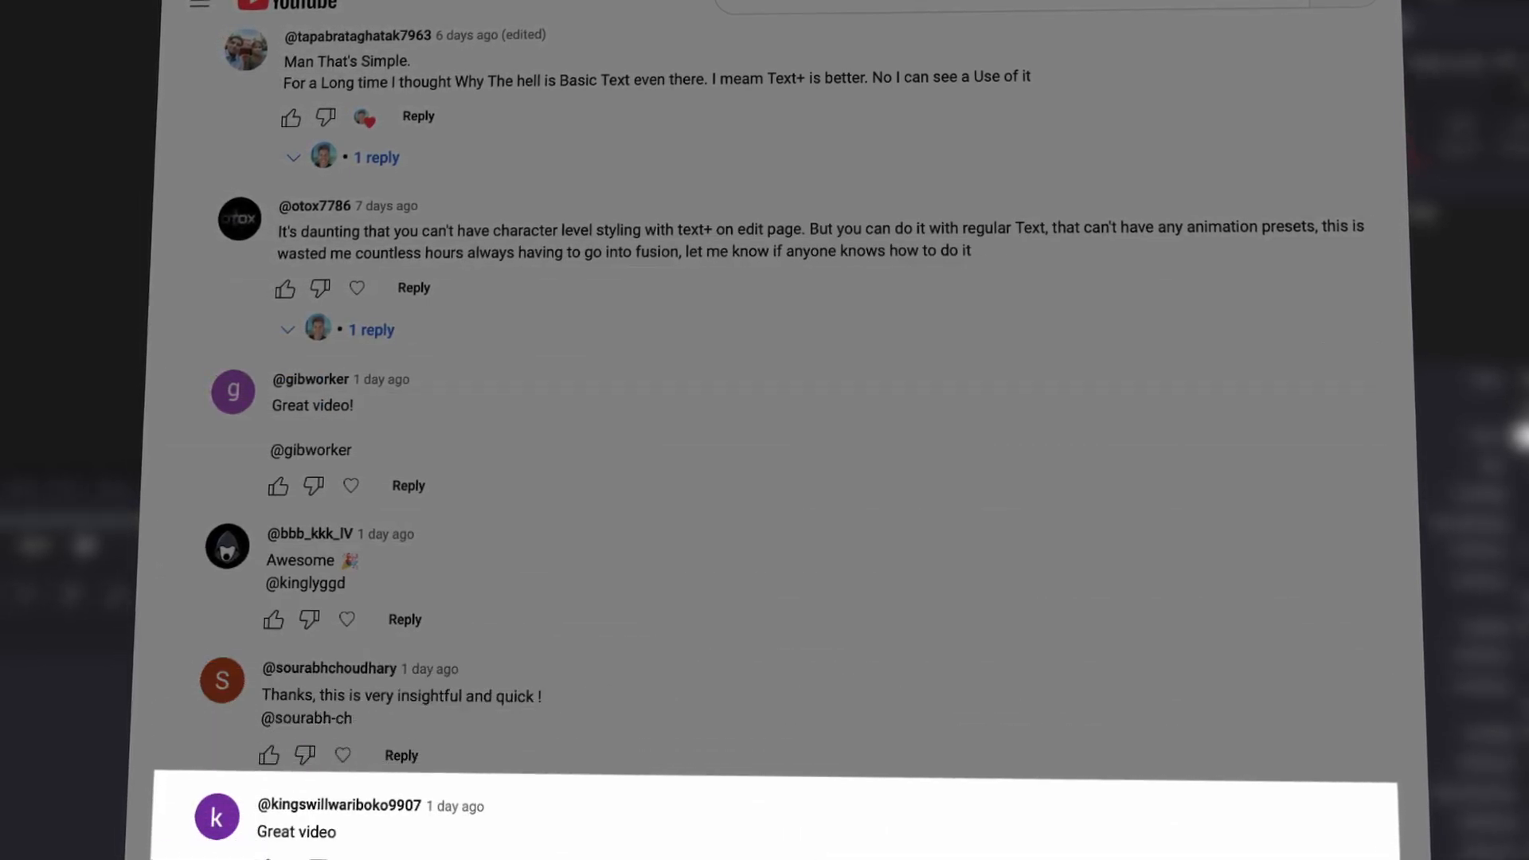
scroll(down, 3)
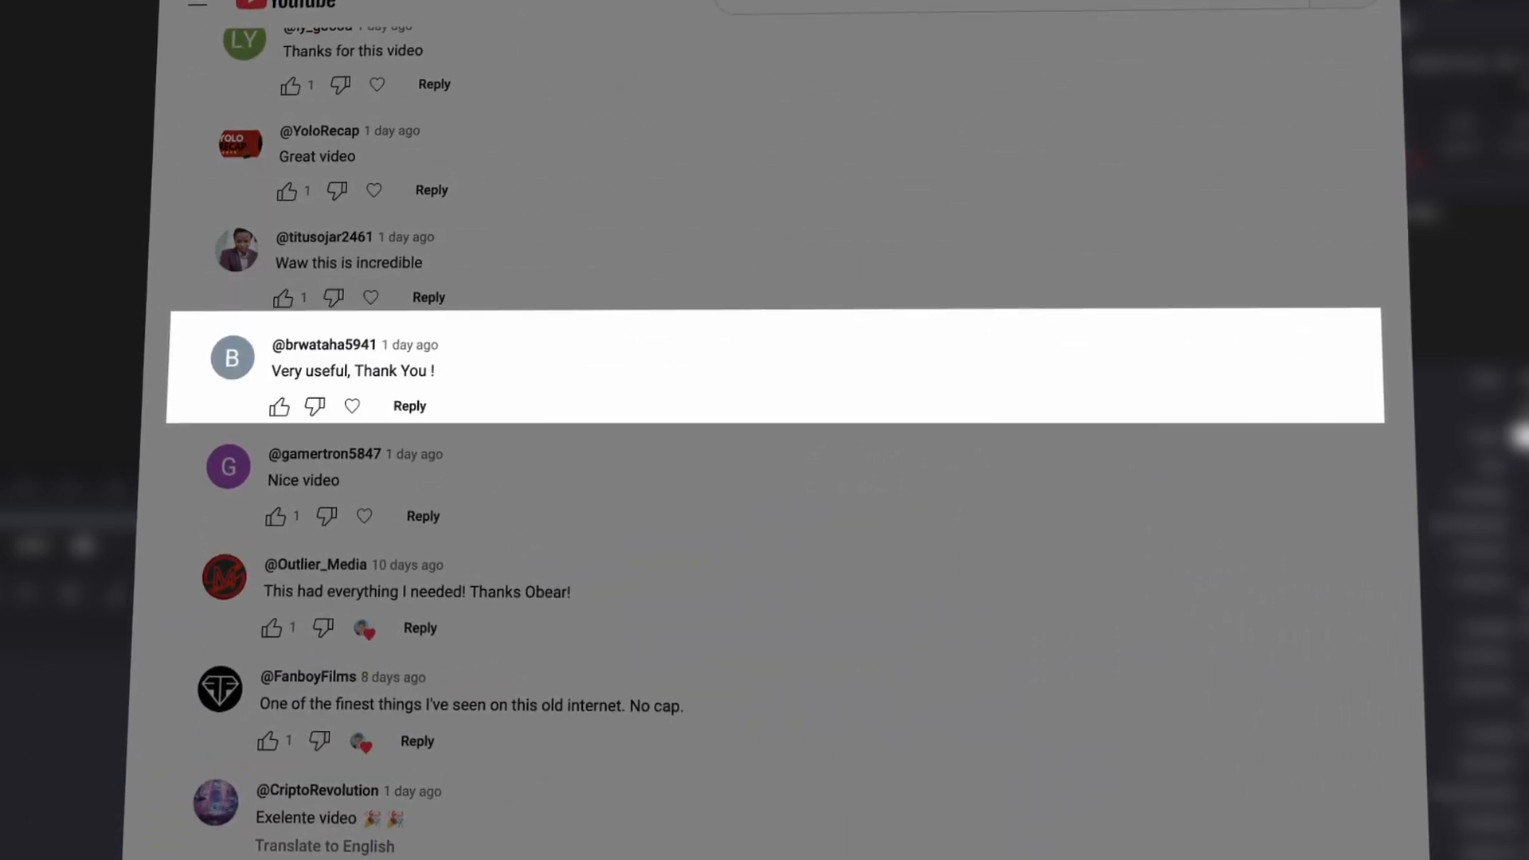